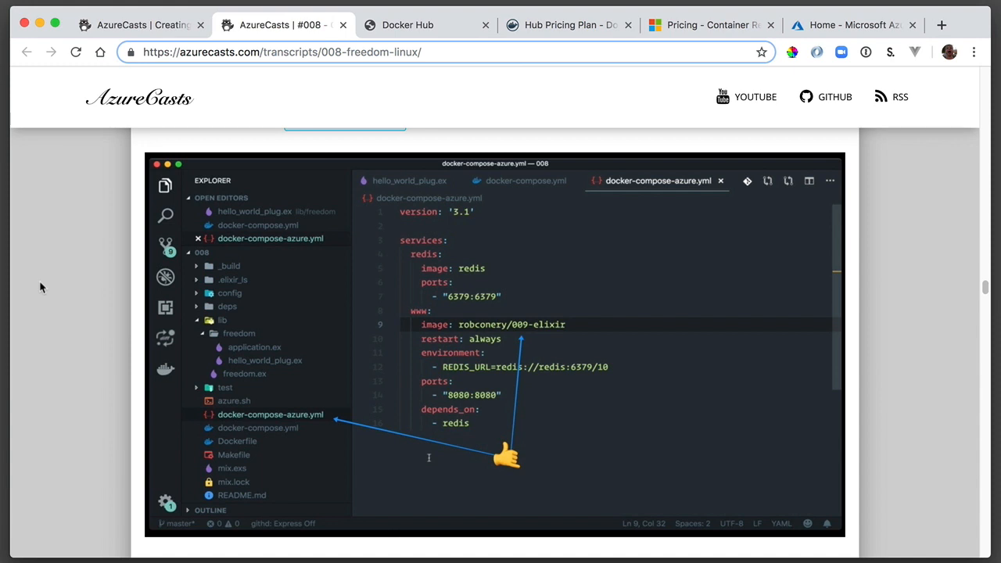
mouse_move(407, 25)
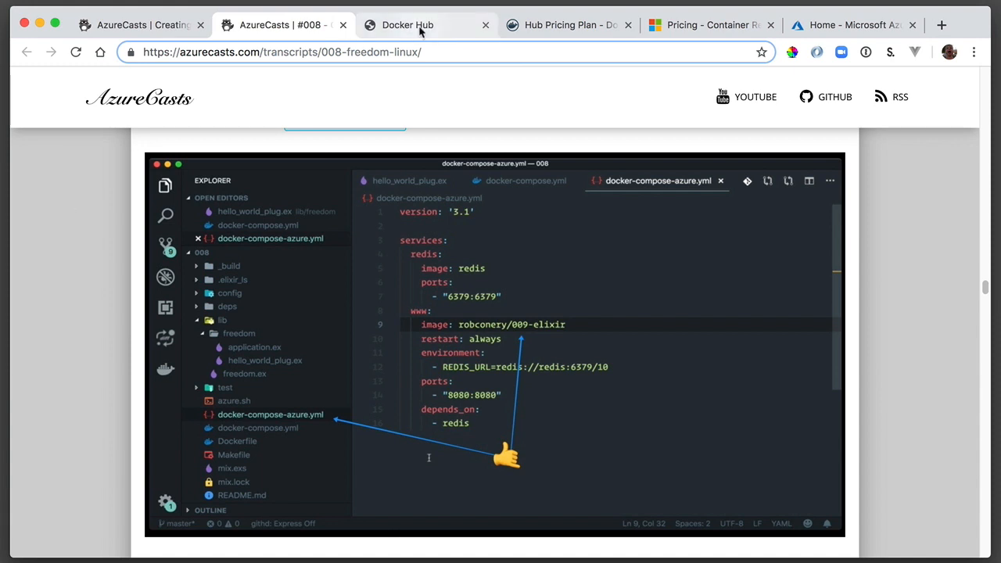
View the 009-elixir repository's settings and start making it private
click(407, 25)
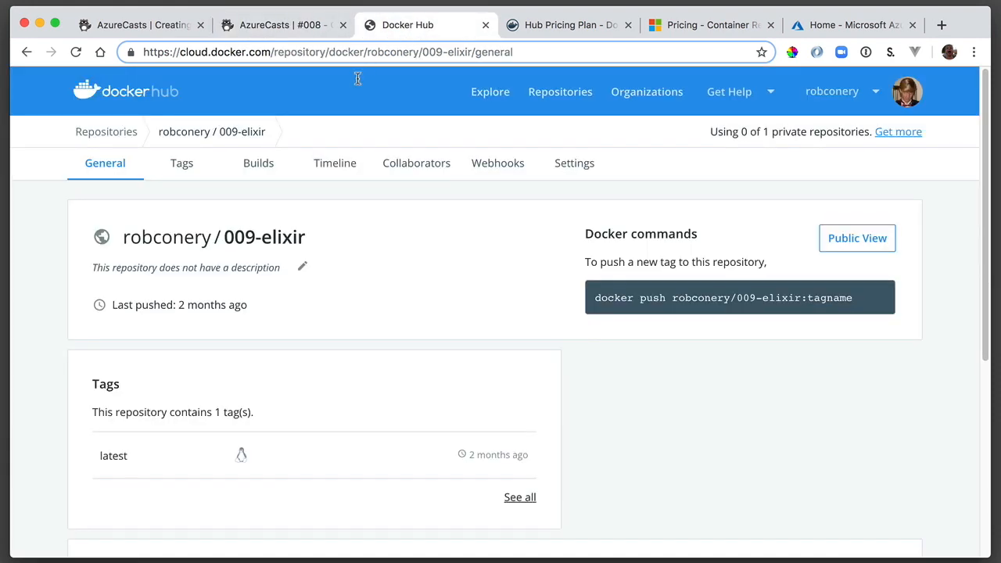
mouse_move(574, 163)
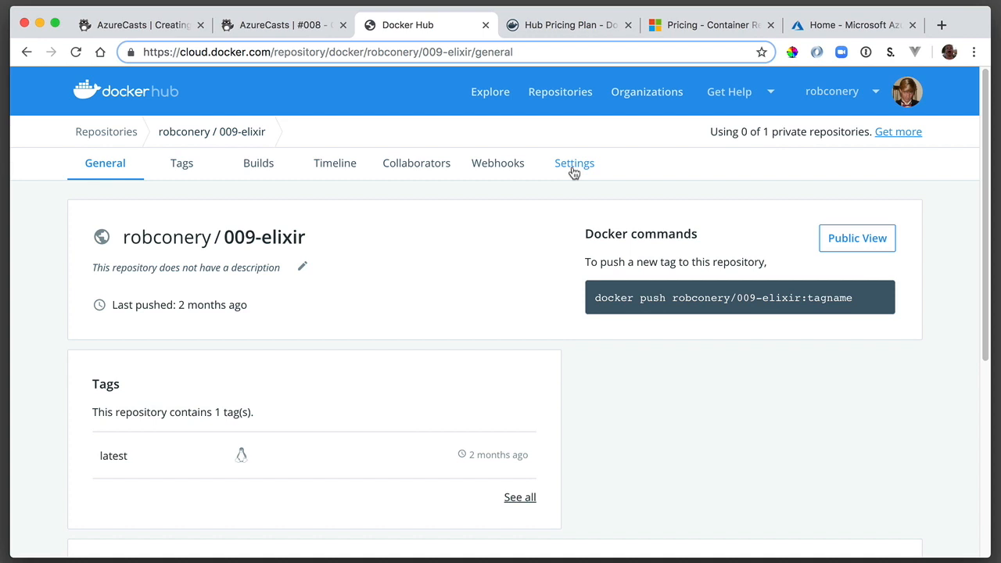
click(574, 163)
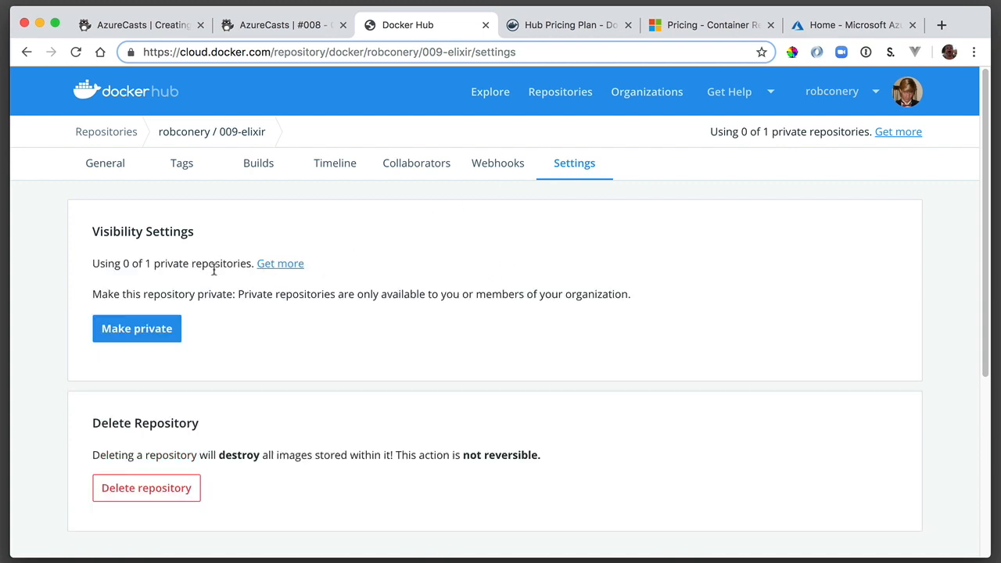
click(136, 329)
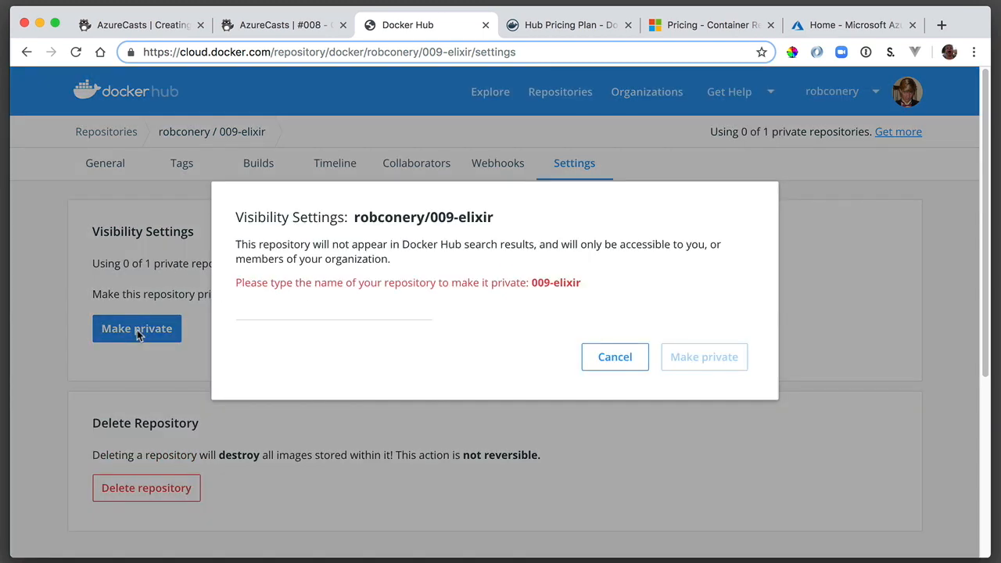
Review Docker Hub's private repository pricing plans for individuals
click(569, 25)
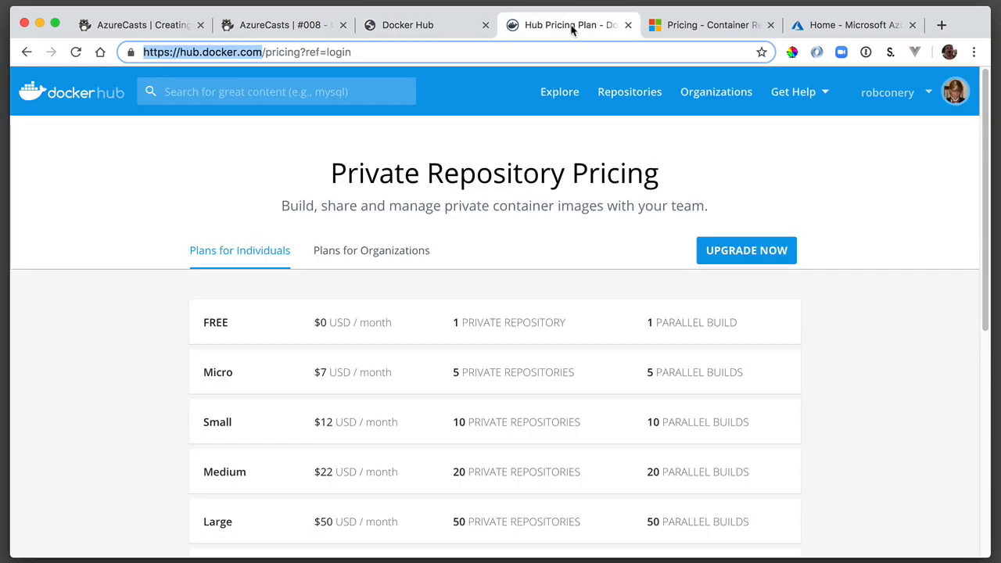
scroll(down, 3)
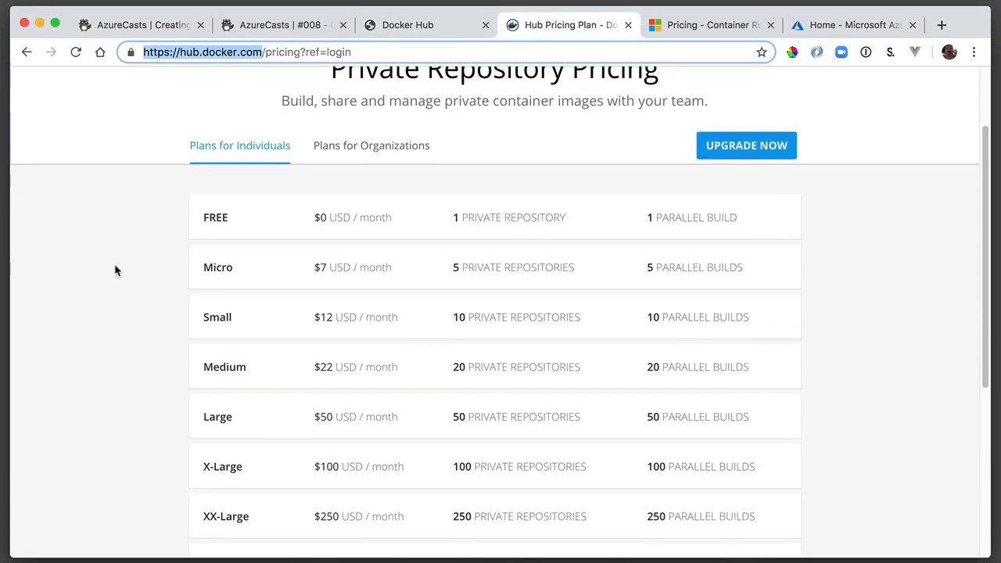
scroll(down, 3)
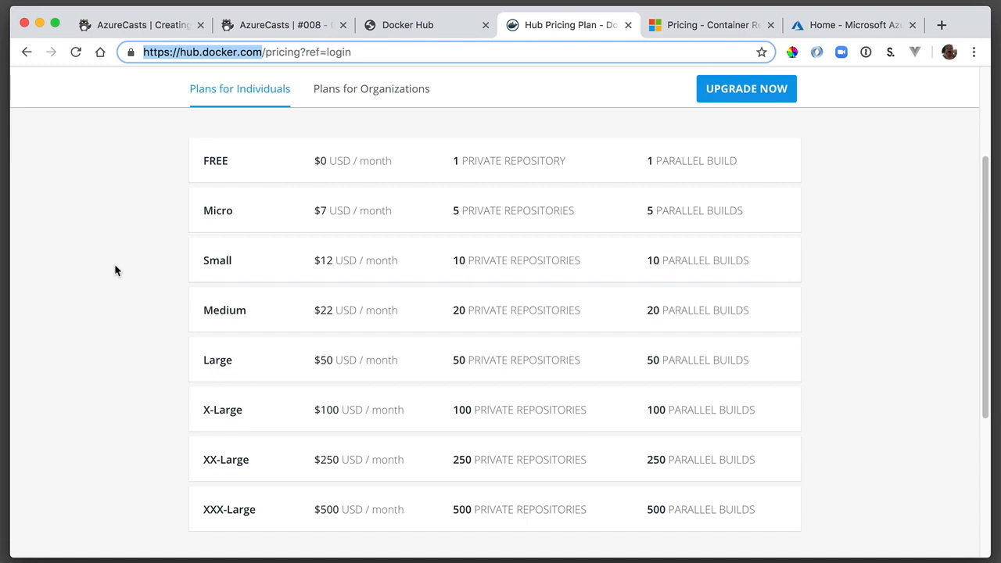
mouse_move(712, 25)
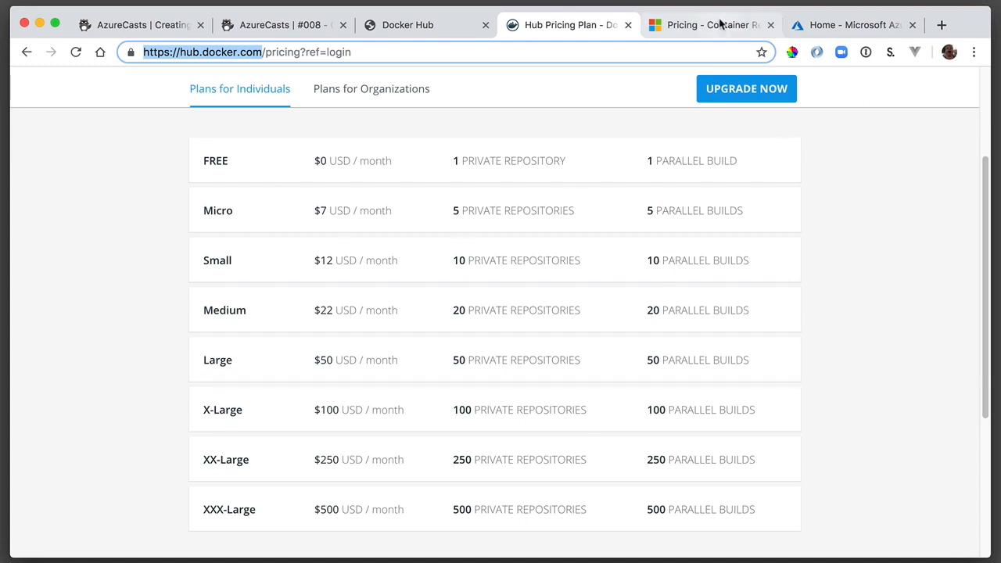
Review the Azure Container Registry pricing details page
click(704, 25)
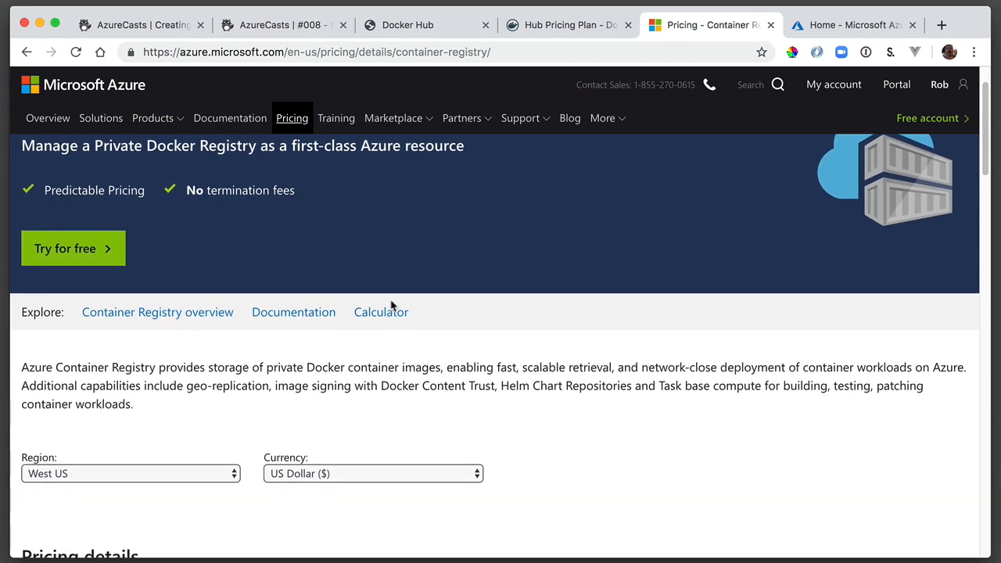
scroll(down, 3)
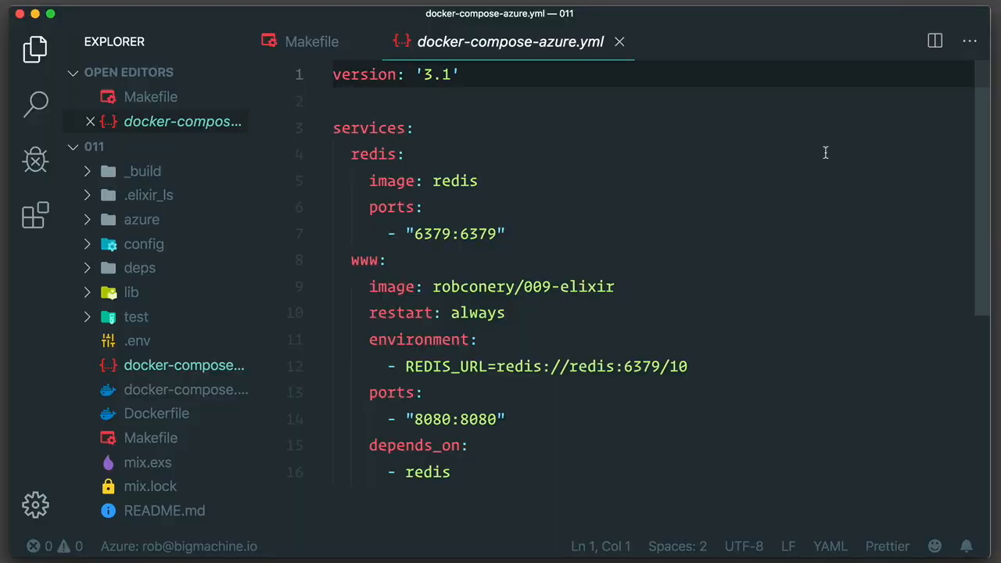
mouse_move(501, 22)
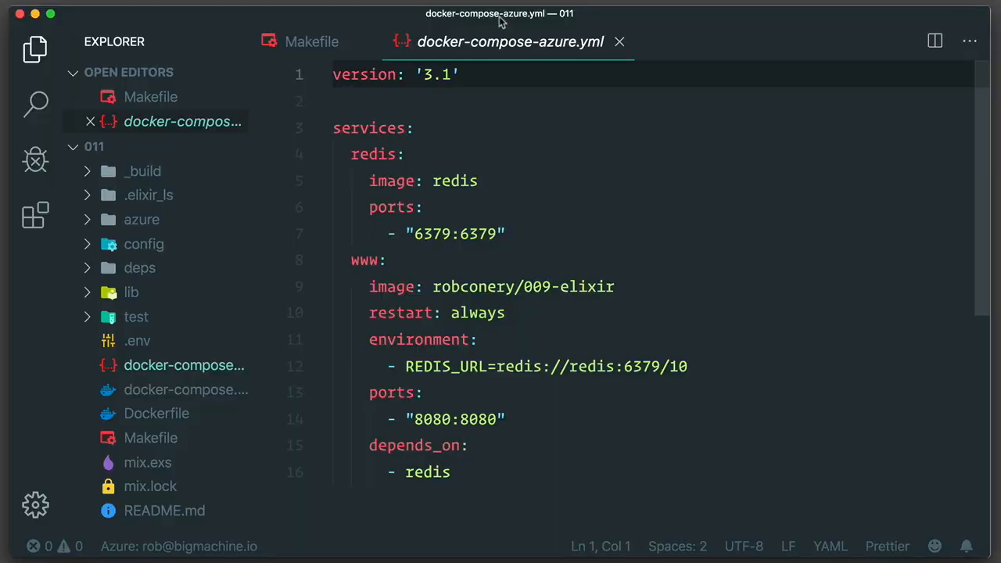
View the Makefile's Azure variables: resource group, app name, plan, location, SKU and image
click(311, 40)
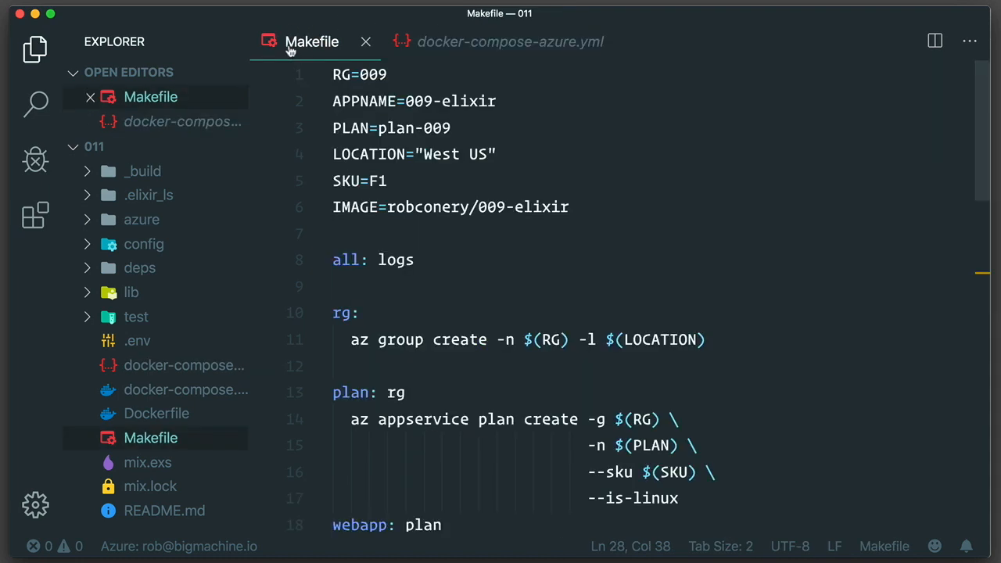
scroll(down, 3)
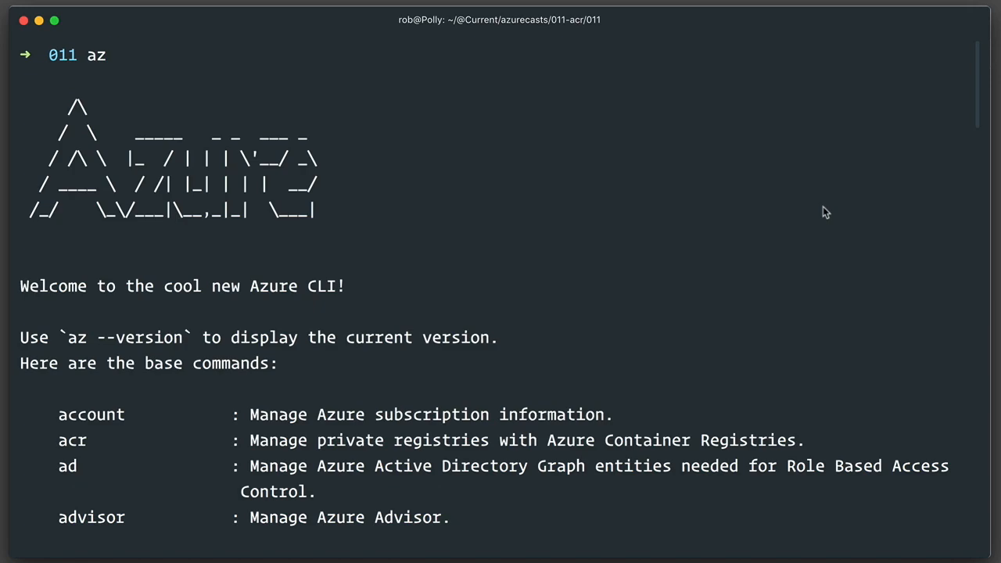
List the az acr command group's help and available subcommands
scroll(down, 3)
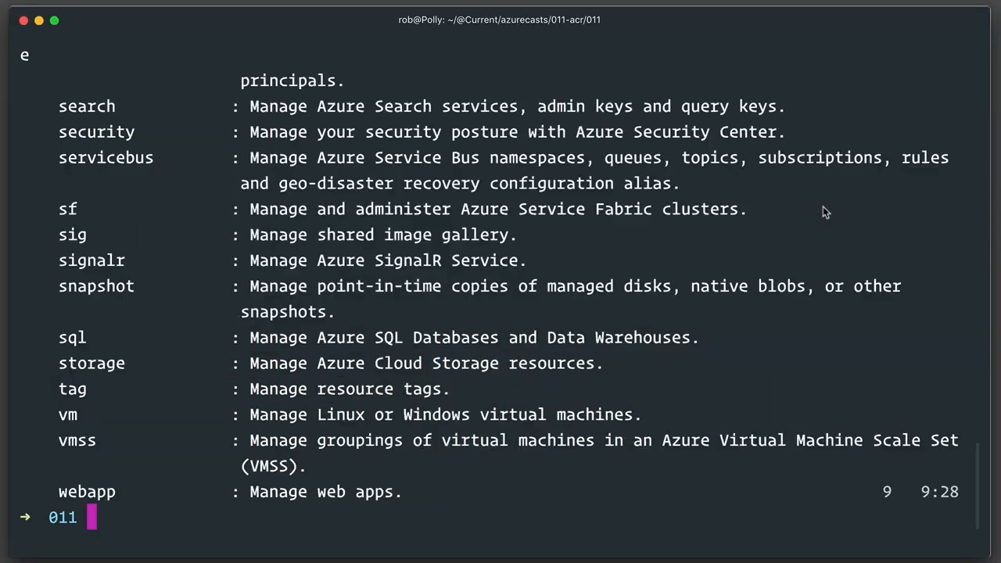
text(az acr --help)
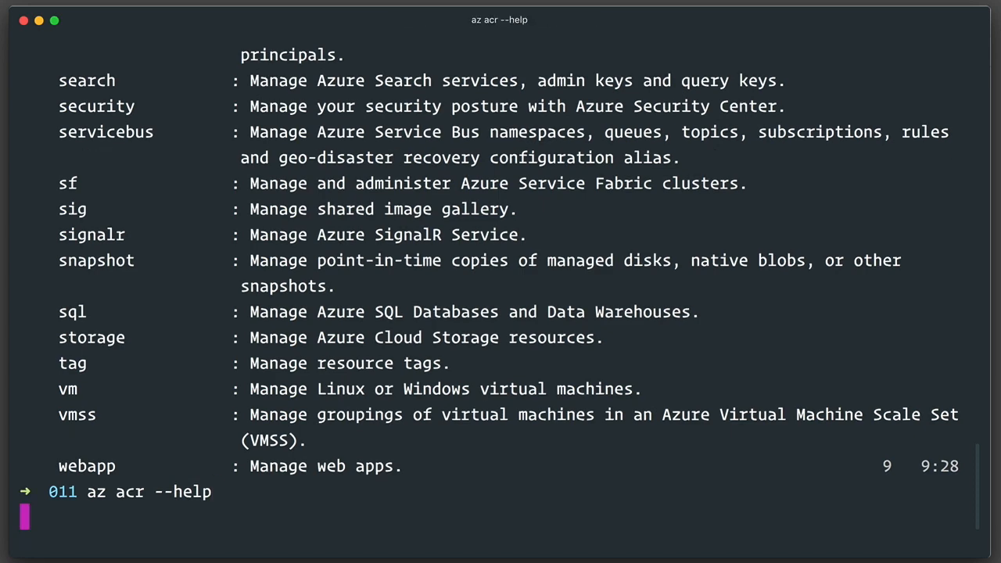
key(Return)
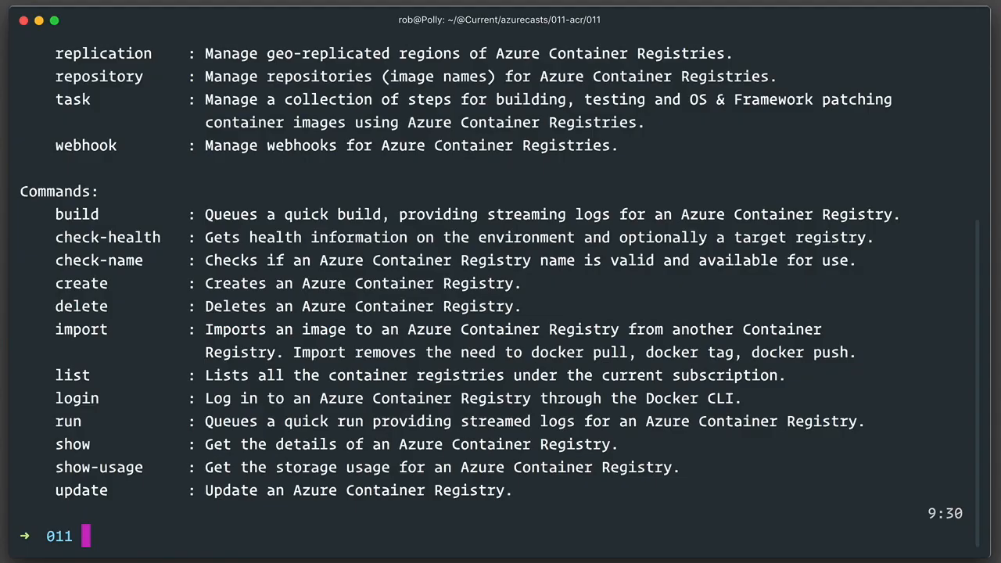
Show the usage help and examples for az acr create
text(az acr create)
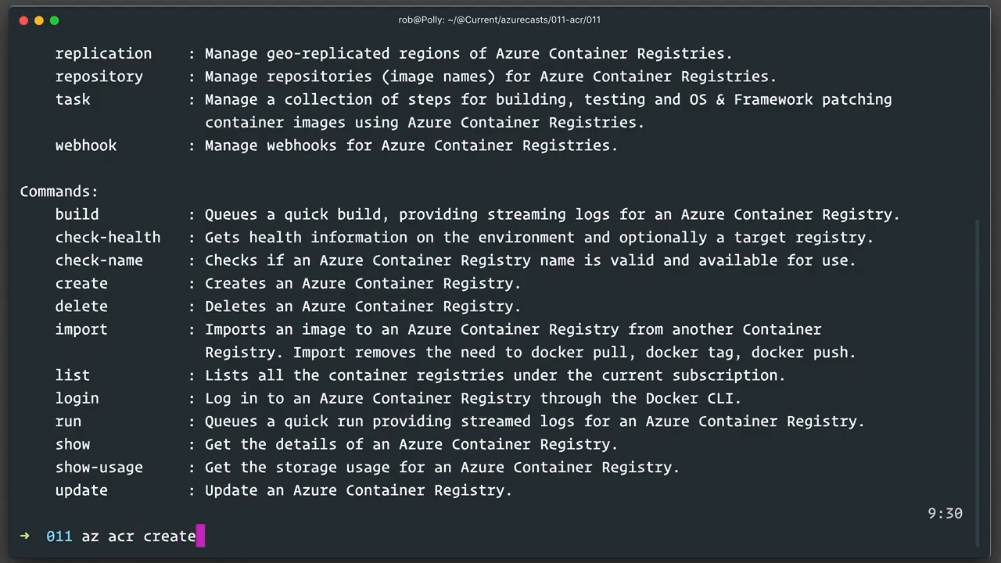
key(Return)
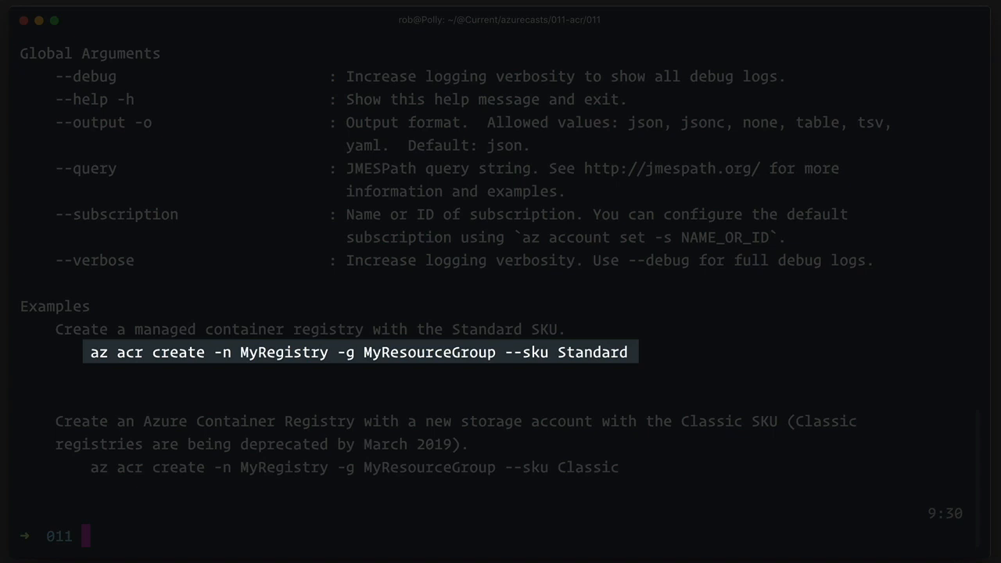
Create resource group 011 in West US with az group create
text(a)
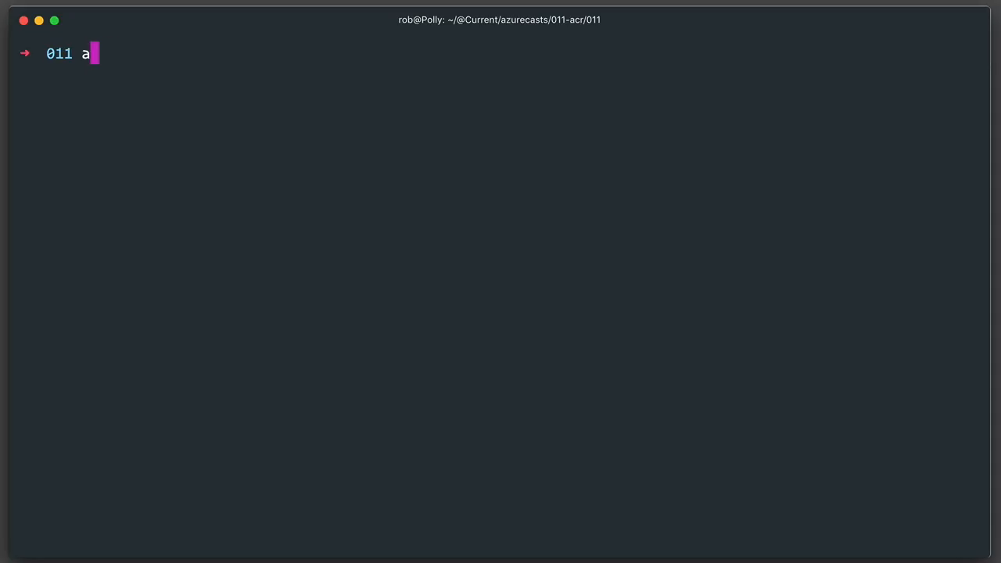
text(z group create -n 011)
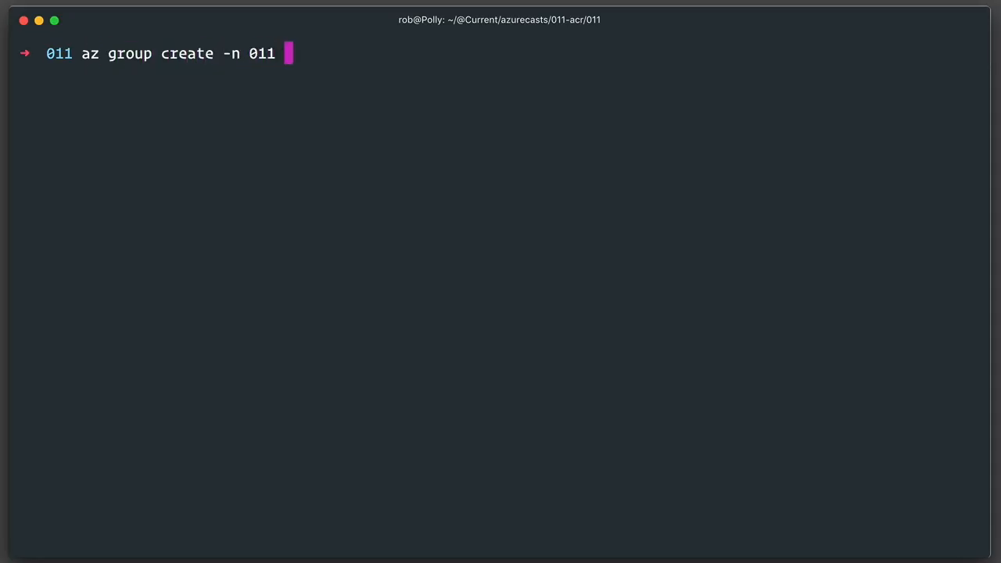
text(--location "West US")
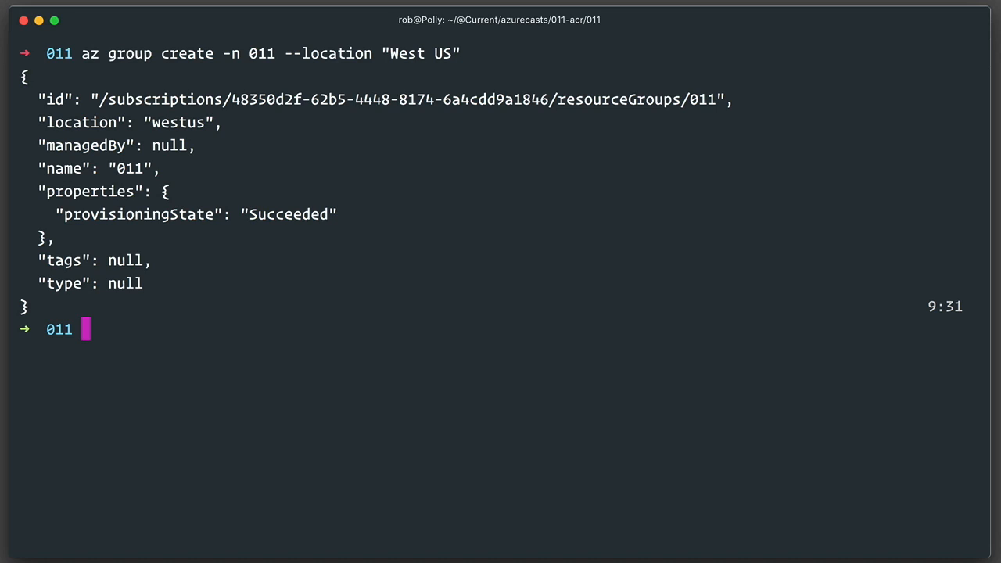
text(az a)
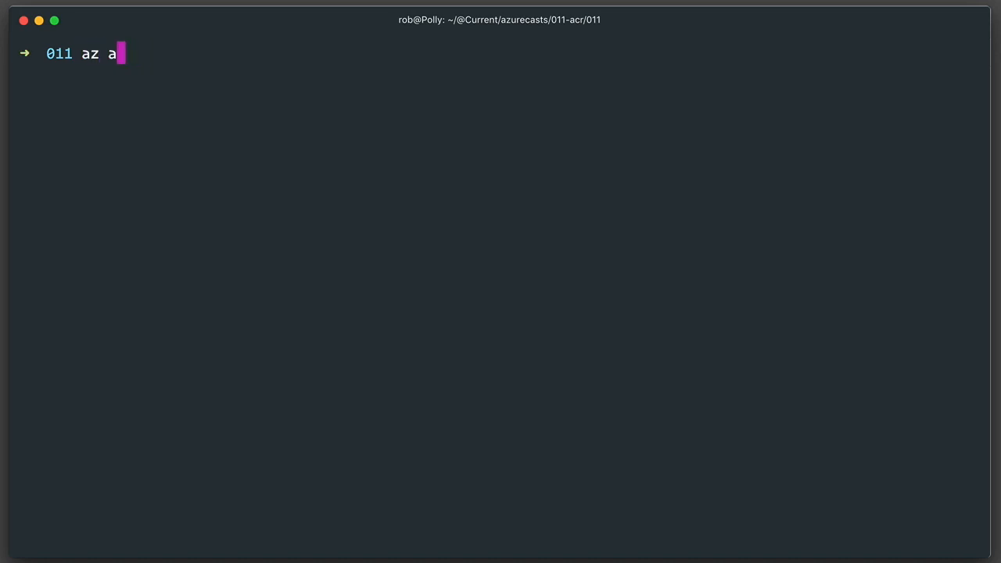
Attempt to create a Basic admin-enabled registry named 011, rejected as too short
text(cr create -n 011 -g 011 --sku Basic --admin-enabled true)
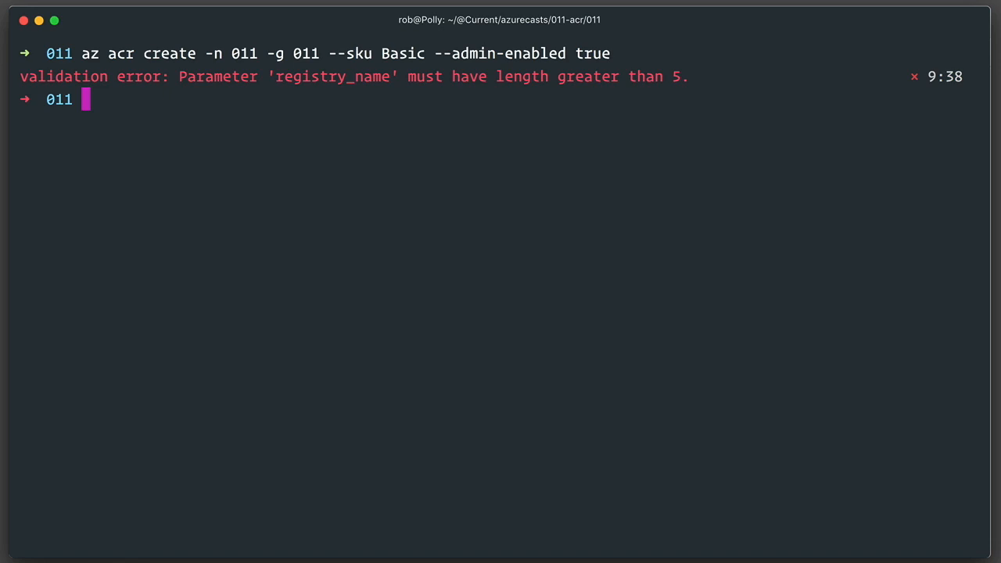
Retry the registry create as 011-registry, failing the alphanumeric name rule
key(Up)
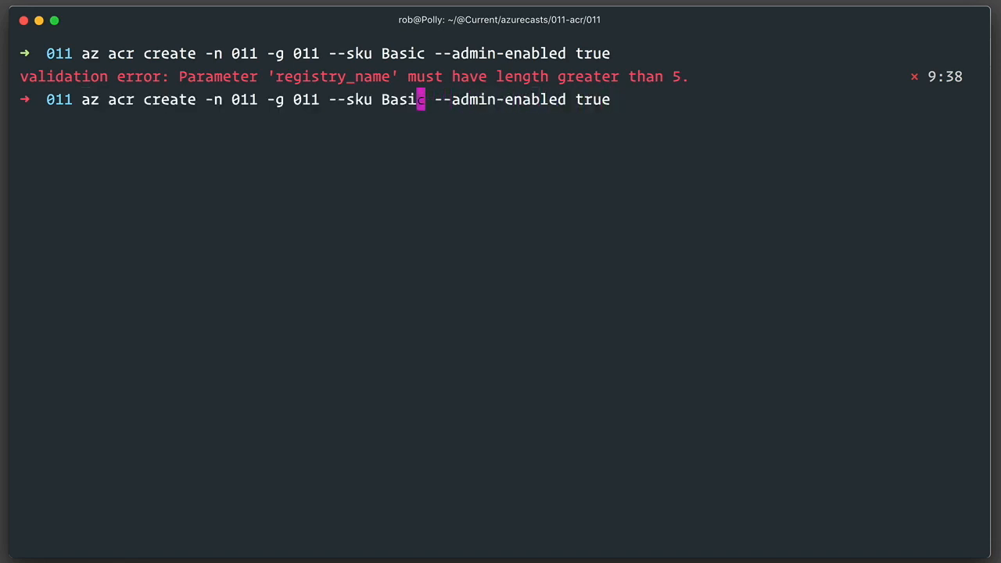
text(-registry)
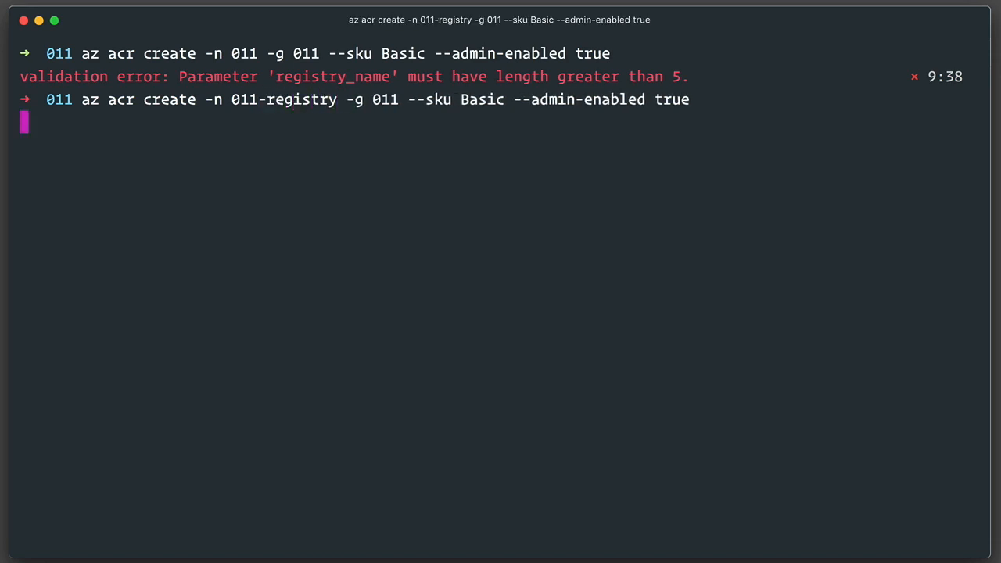
key(Return)
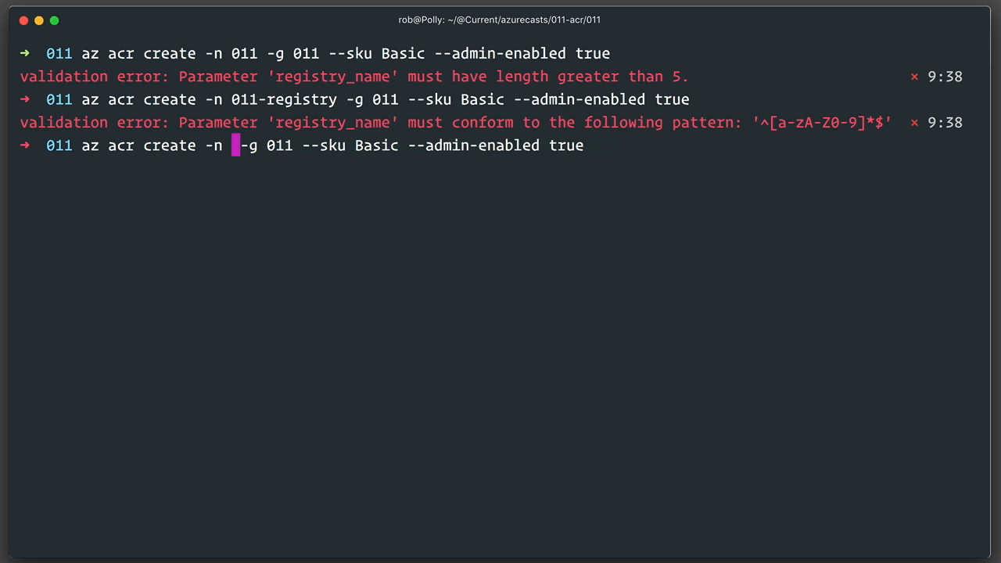
Create the Basic admin-enabled registry named azurecasts in resource group 011
text(a)
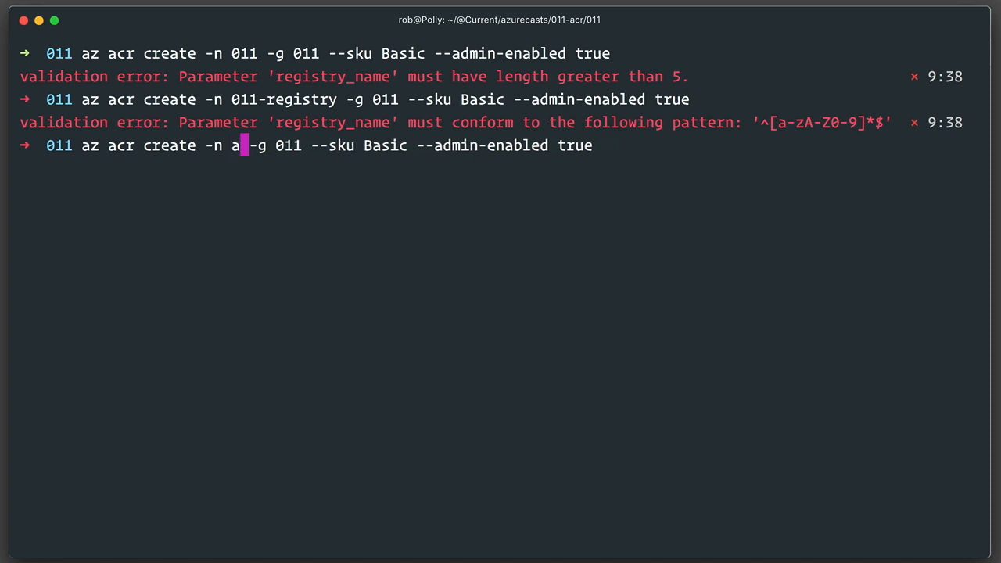
text(zurecasts)
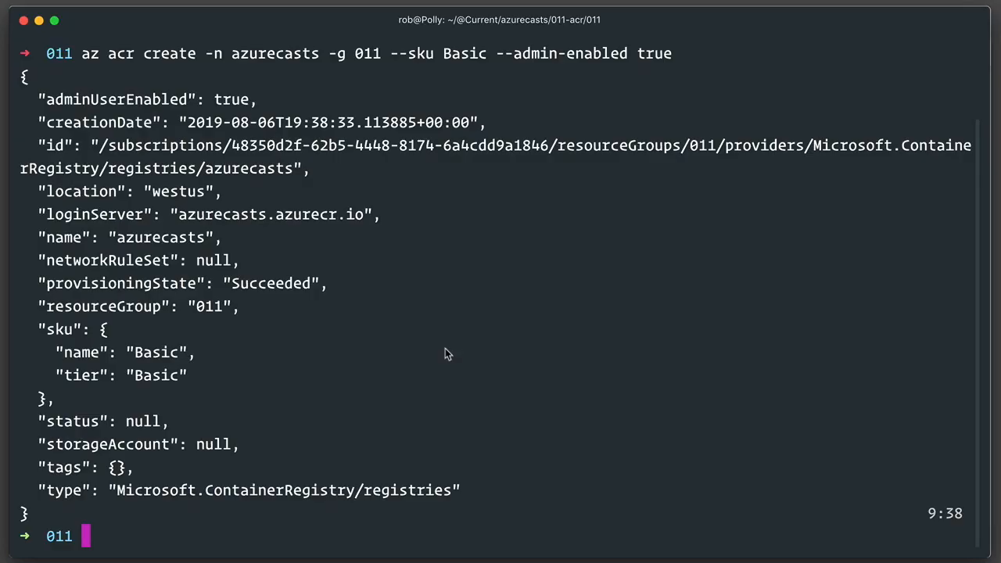
Show the azurecasts registry's admin username and both passwords with az acr credential show
text(az acr credential show -n)
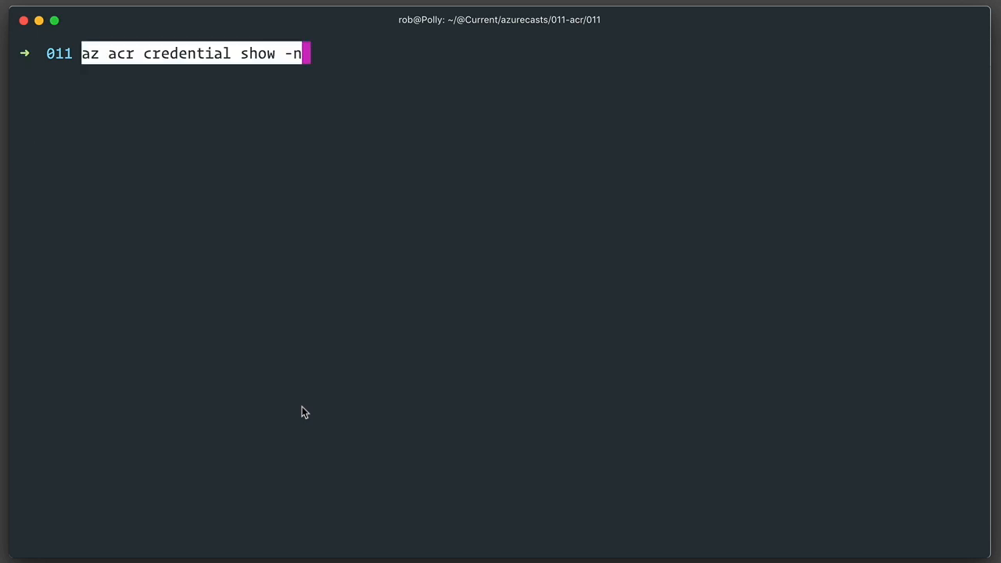
text(a)
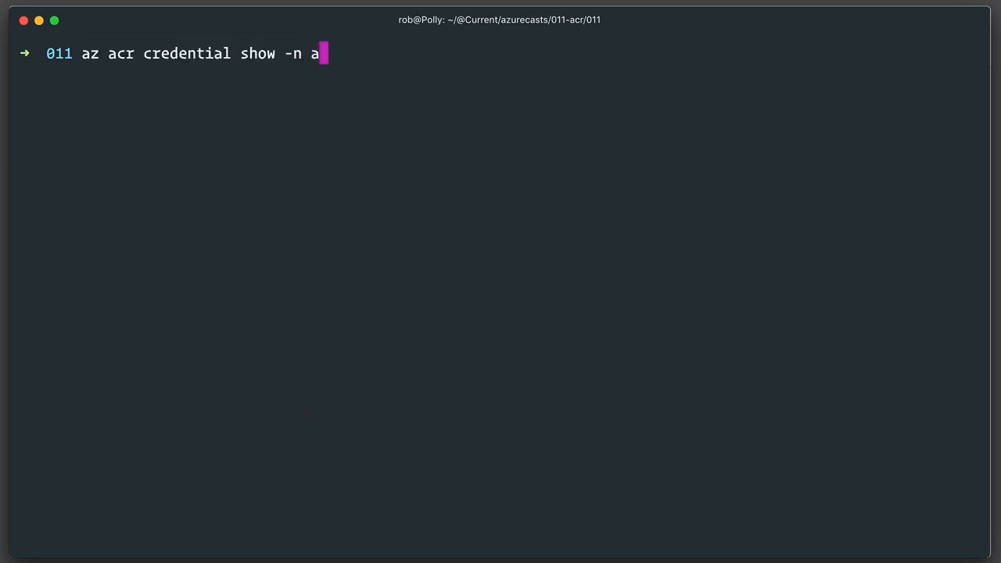
text(zurecasts)
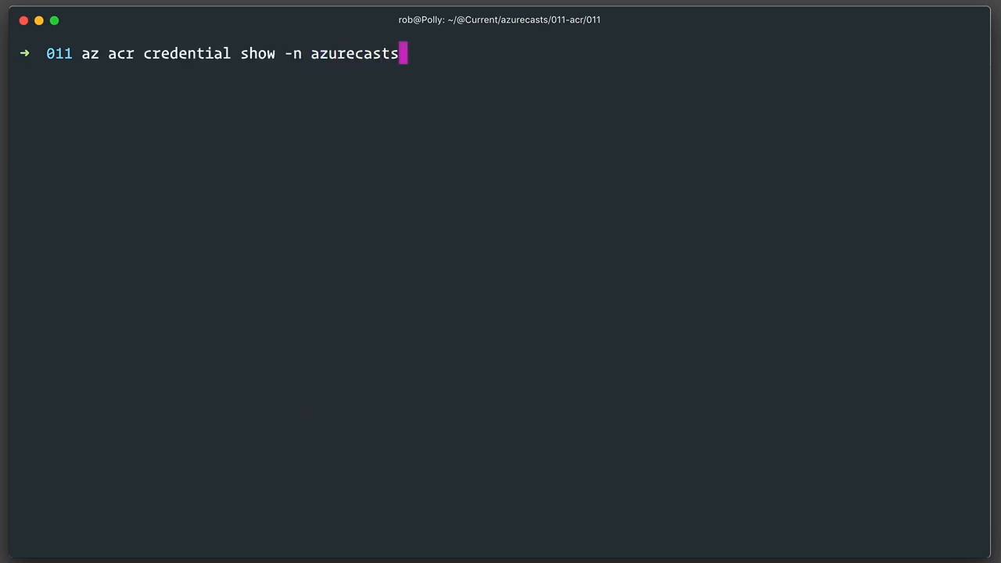
key(Return)
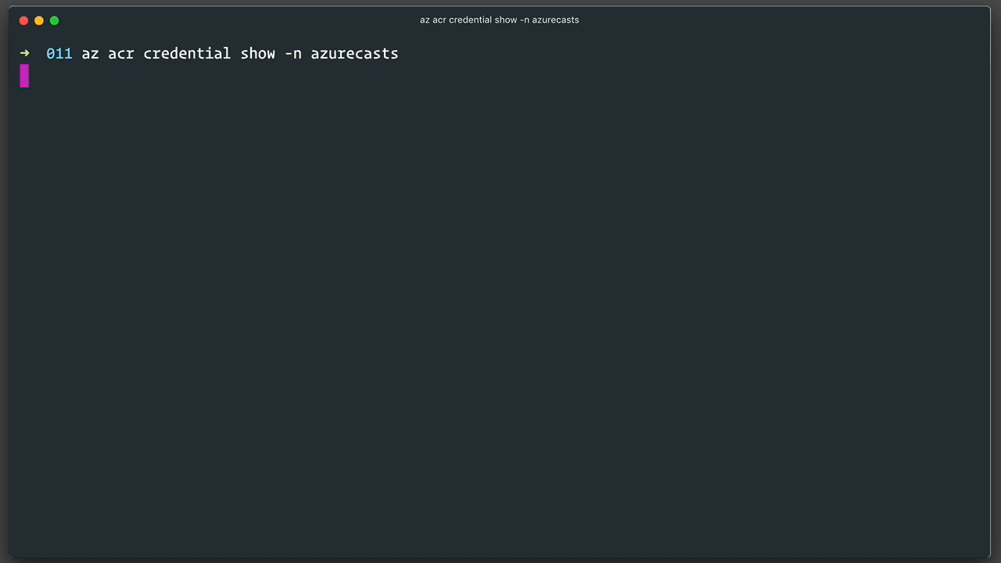
key(Return)
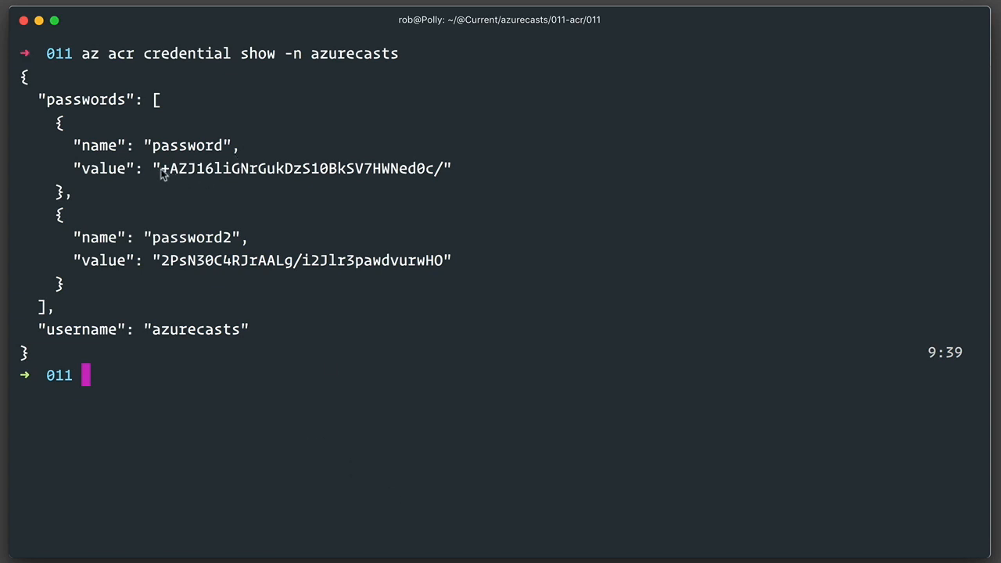
Store the first registry password as a quoted ACRPW value in the .env file and save it
drag(163, 169, 441, 169)
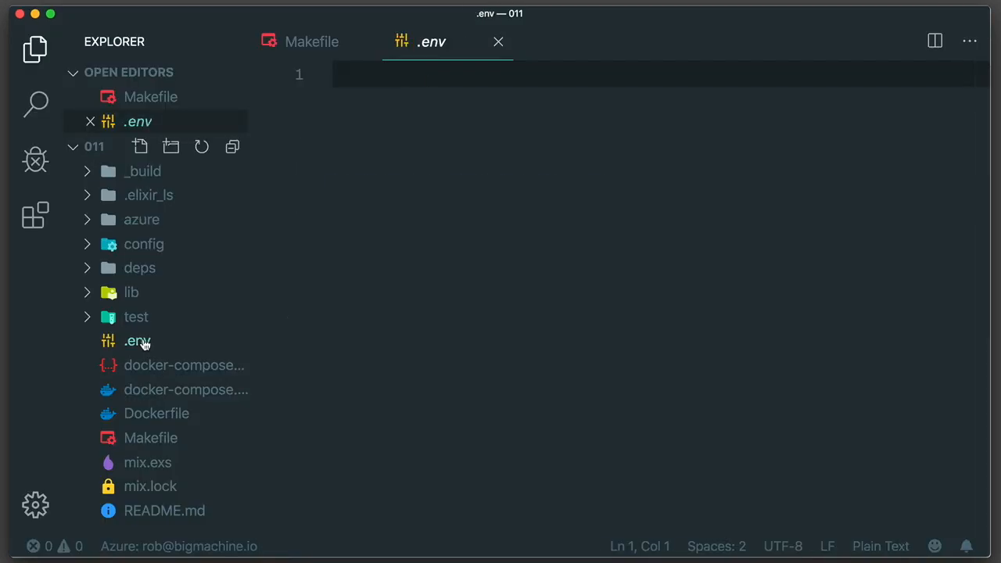
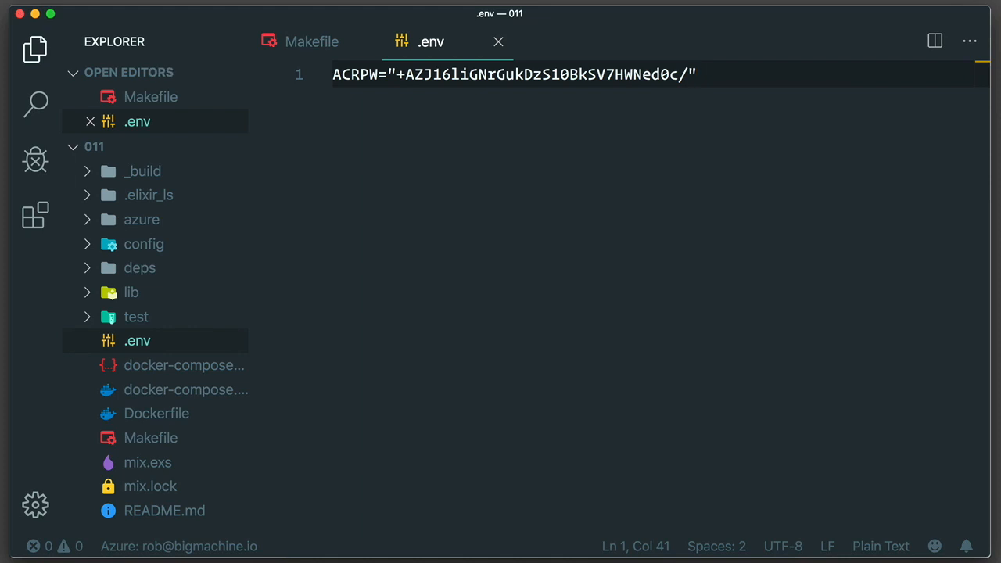
mouse_move(514, 56)
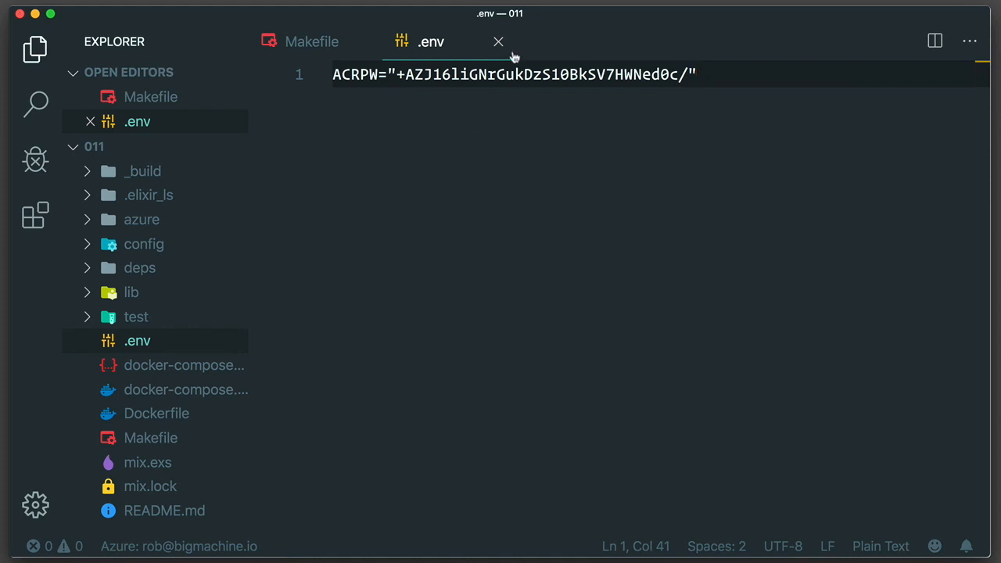
mouse_move(497, 40)
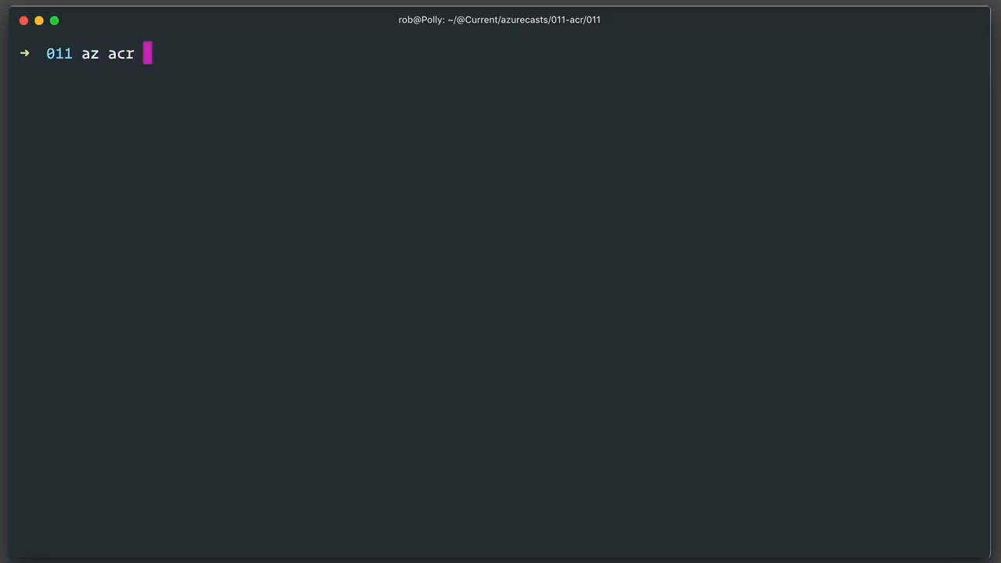
Log in to the azurecasts registry with az acr login -n azurecasts
text(login -)
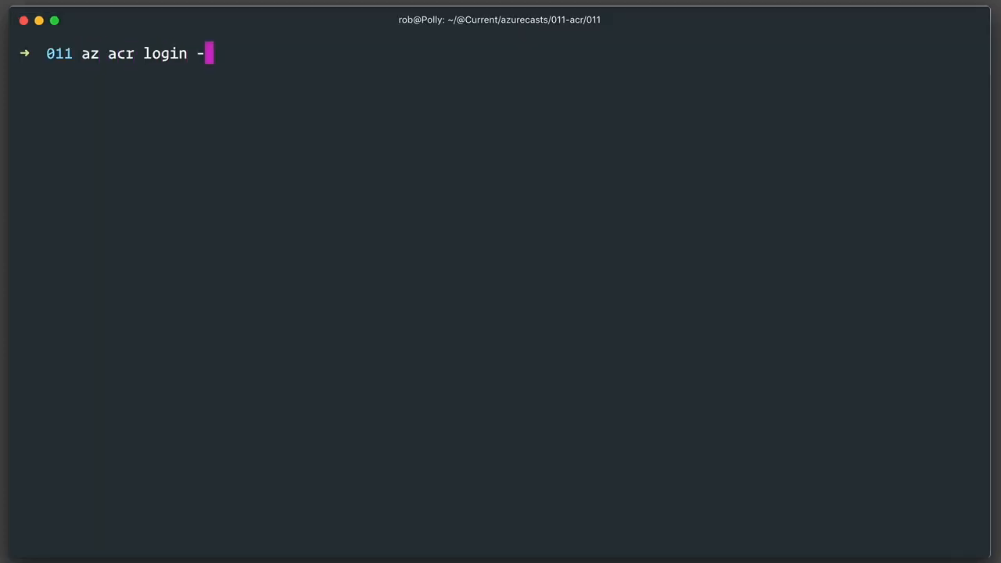
text(n azurecasts)
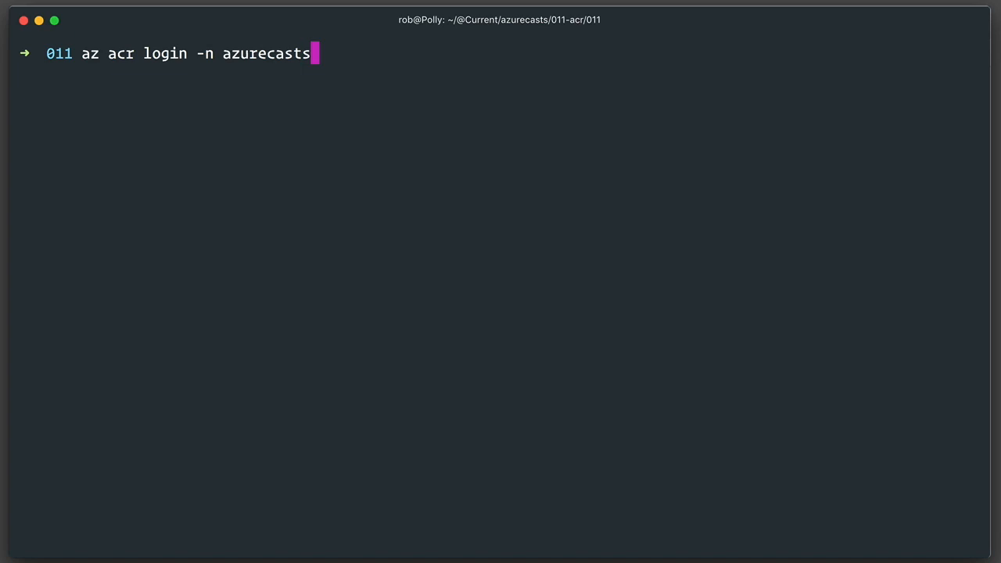
key(Return)
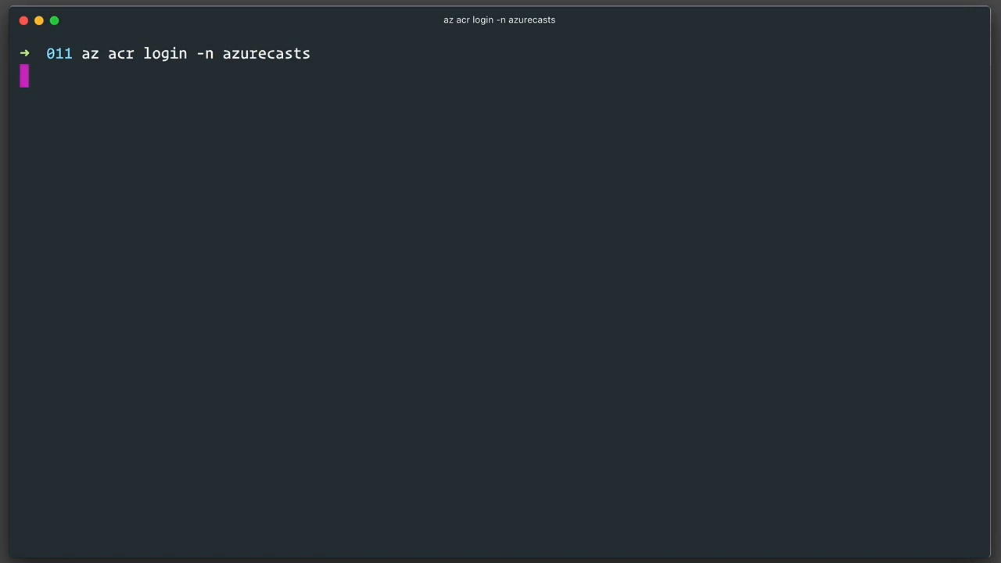
Show the azurecasts registry with az acr show and copy its login server azurecasts.azurecr.io
key(Return)
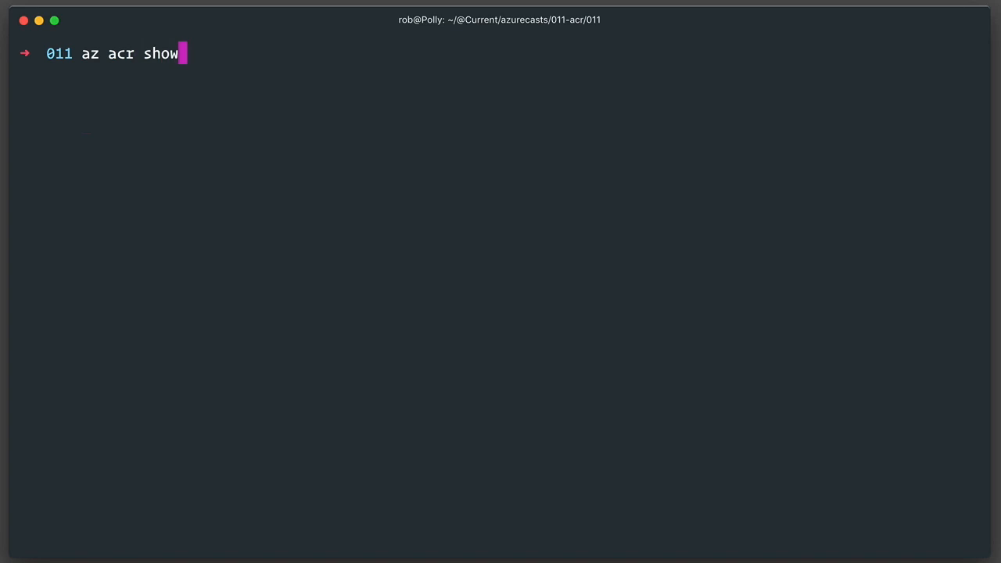
text(-n azurecasts)
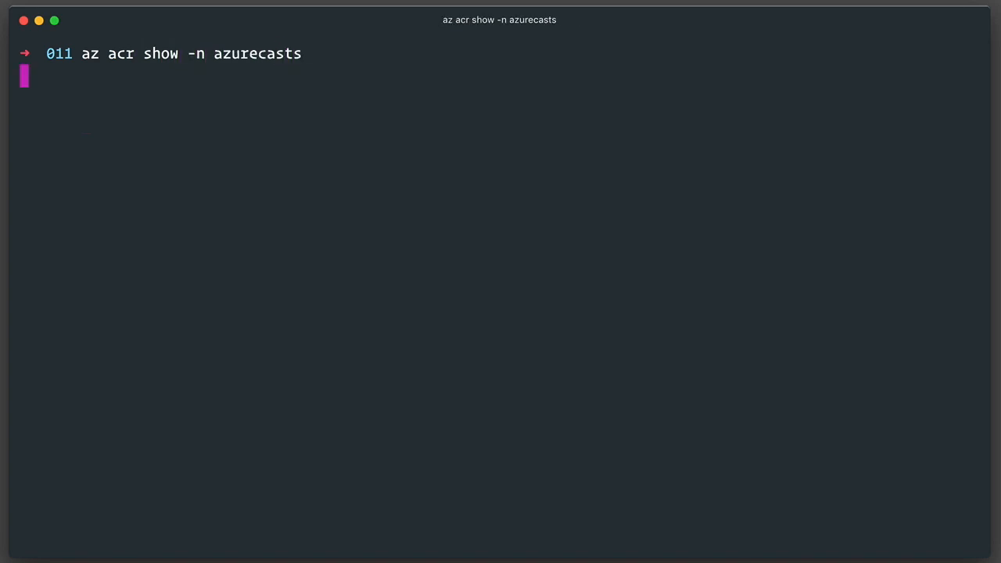
key(Return)
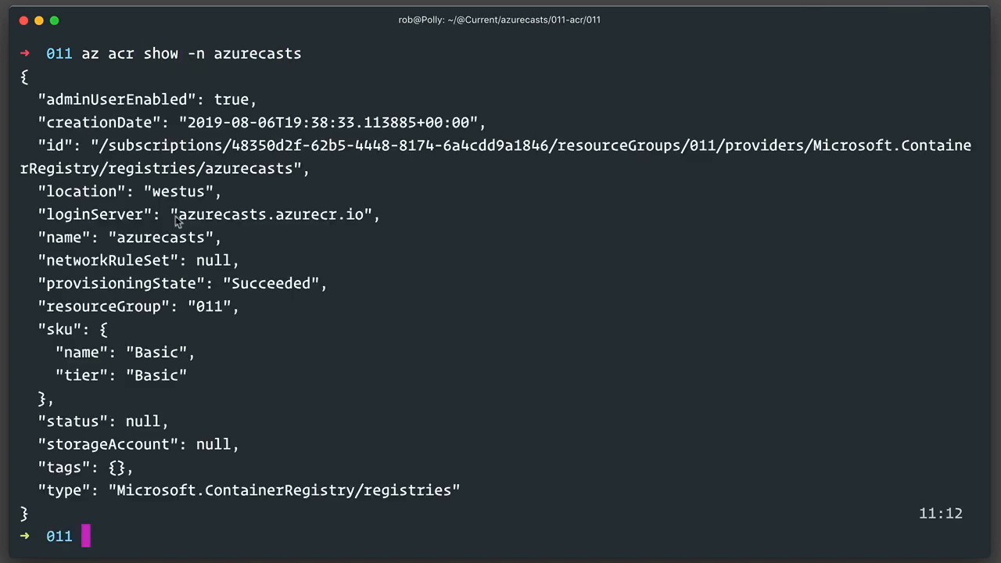
double_click(272, 214)
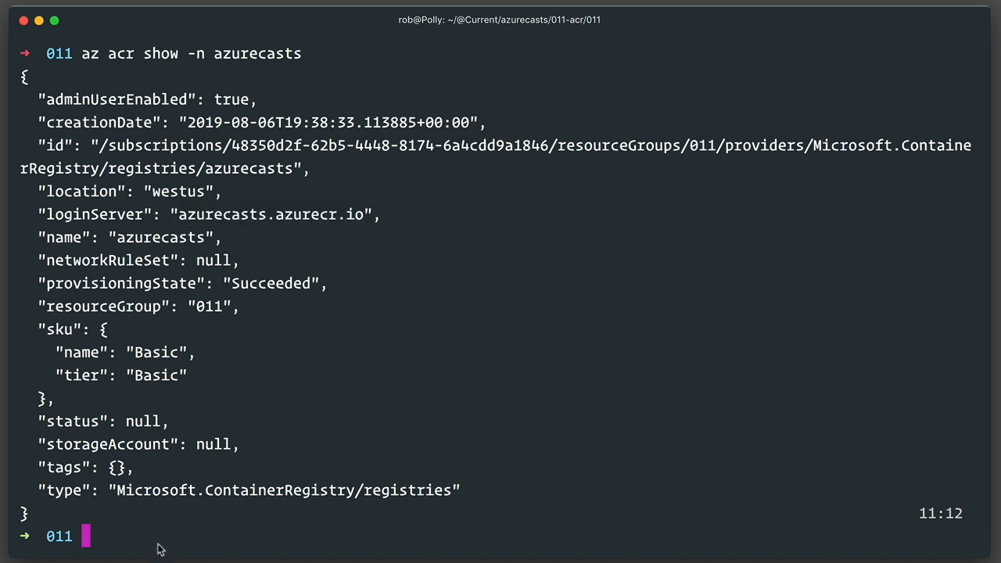
Build the Docker image tagged azurecasts.azurecr.io/011-elixir
text(docker build)
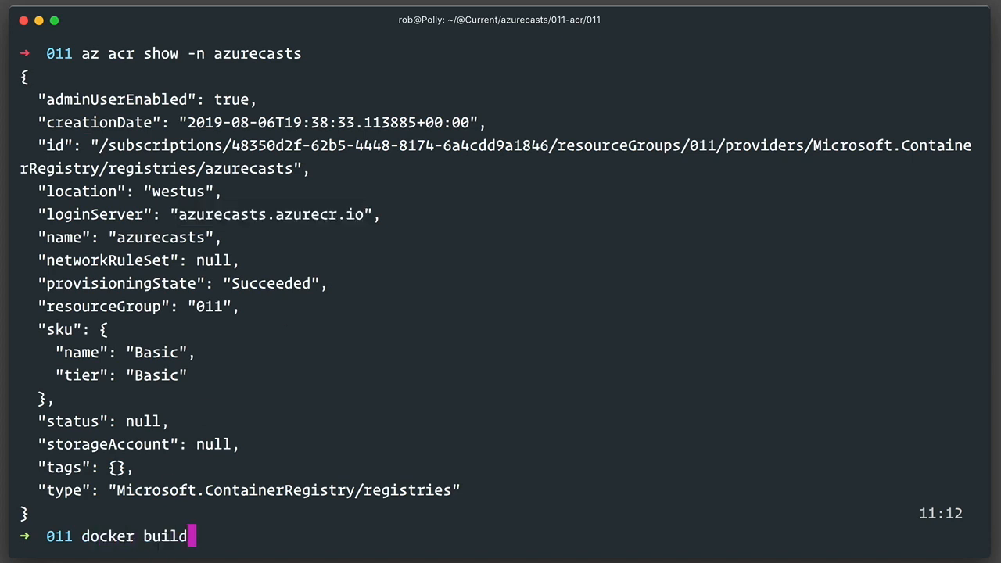
text(-t azurecasts.azurecr.io)
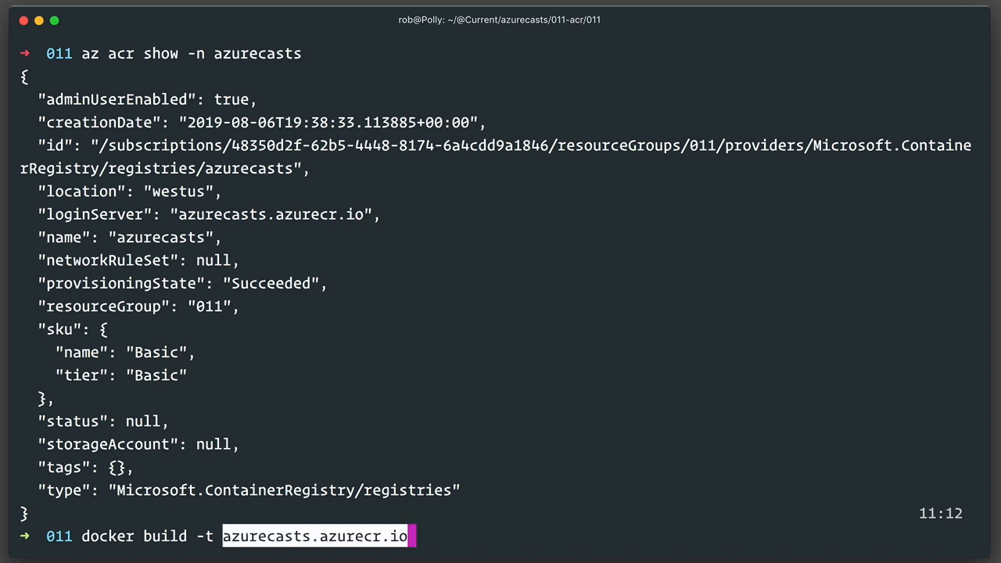
text(/)
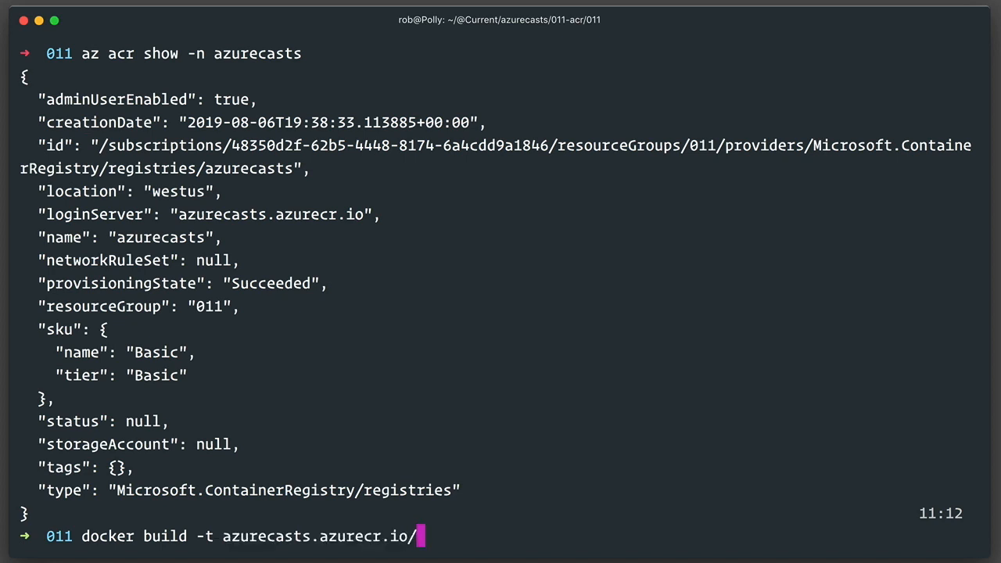
text(011-elixir)
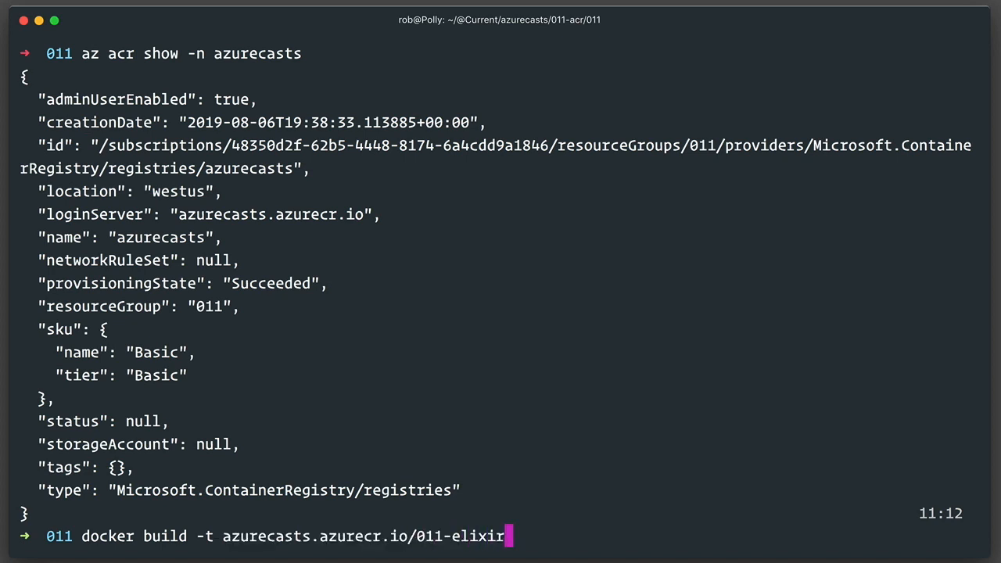
key(Return)
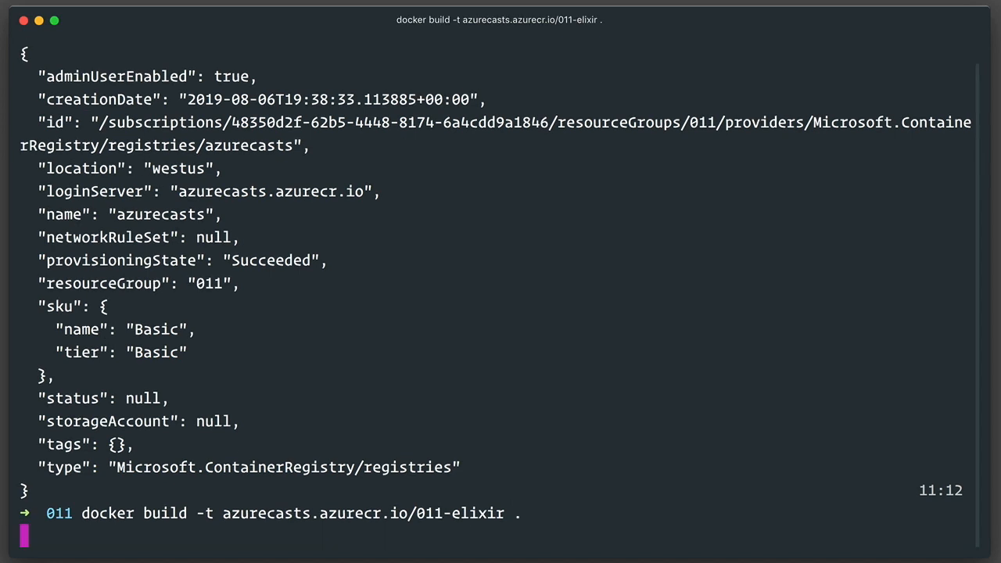
key(Return)
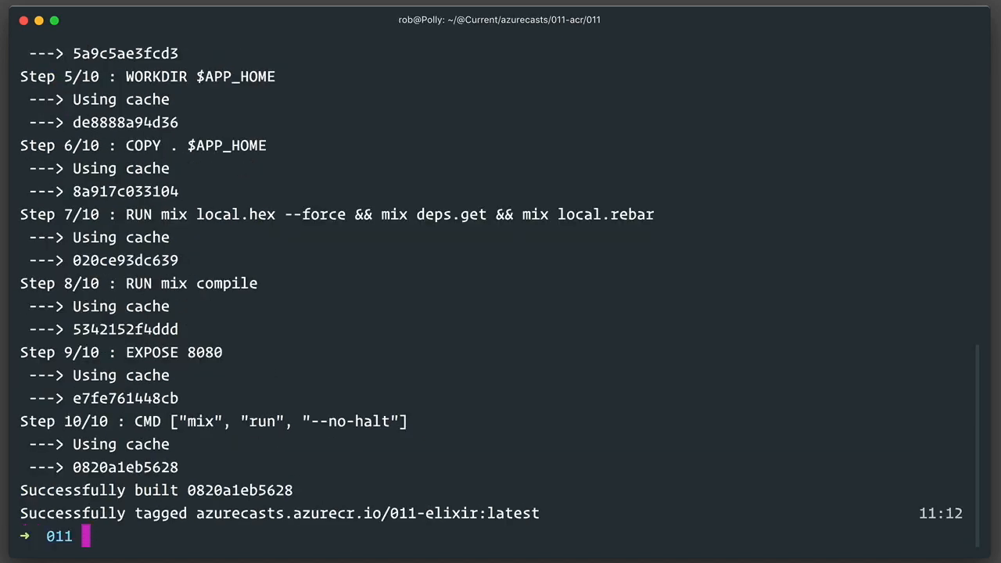
Push azurecasts.azurecr.io/011-elixir:latest to the registry, uploading all layers
text(d)
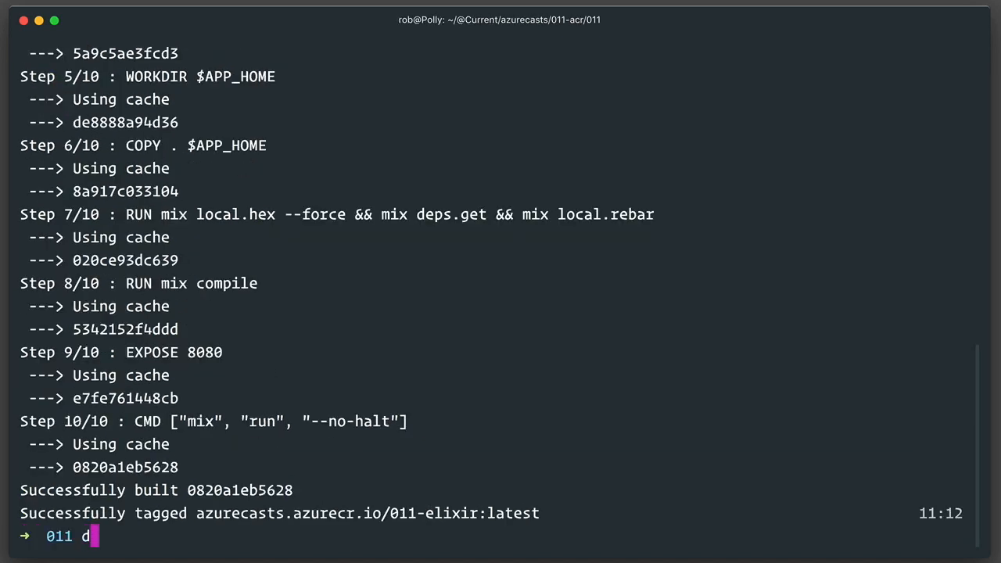
text(ocker push azurecasts.azurecr.io/011-lie)
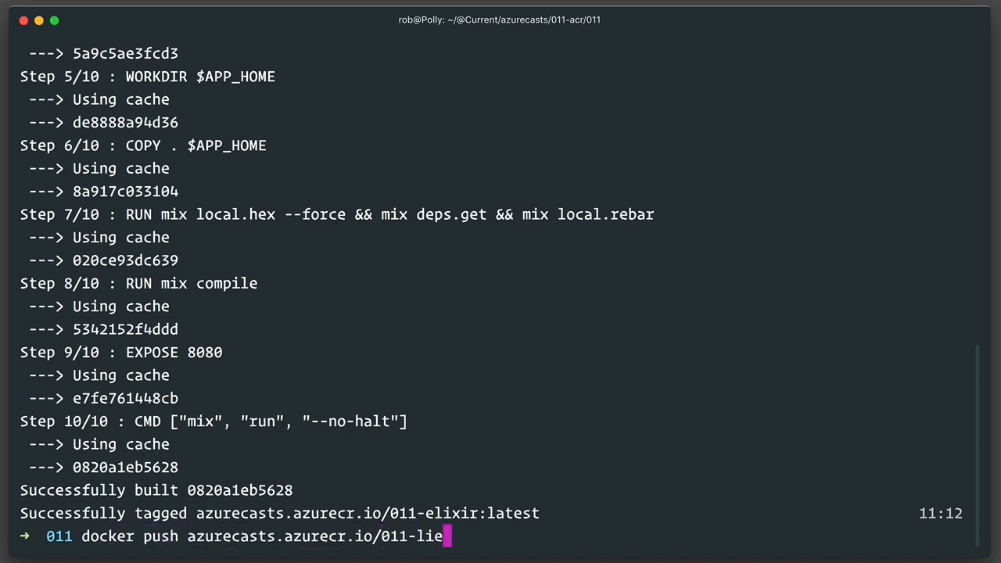
text(xir:la)
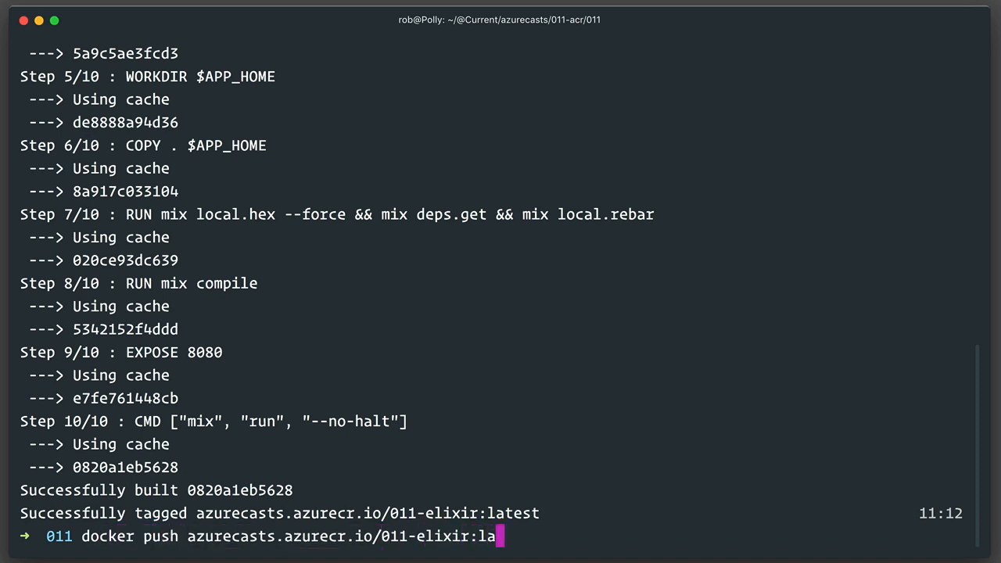
key(Return)
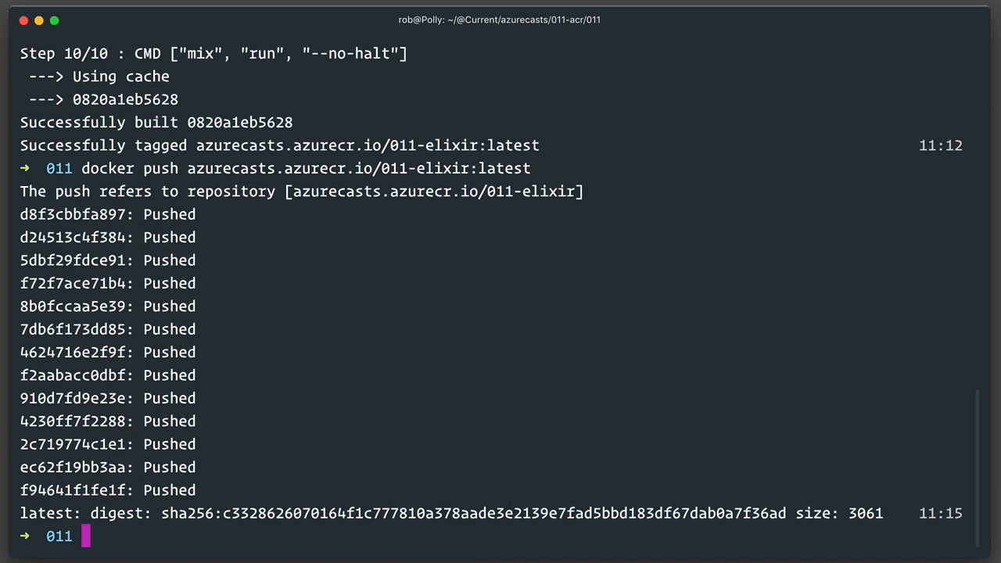
List the azurecasts registry's repositories with az acr repository list -n azurecasts
text(az acr)
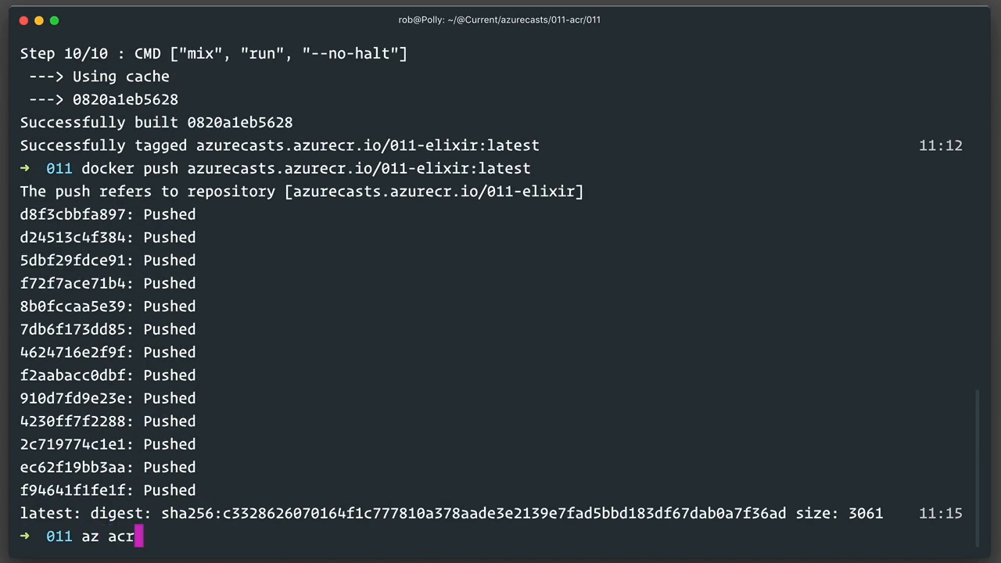
text(repository list -n azurecasts)
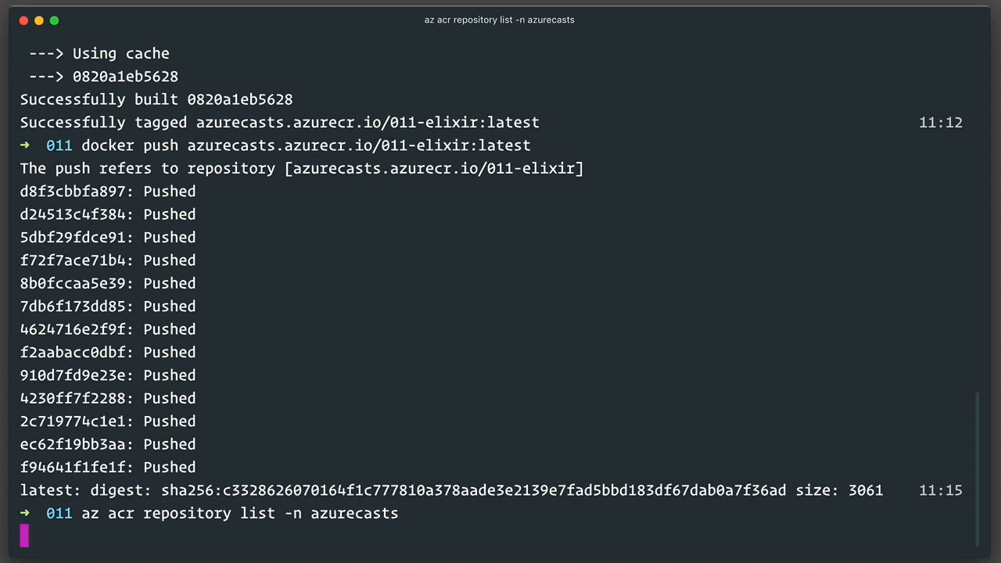
key(Return)
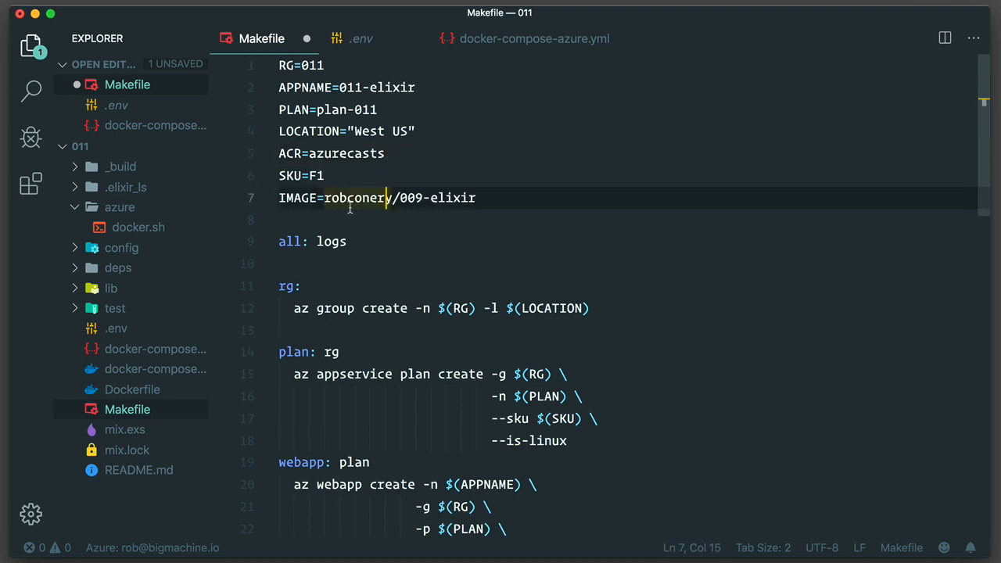
Change the Makefile IMAGE variable from robconery/009-elixir to $(ACR).azurecr.io/$(APPNAME)
text($(ACR).azurec)
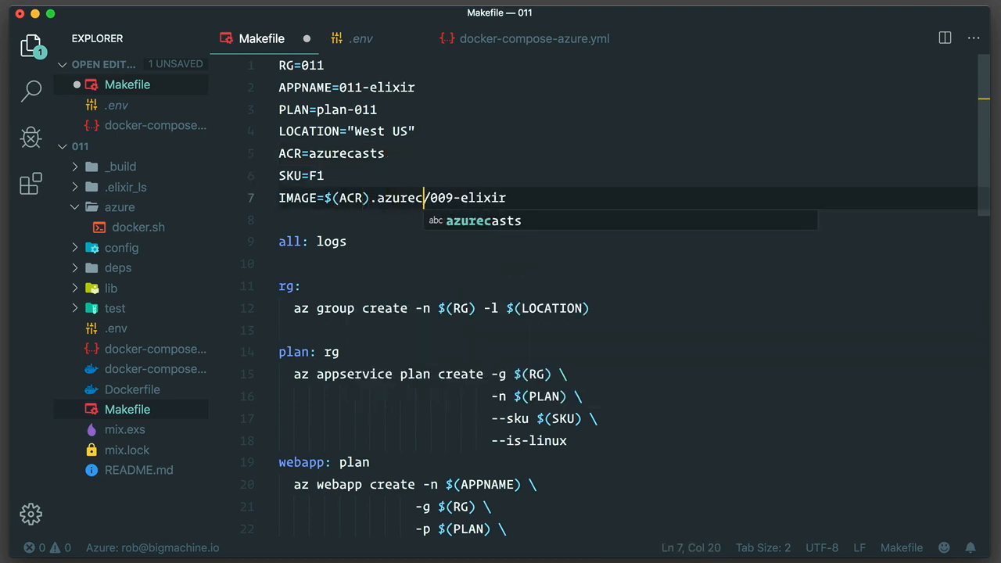
text(r.io/011)
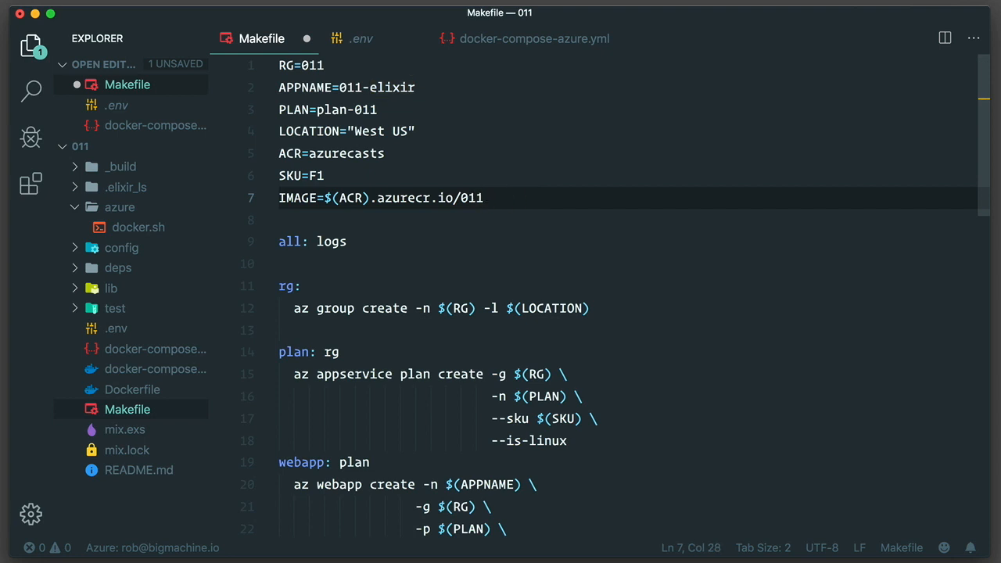
text($(APPNAME))
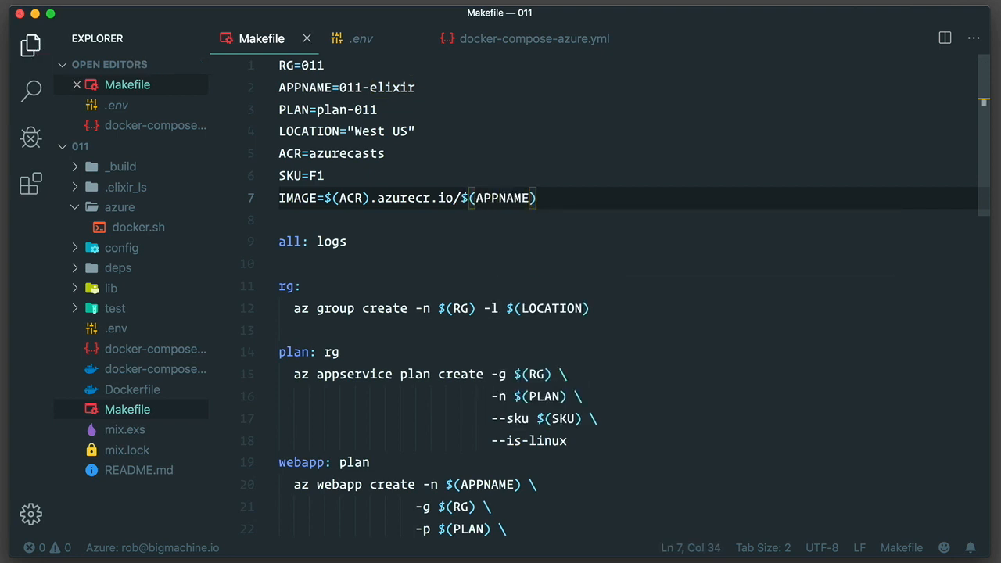
scroll(down, 3)
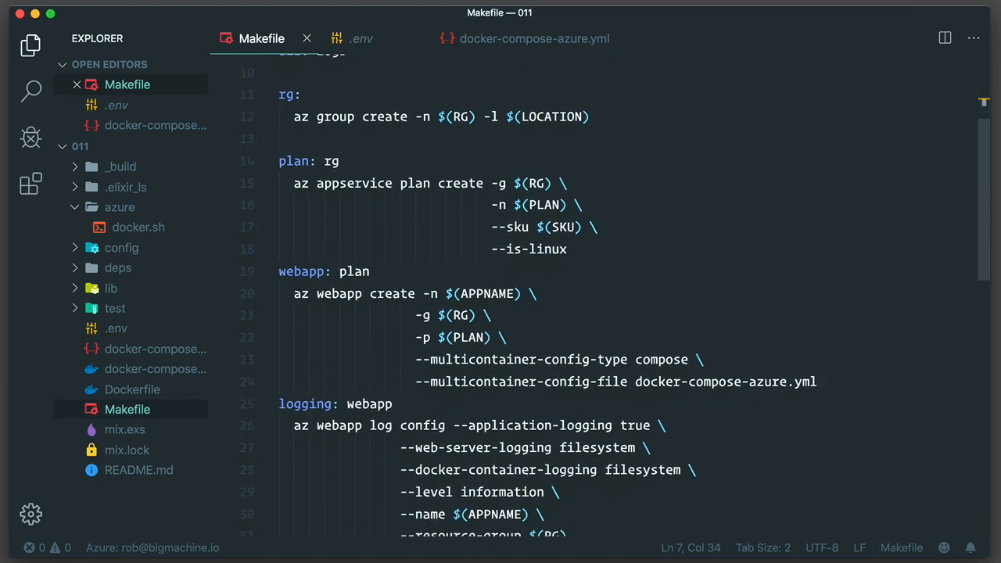
scroll(down, 3)
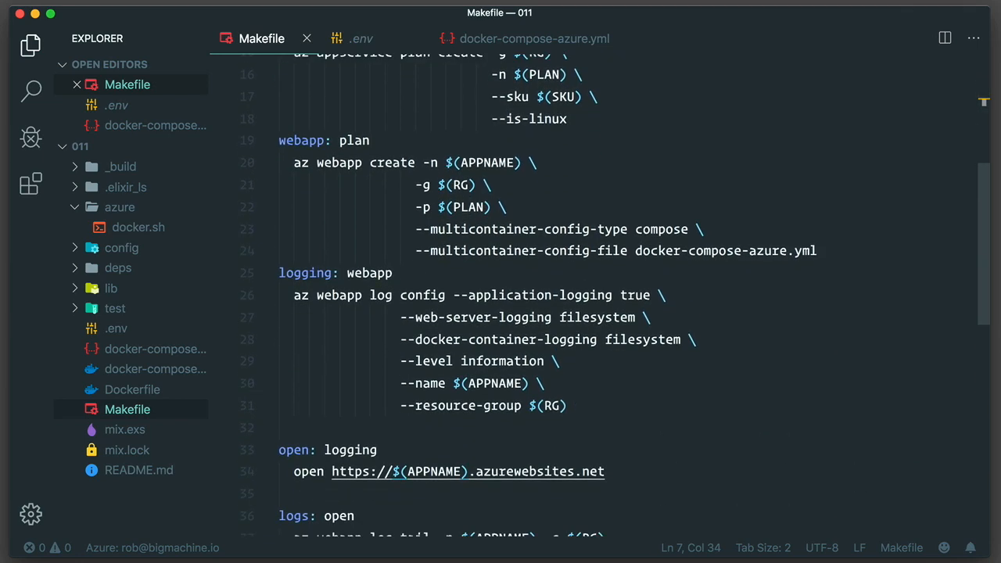
mouse_move(352, 205)
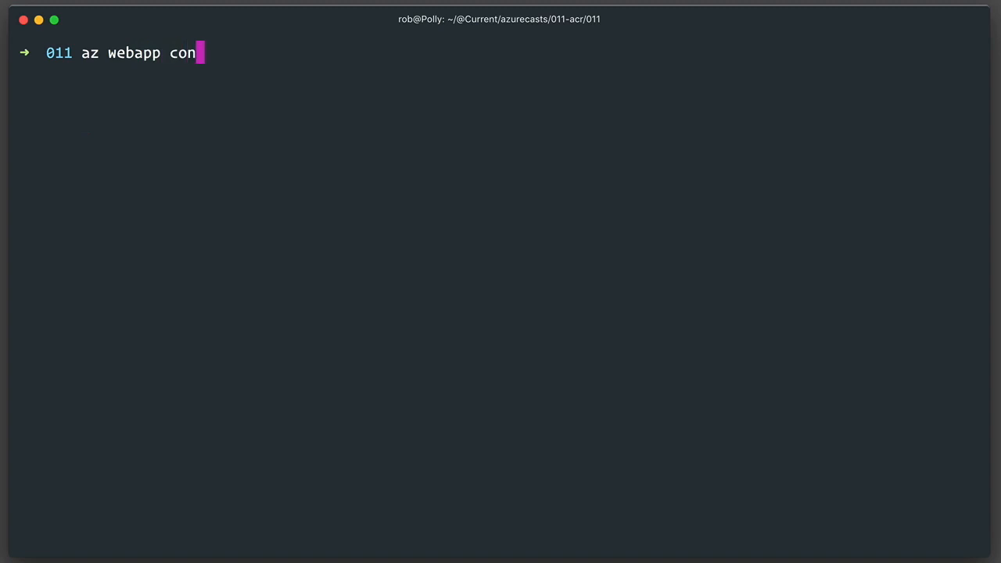
Show az webapp config --help, then az webapp config container --help
text(fig --hel)
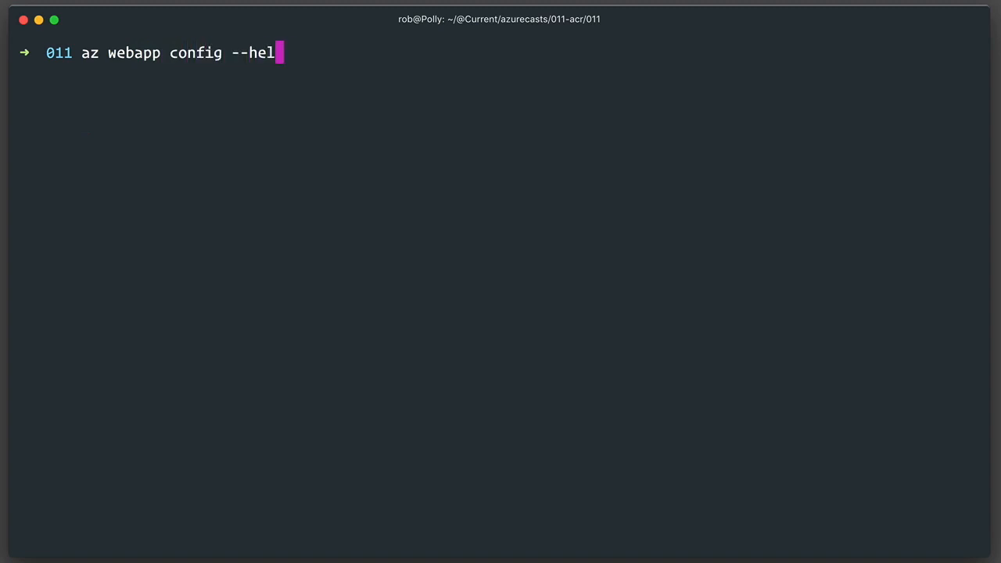
key(Return)
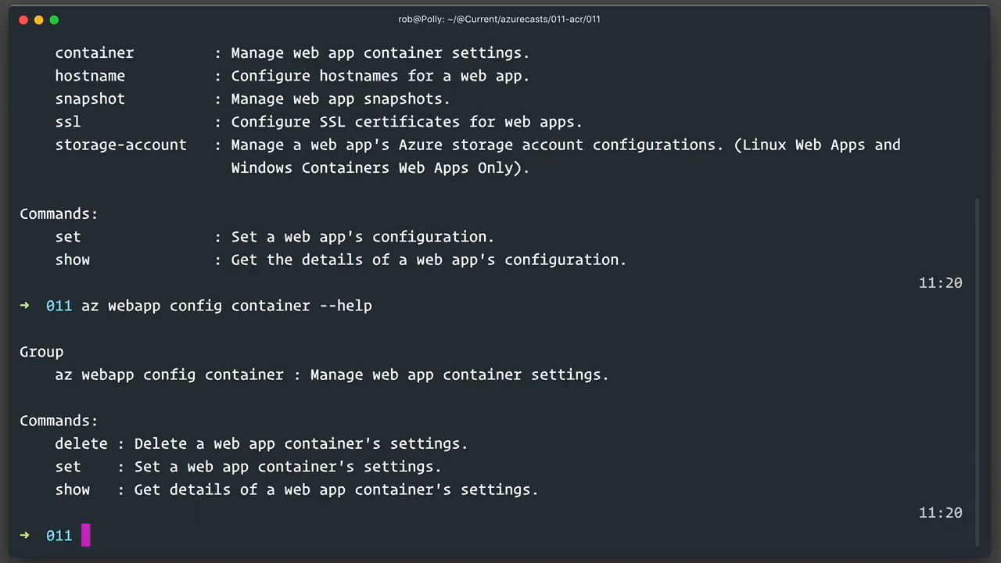
mouse_move(304, 144)
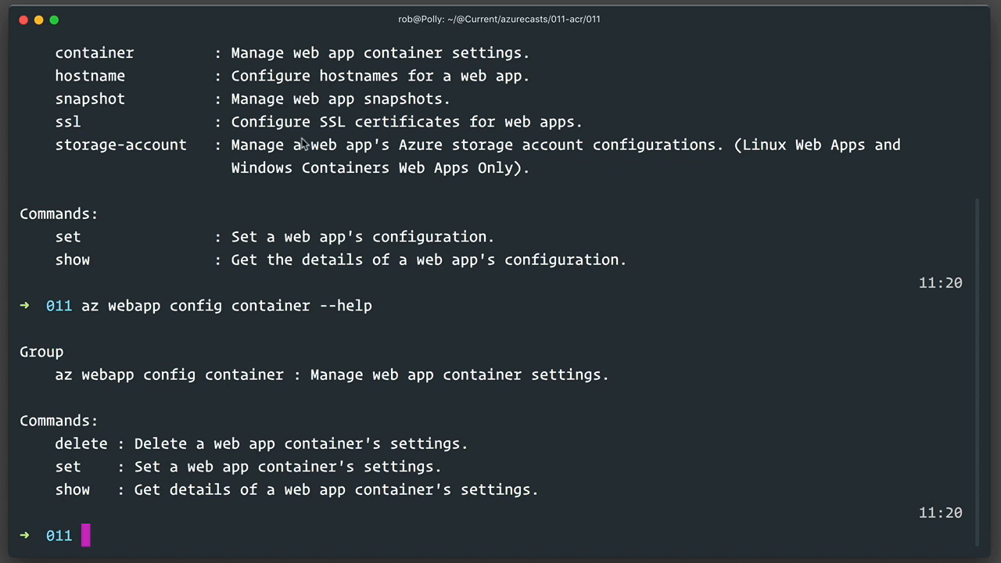
text(az webapp config container --help)
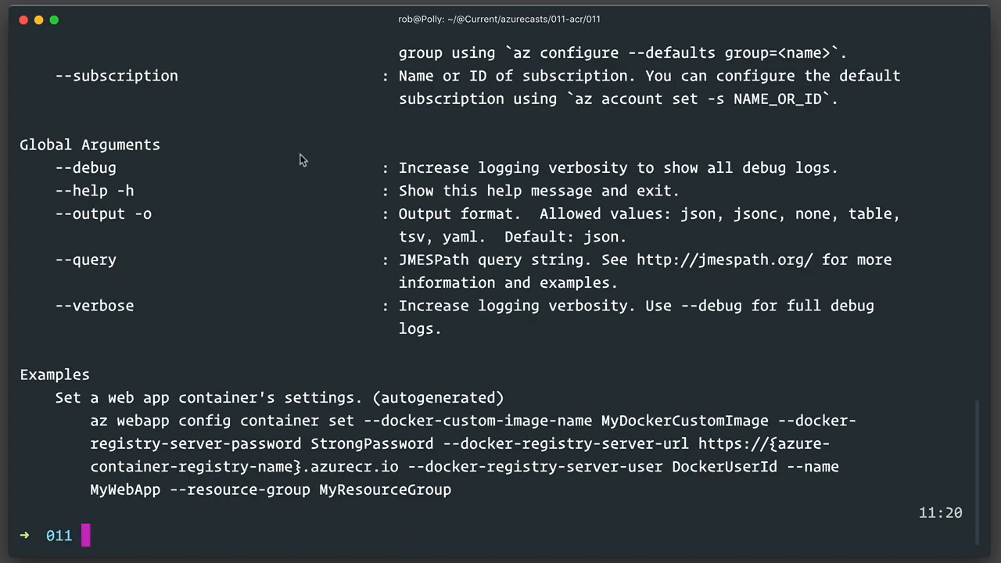
Review the container set command's Arguments list and copy an argument name to reuse
scroll(up, 3)
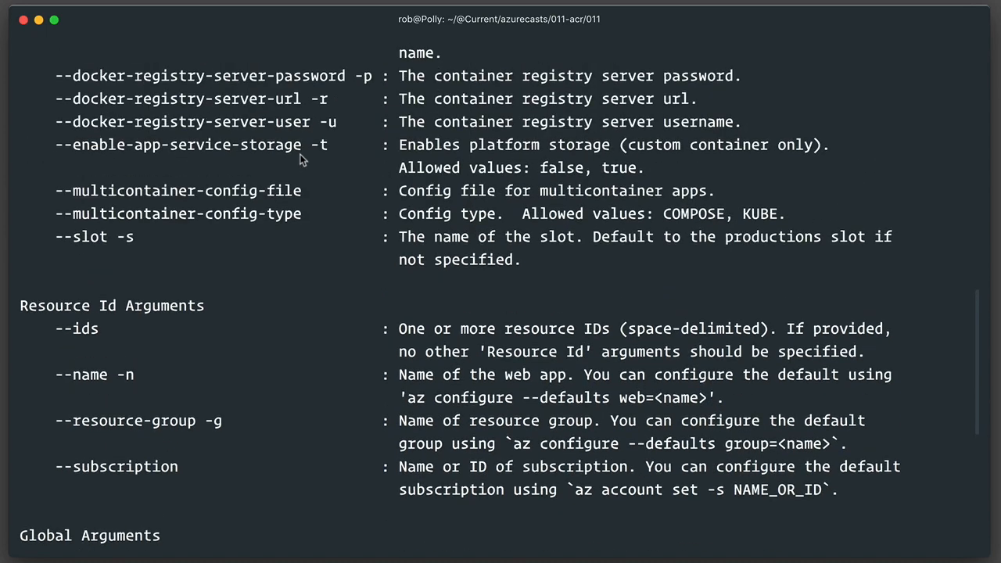
scroll(up, 3)
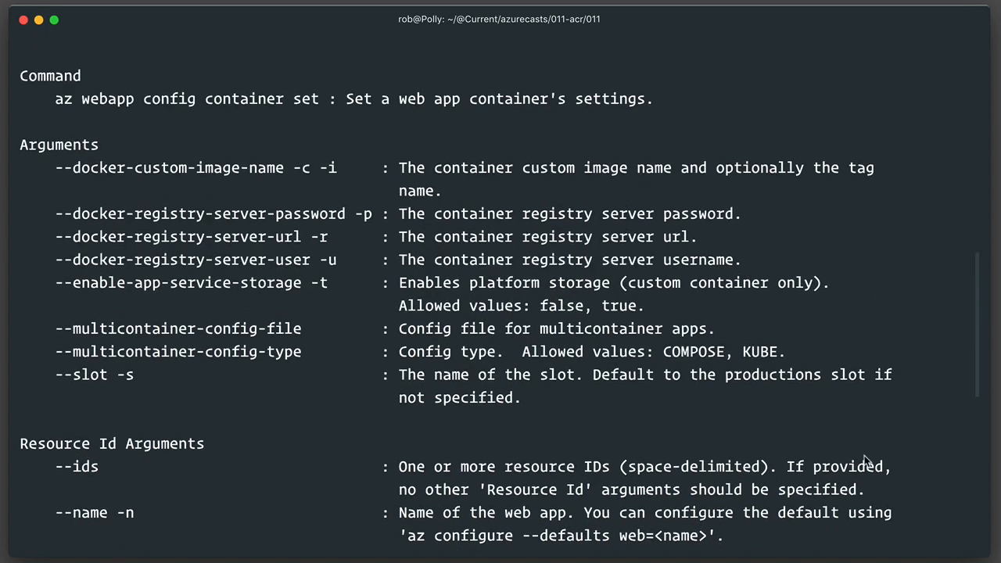
drag(56, 213, 742, 260)
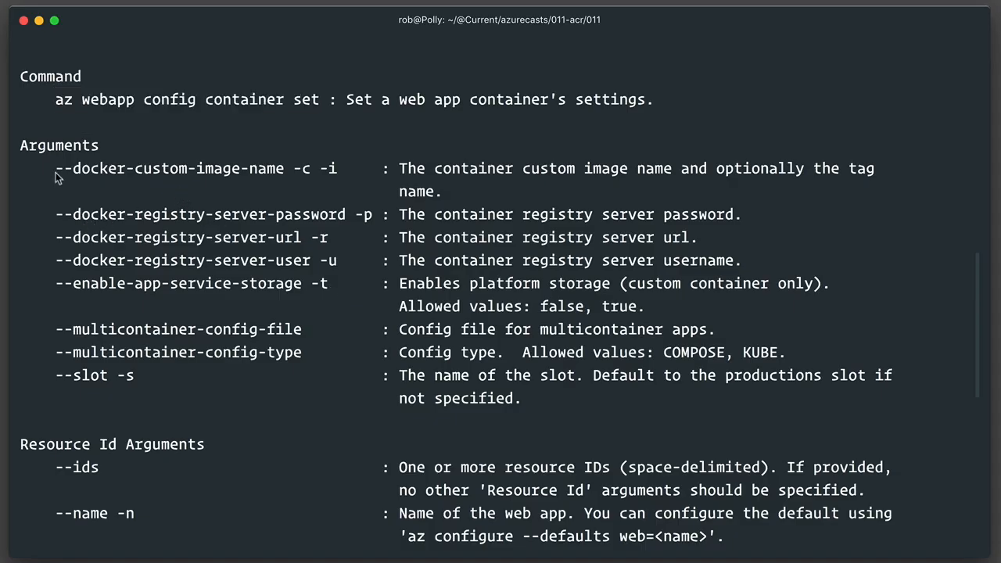
double_click(200, 215)
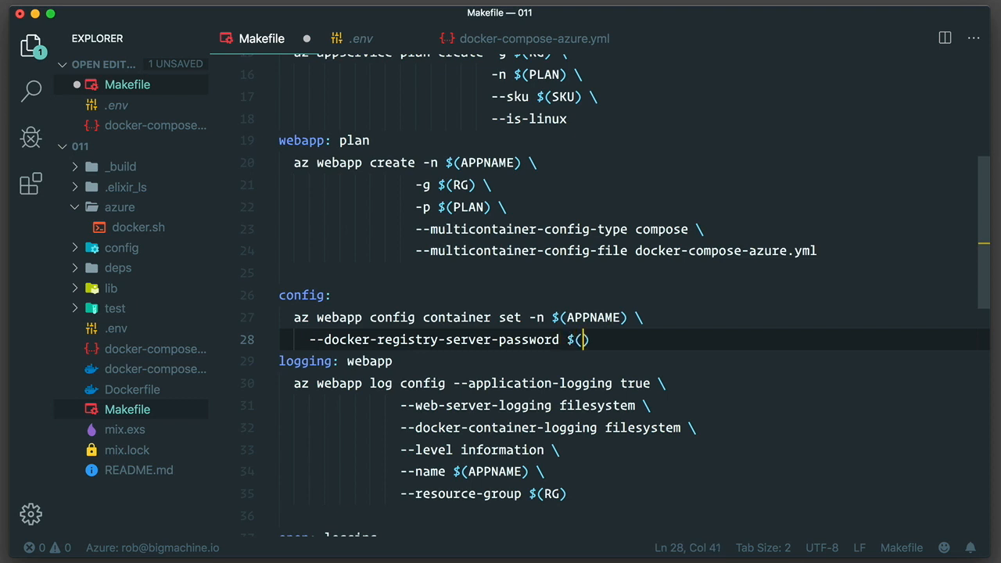
Pass --docker-registry-server-password $(ACRPW) in the config target, checking the .env variable
text(ACRPW) \)
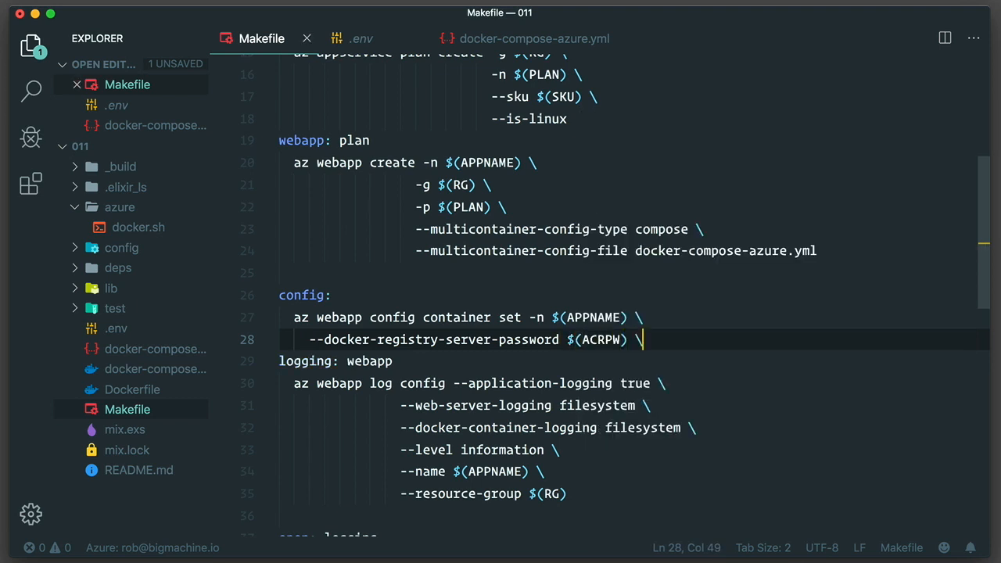
click(360, 37)
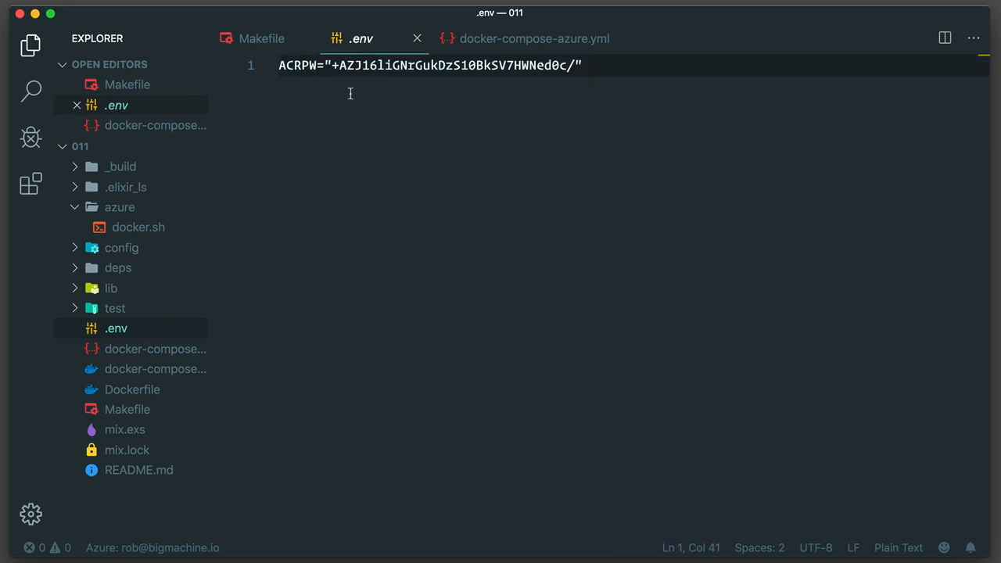
mouse_move(262, 37)
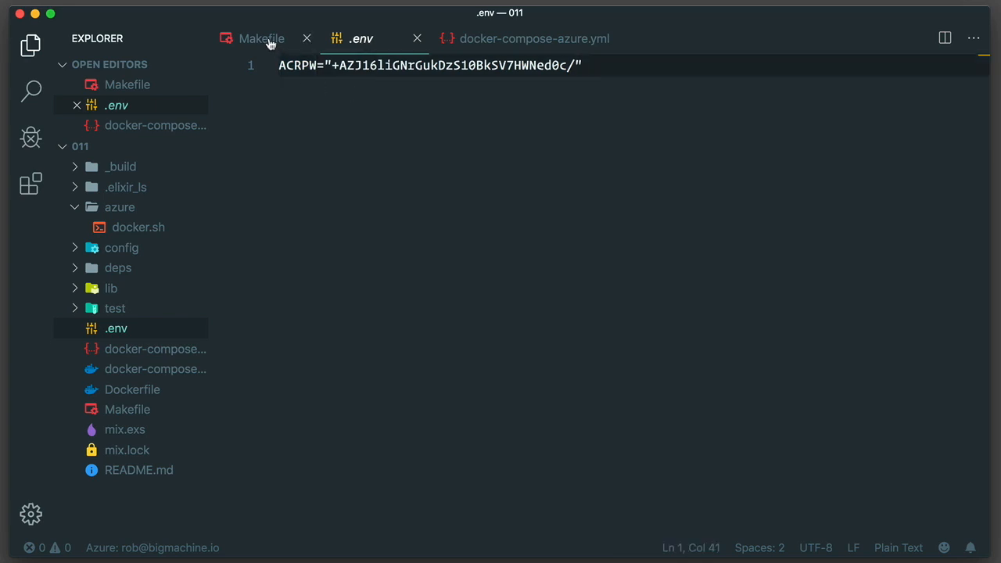
click(261, 38)
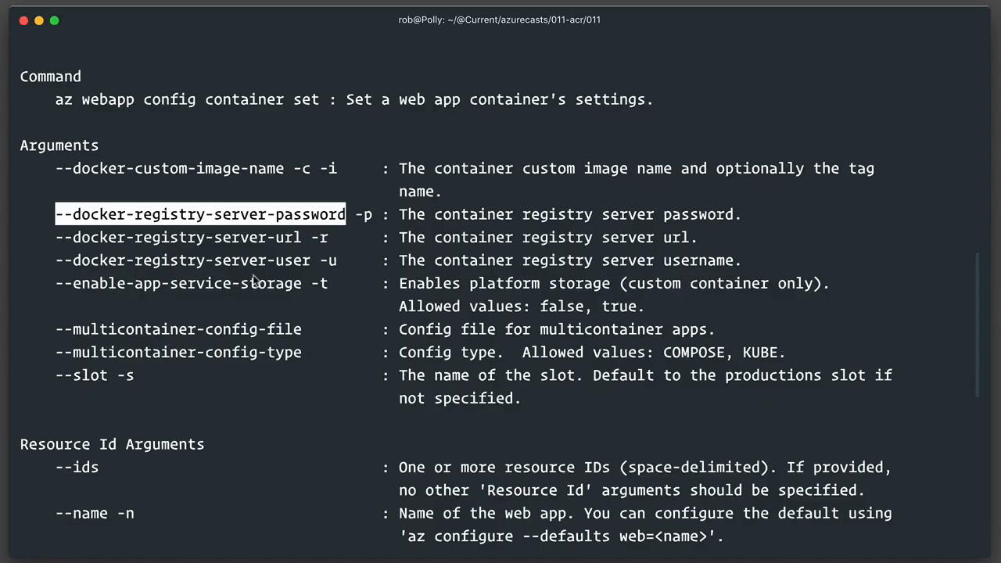
click(179, 237)
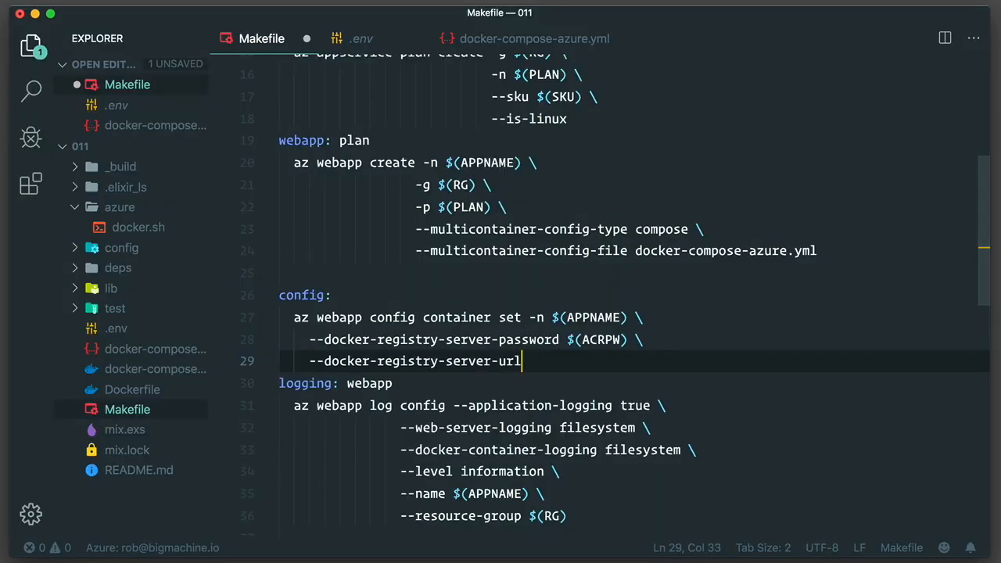
text(https://$(A)
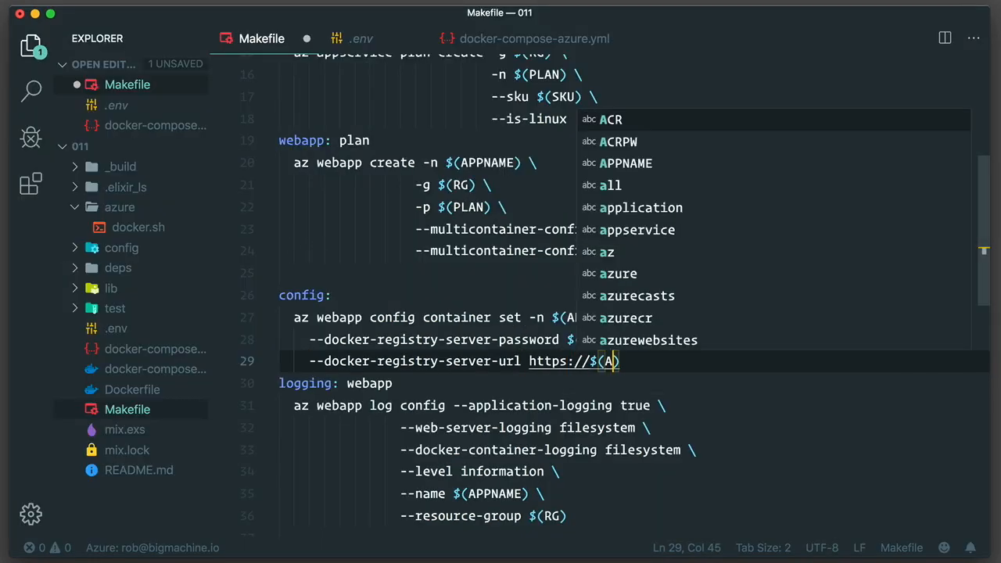
text().azurecr.io \)
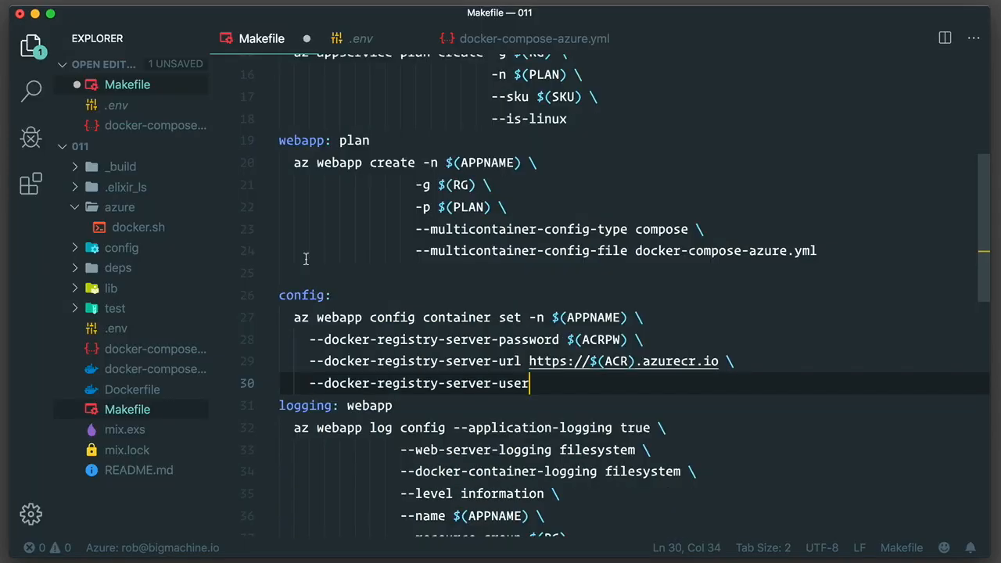
text($(ACR)
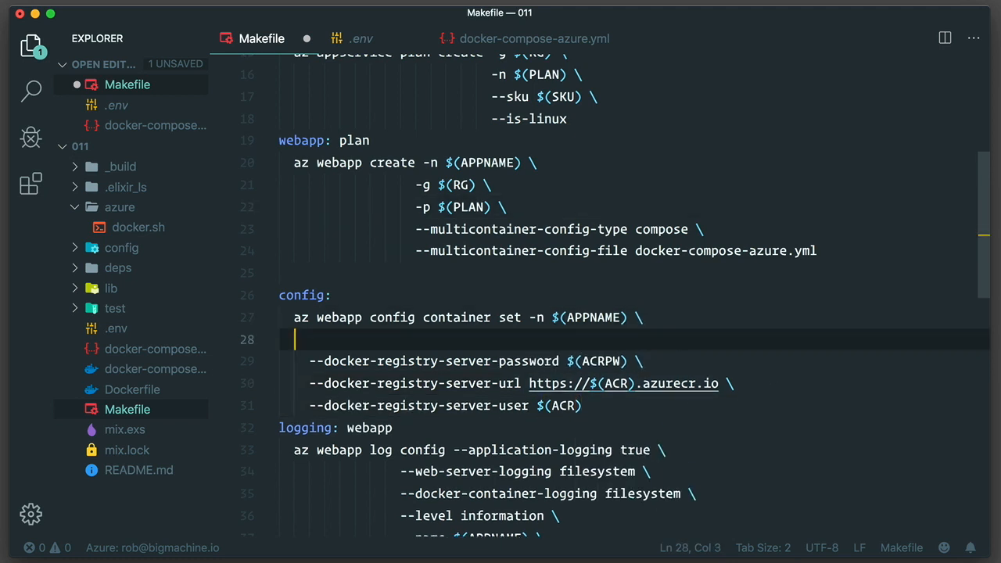
text(-g $(RG))
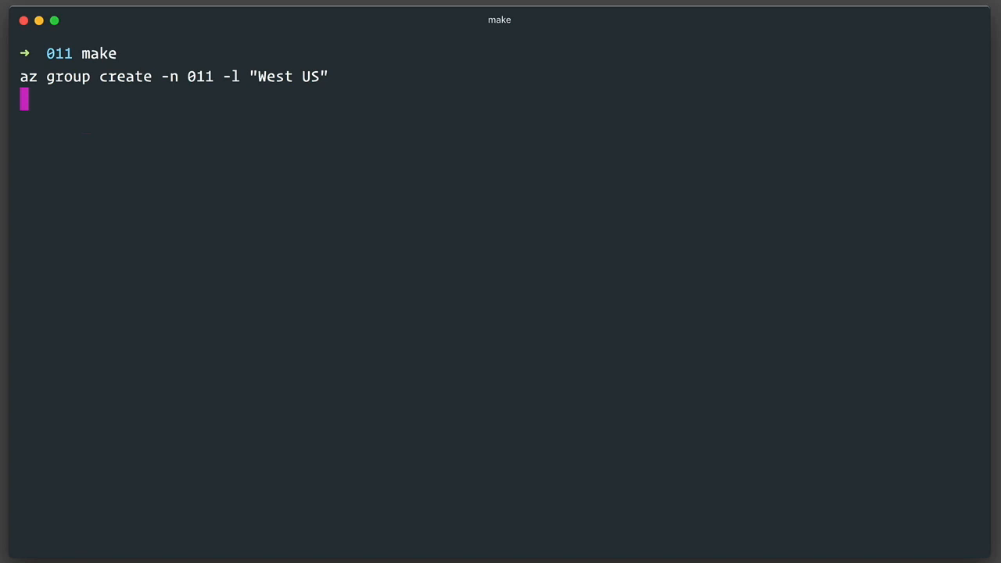
Run make to create the 011 resource group and app service plan, then follow the app logs
key(Return)
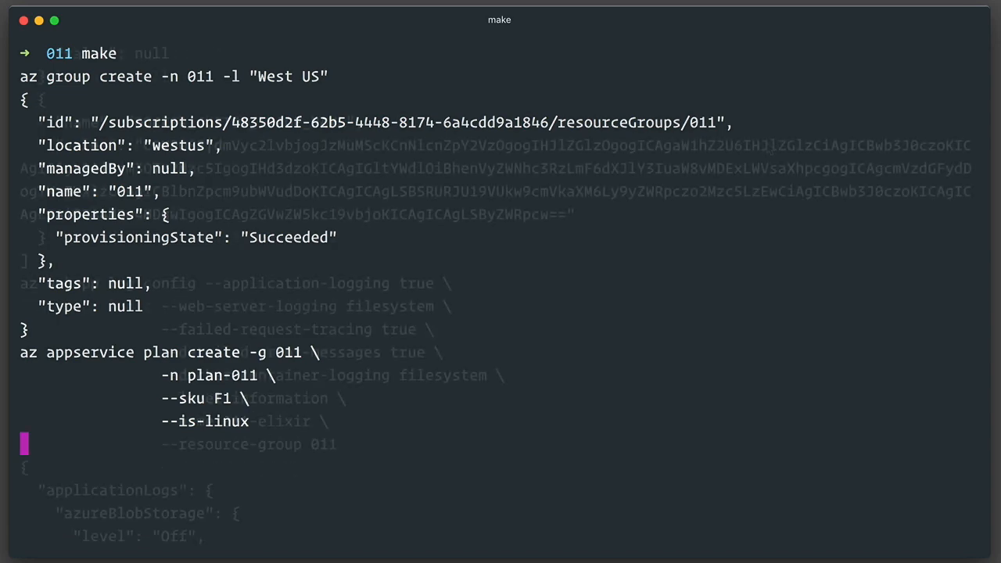
scroll(down, 3)
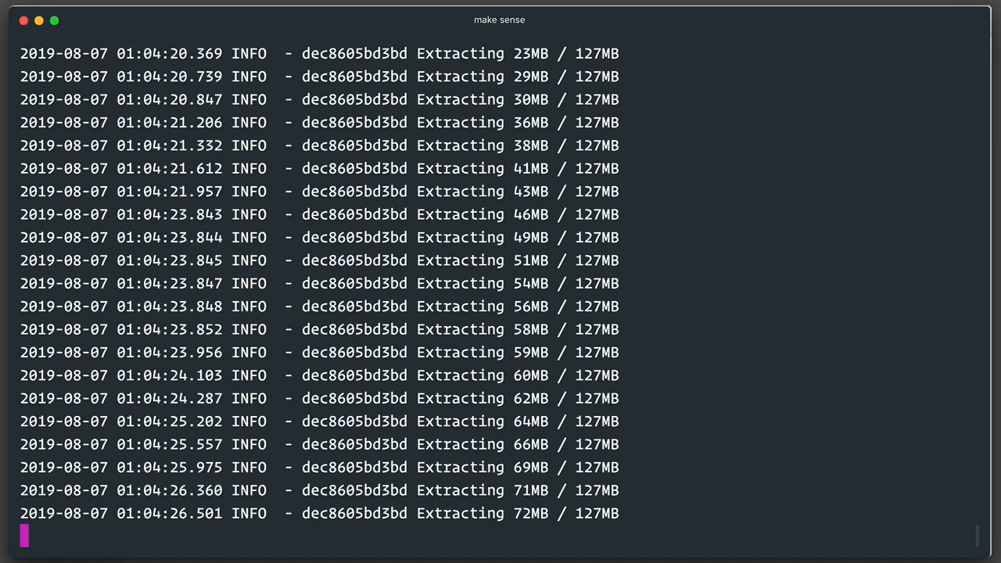
scroll(down, 3)
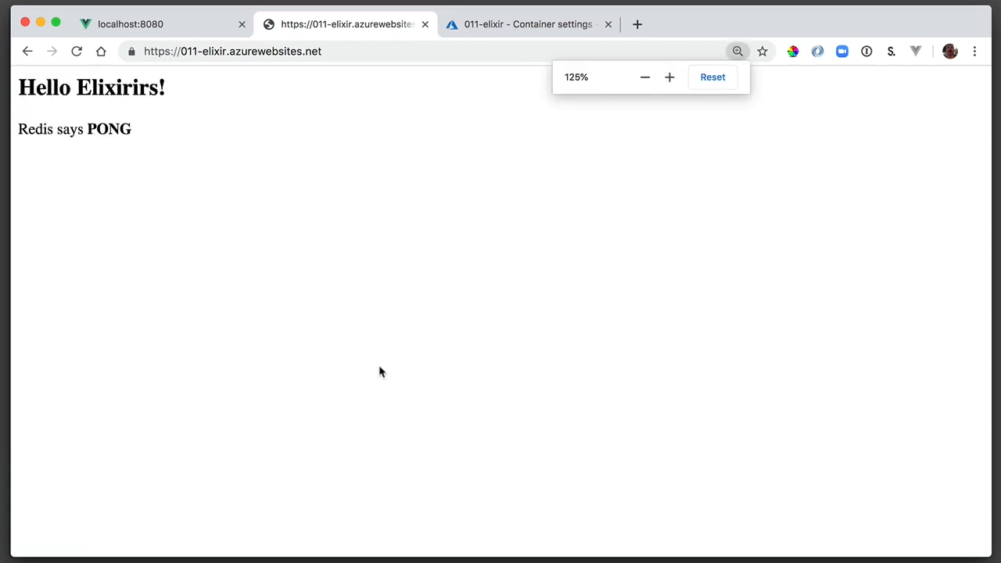
Zoom the 011-elixir site to 300% showing Hello Elixirirs! and Redis says PONG
click(670, 77)
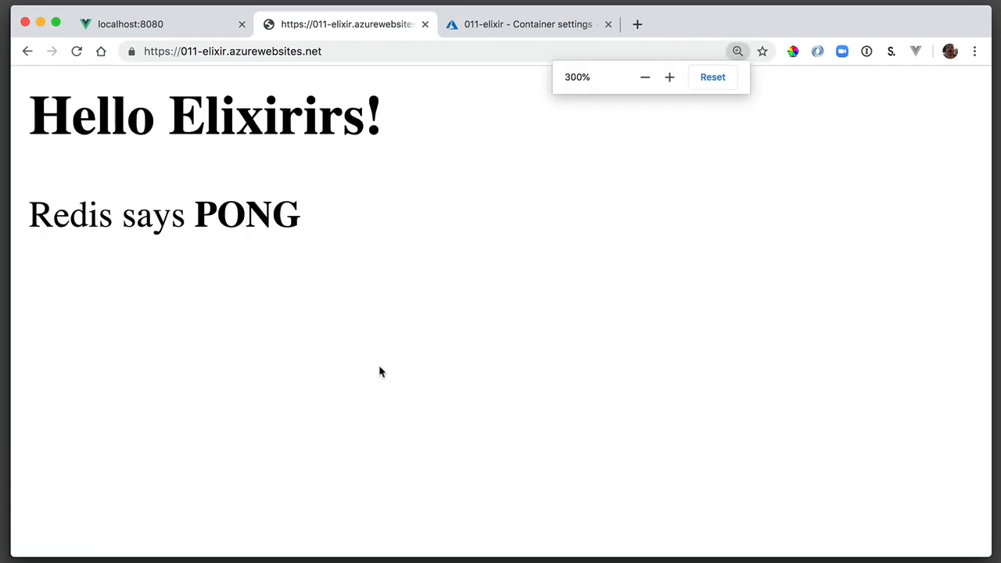
click(525, 23)
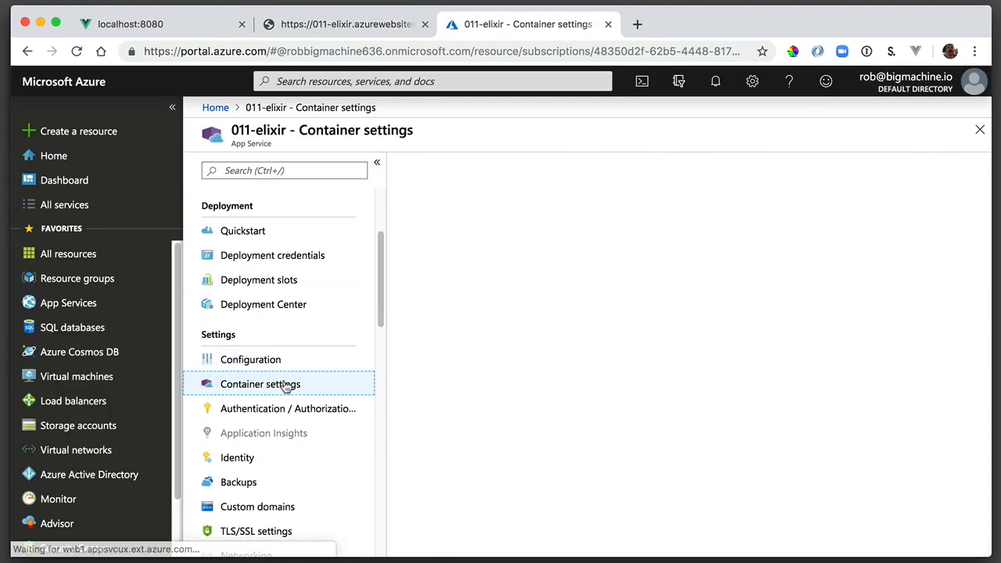
Open the 011-elixir Container settings and scroll to the Continuous Deployment On/Off toggle
click(260, 385)
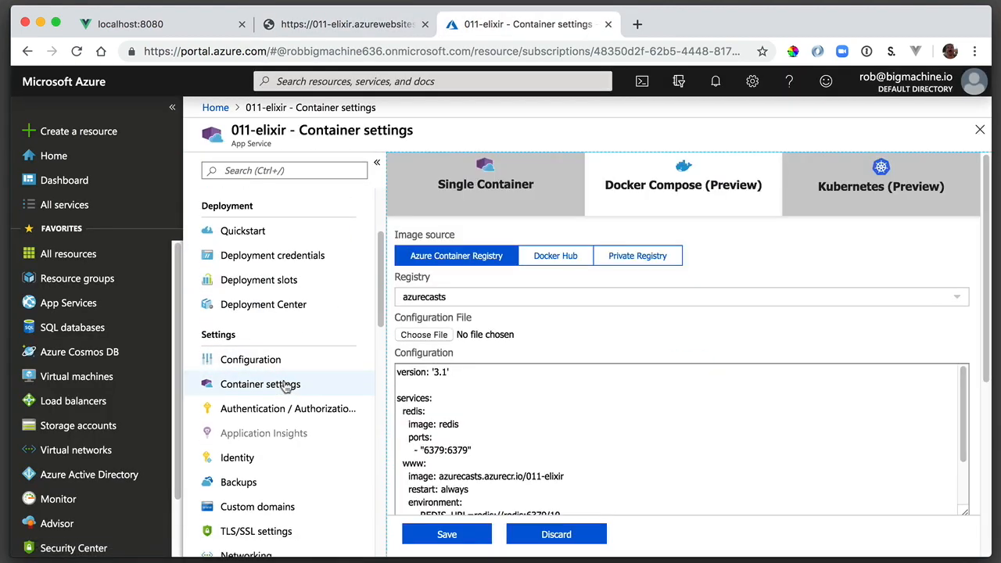
scroll(down, 3)
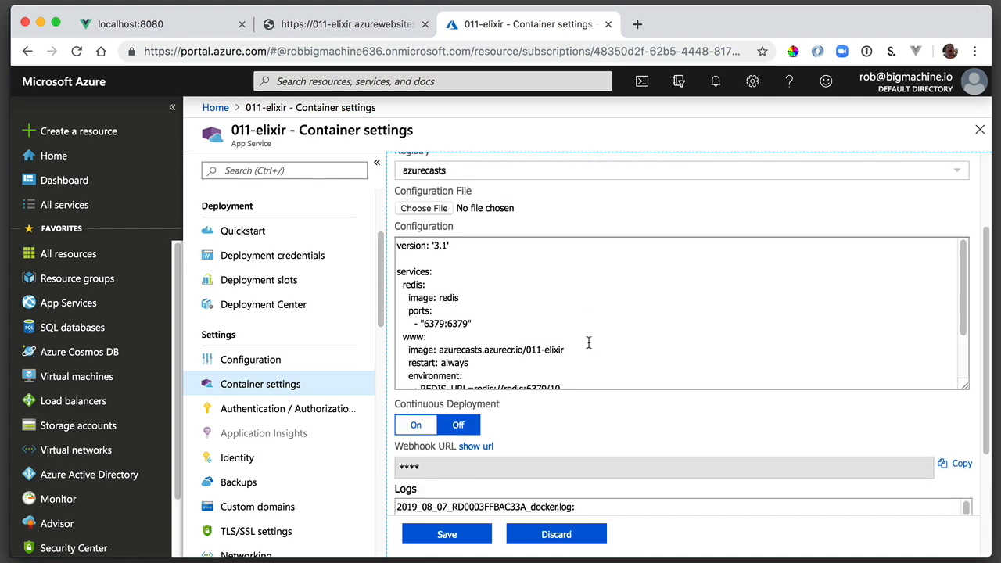
scroll(down, 3)
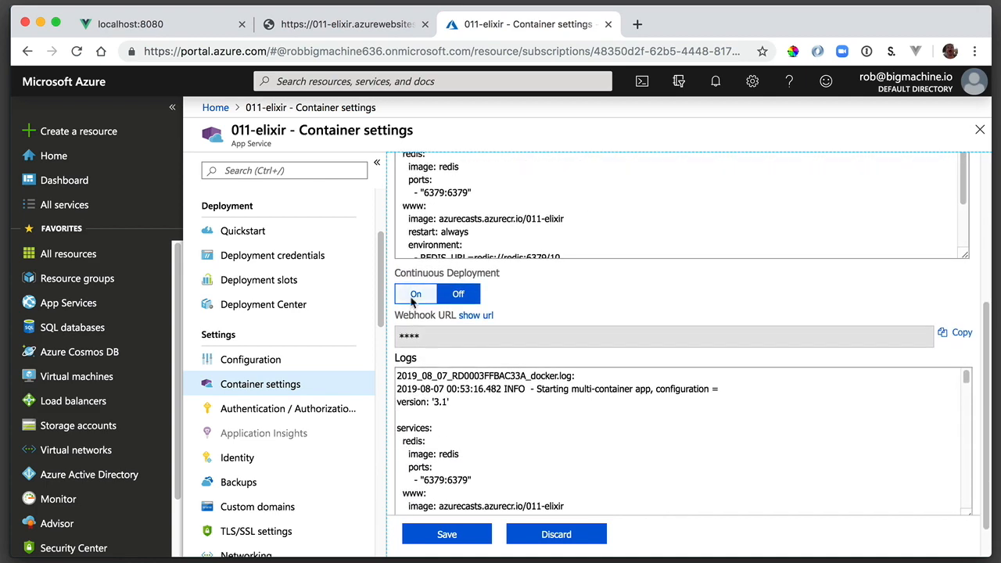
click(417, 294)
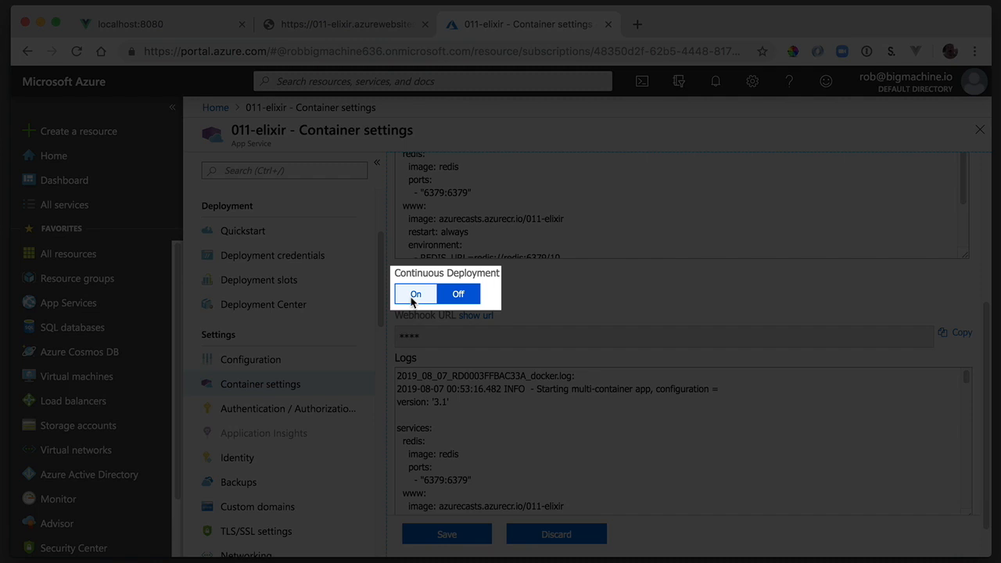
click(416, 294)
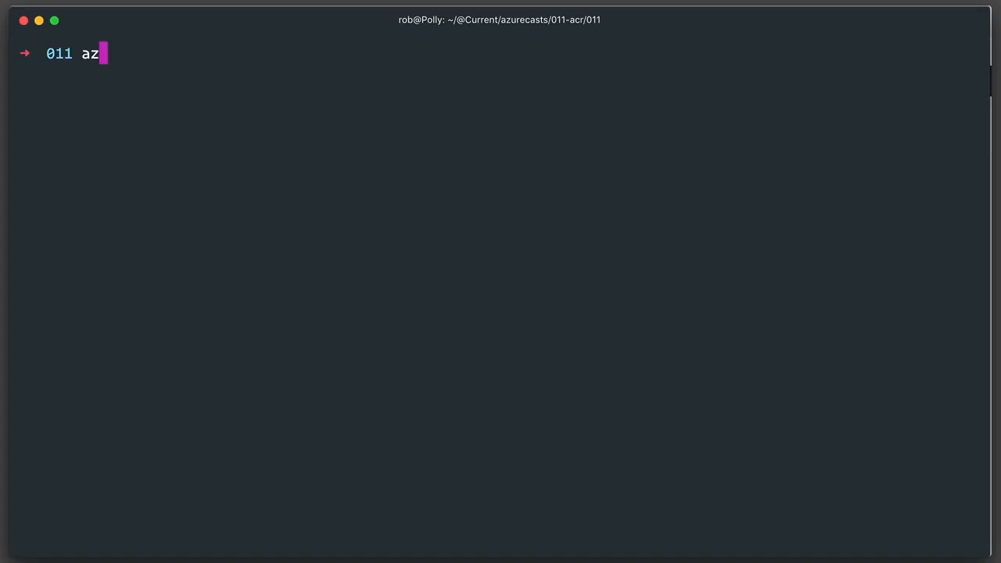
Show az webapp deployment --help, then request az webapp deployment container config --help
key(Return)
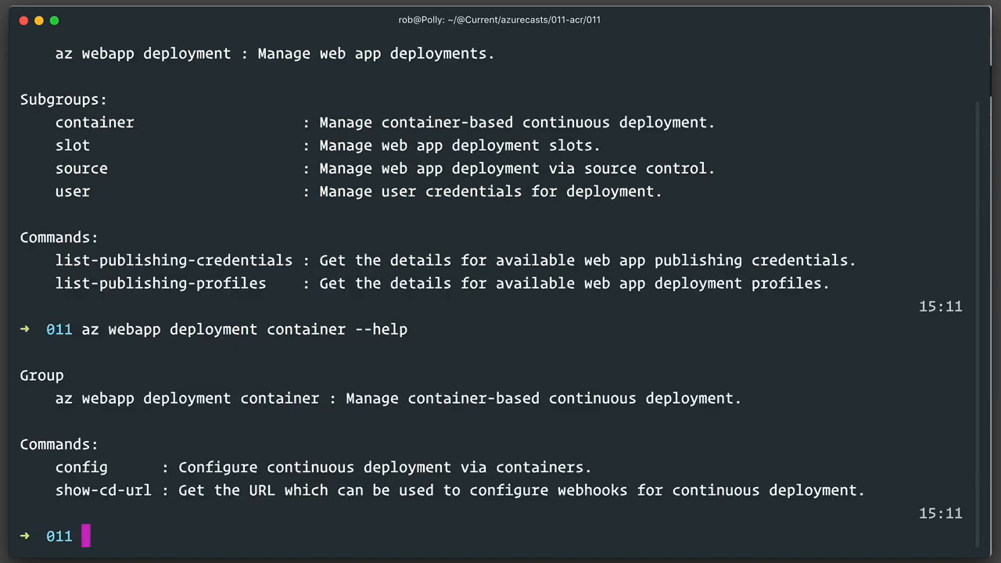
text(az webapp deployment container config --help)
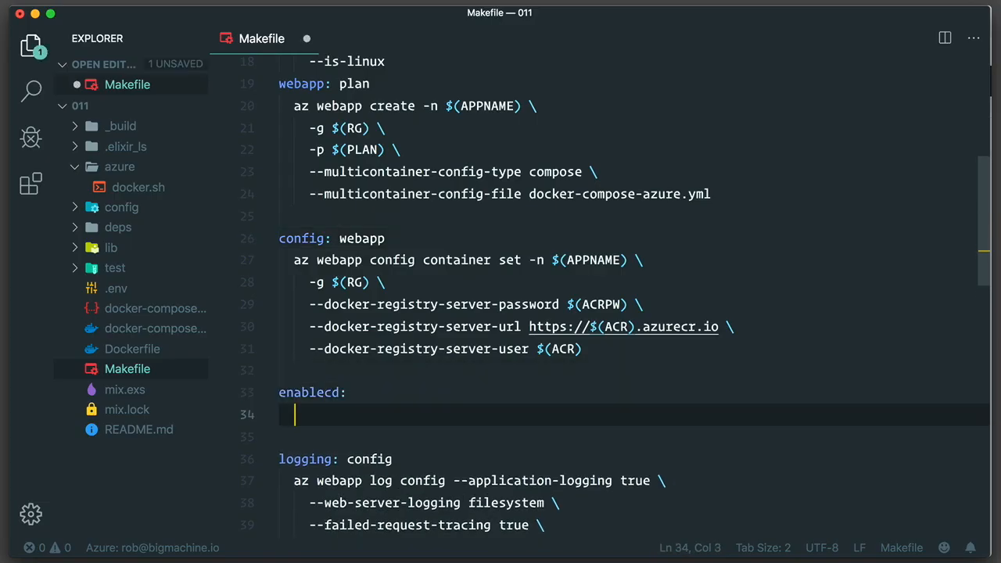
Write the enablecd target's az webapp deployment container config --enable-cd true line and select it for copying
text(az webapp deployment container config --enable-cd true \)
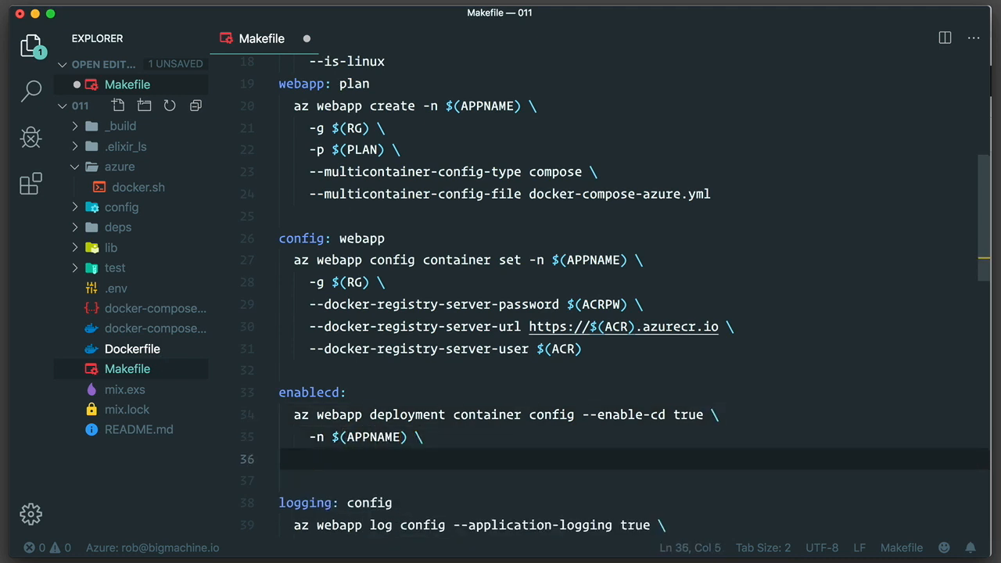
double_click(301, 238)
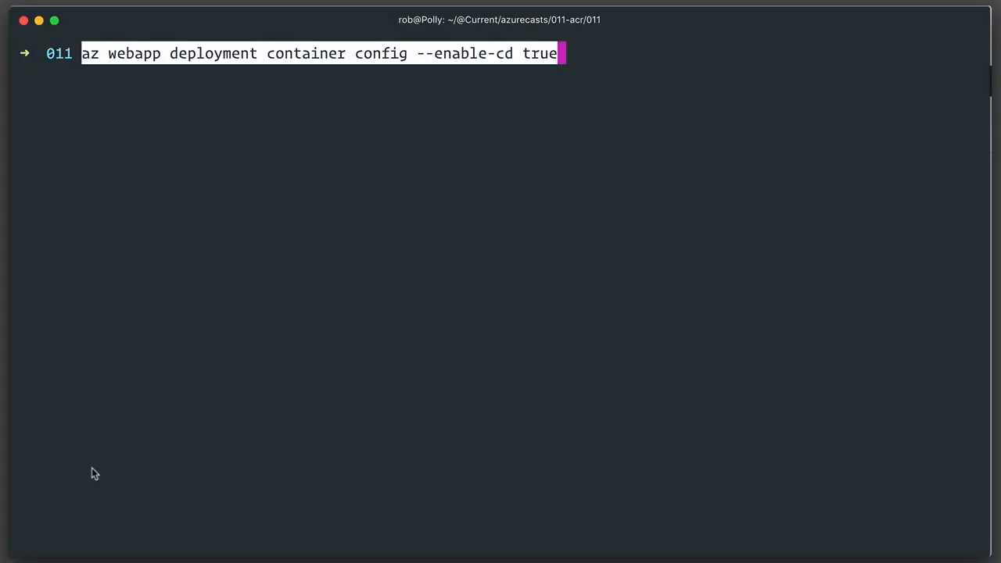
Run the enable-cd command with -n 011-elixir -g 011 to turn on continuous deployment
text(-n)
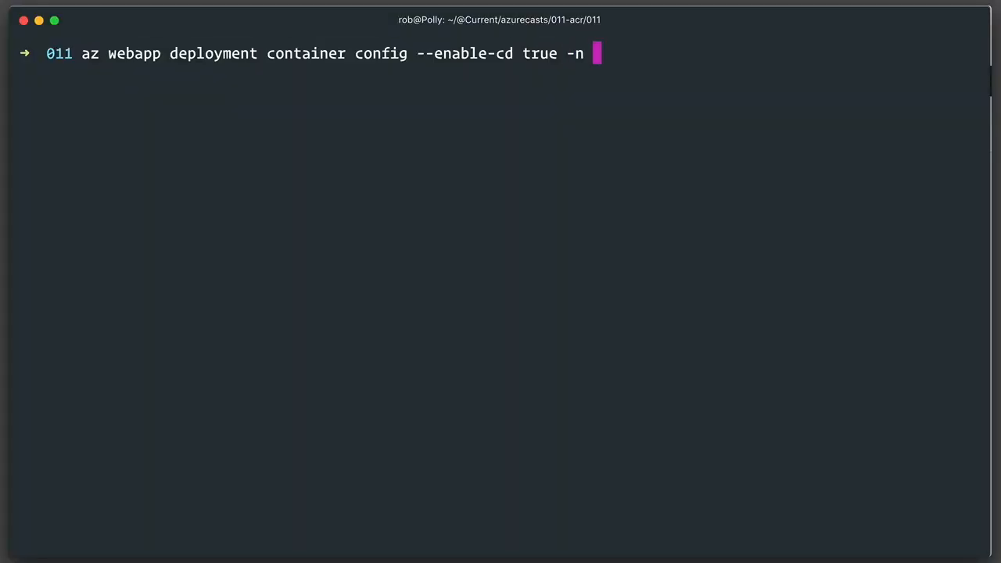
text(011-elix)
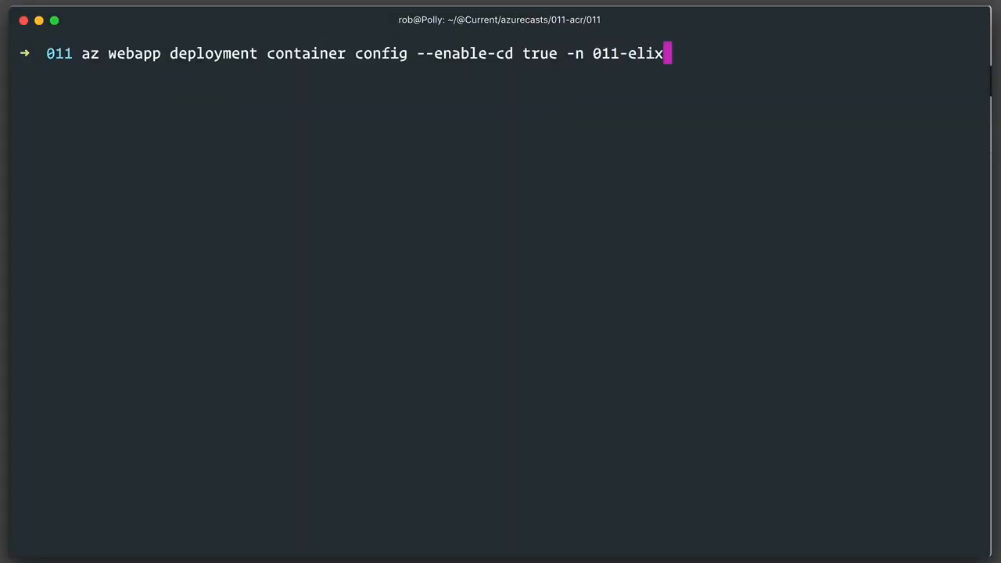
text(ir -g)
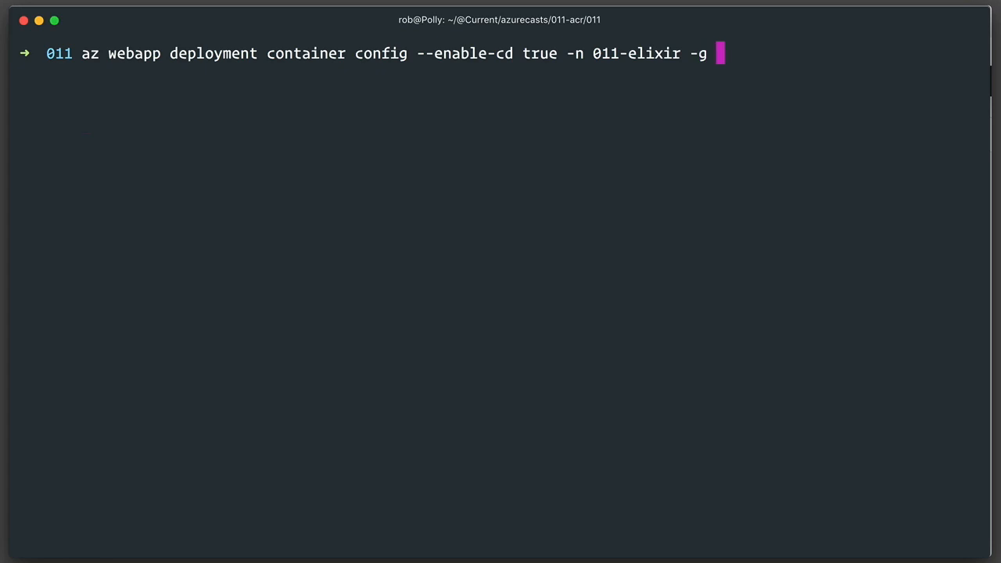
text(011)
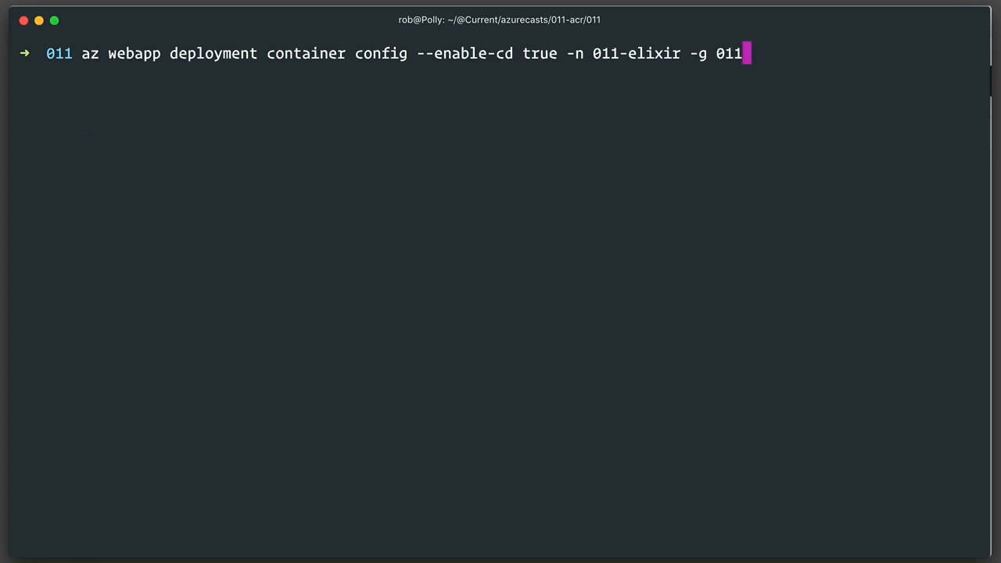
key(Return)
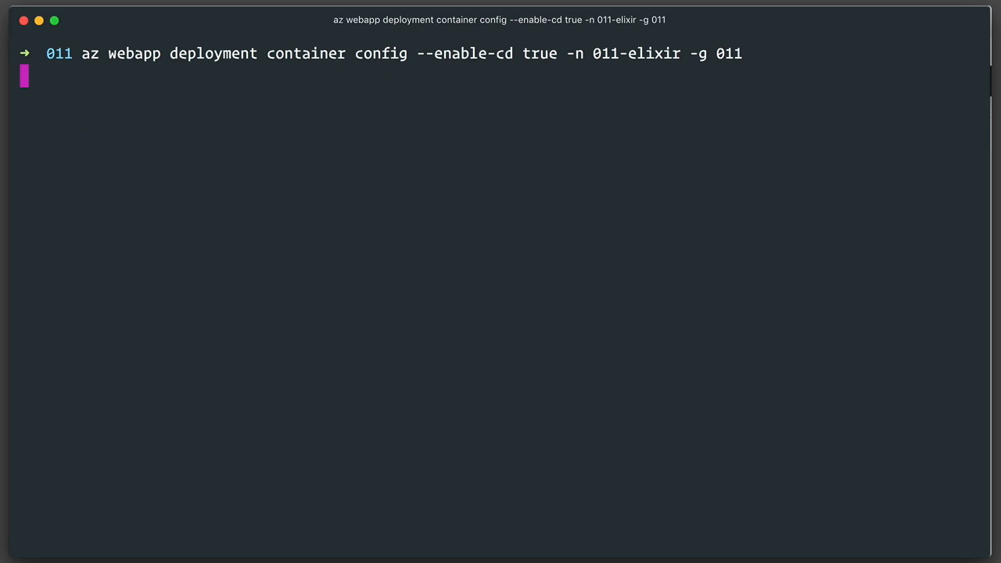
key(Return)
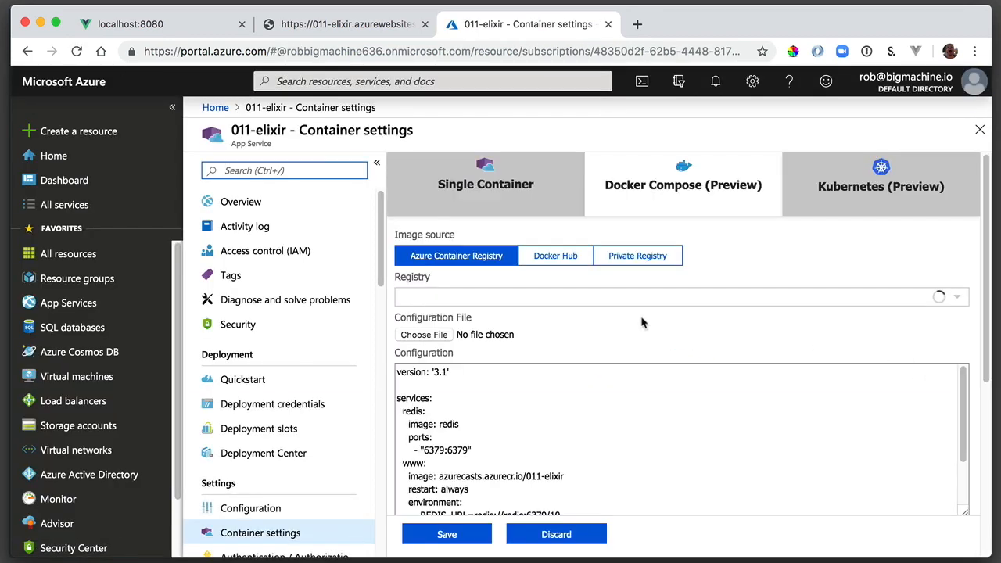
Scroll through the Docker Compose configuration in the app's Container settings
scroll(down, 3)
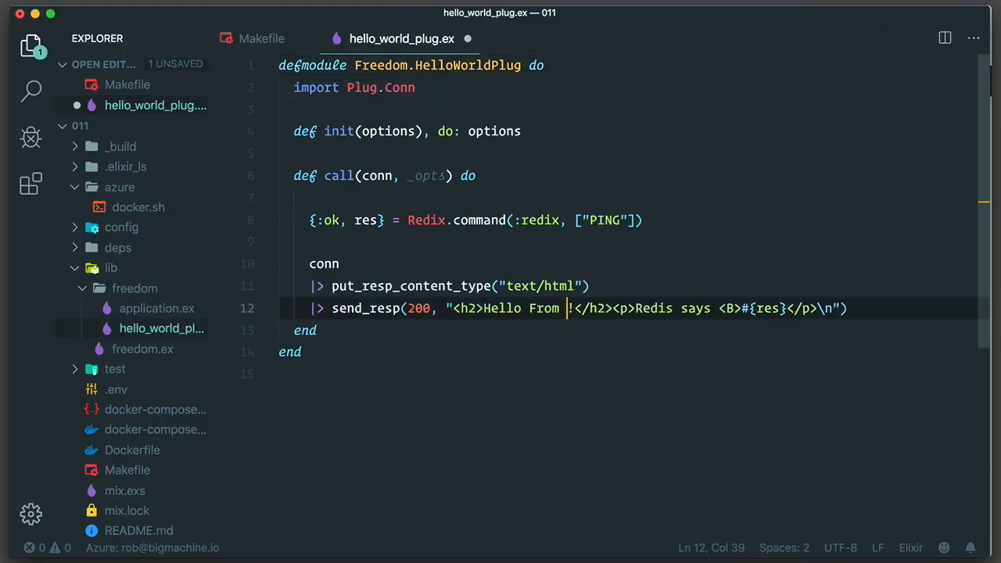
Finish the heading as 'Hello From Azure ACR' and add a Makefile push target running docker push $(IMAGE)
text(Azure ACR)
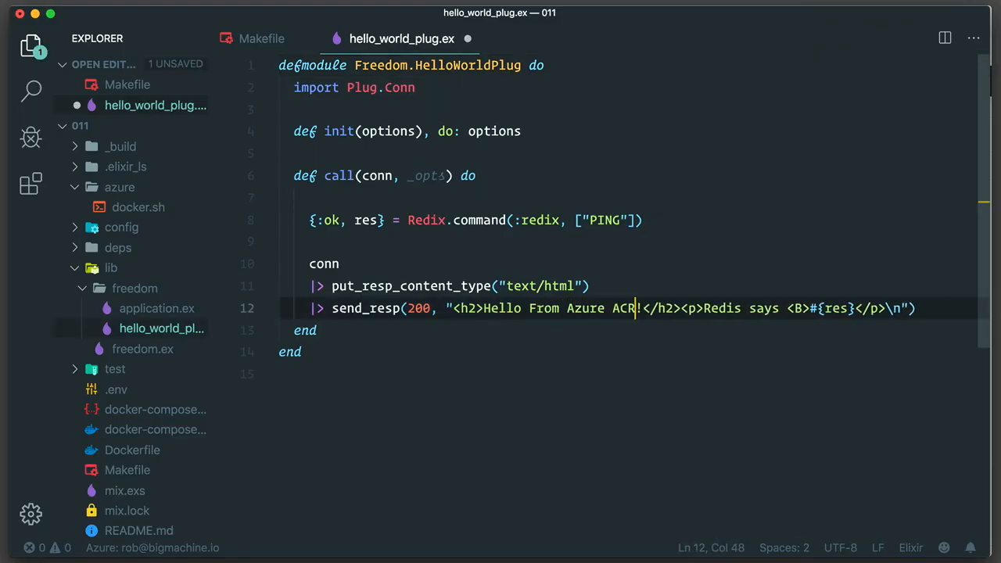
click(261, 37)
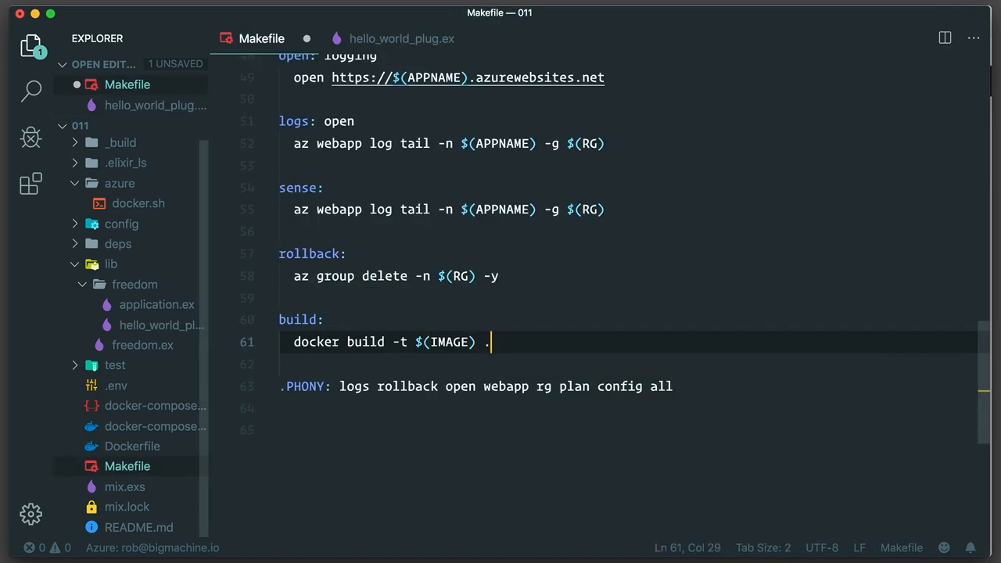
key(enter)
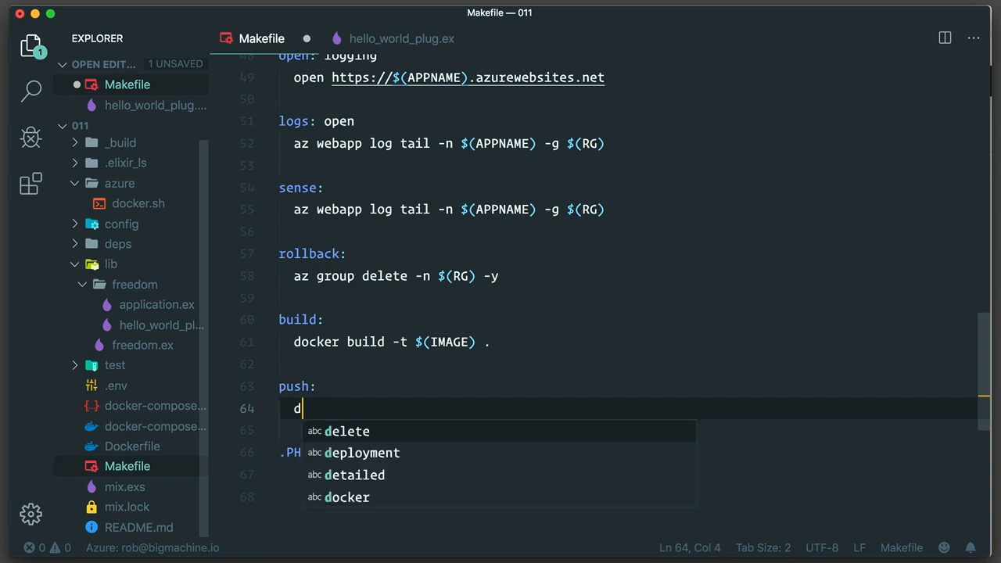
text(ocker push)
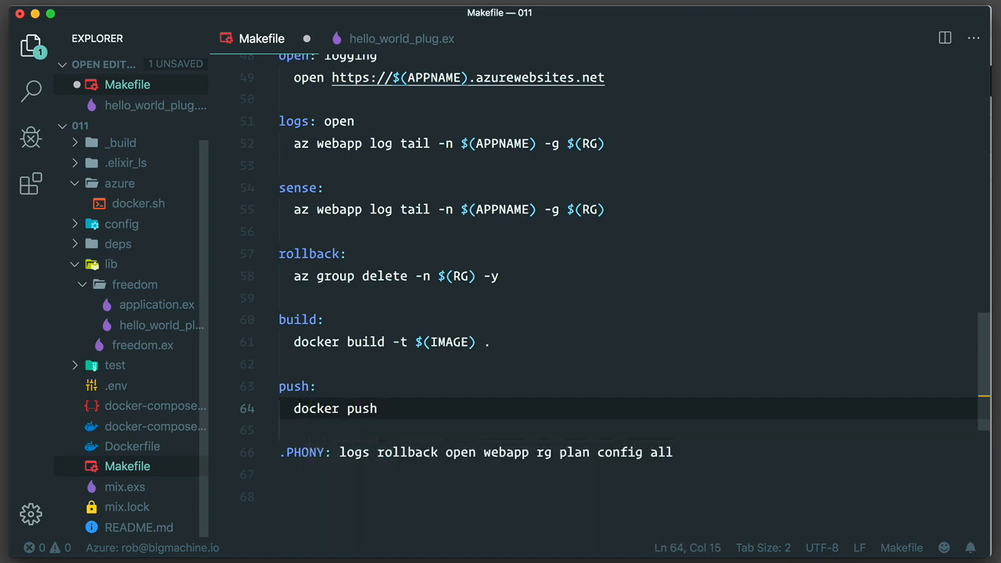
text($)
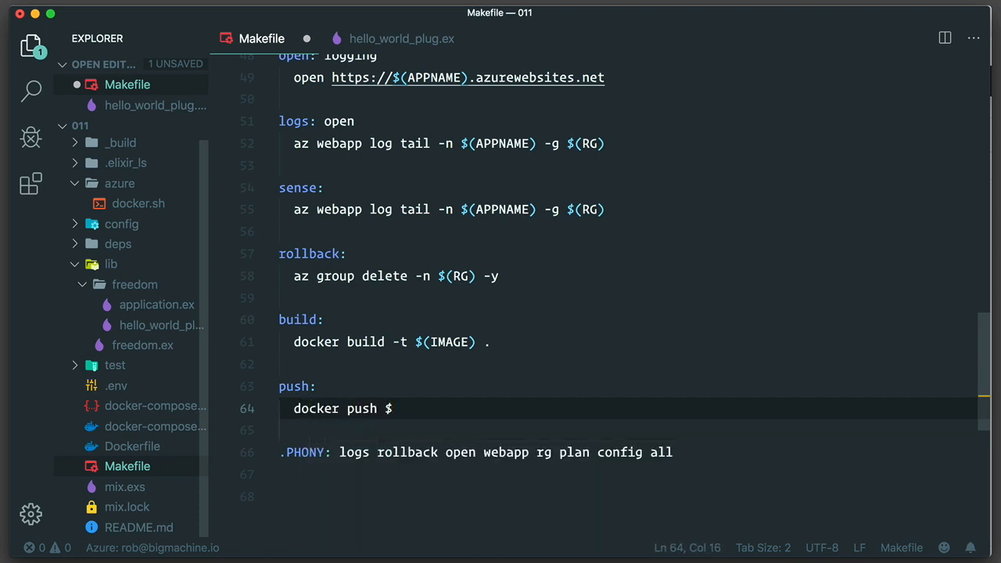
text((IMAGE))
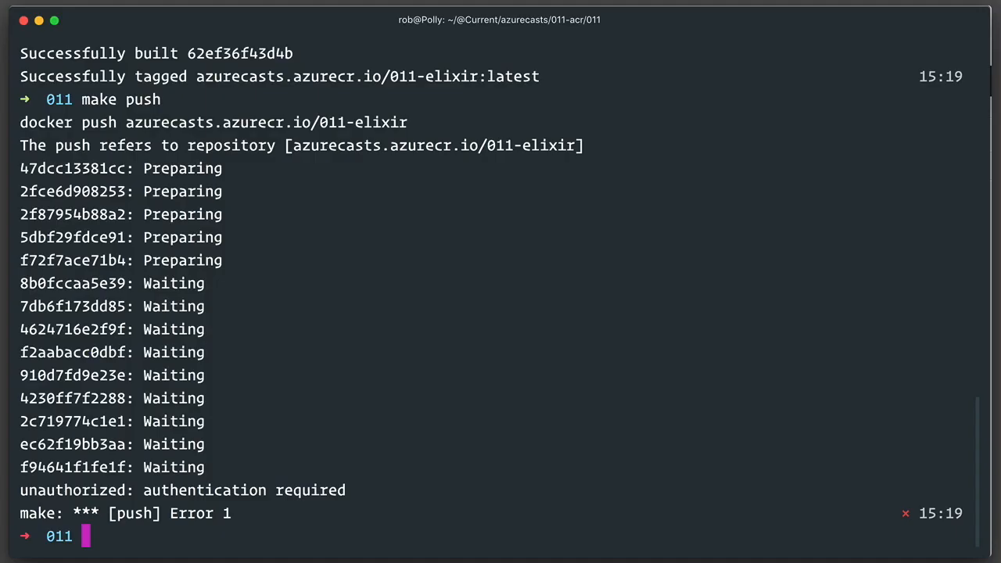
Run az acr login -n azurecasts to authenticate against the container registry
text(az acr login)
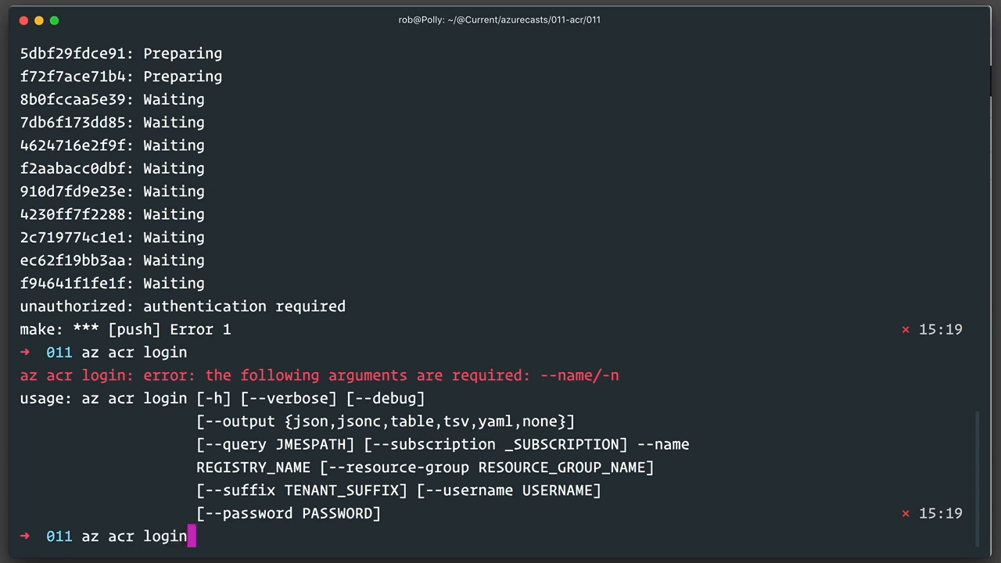
text(-n azurecat)
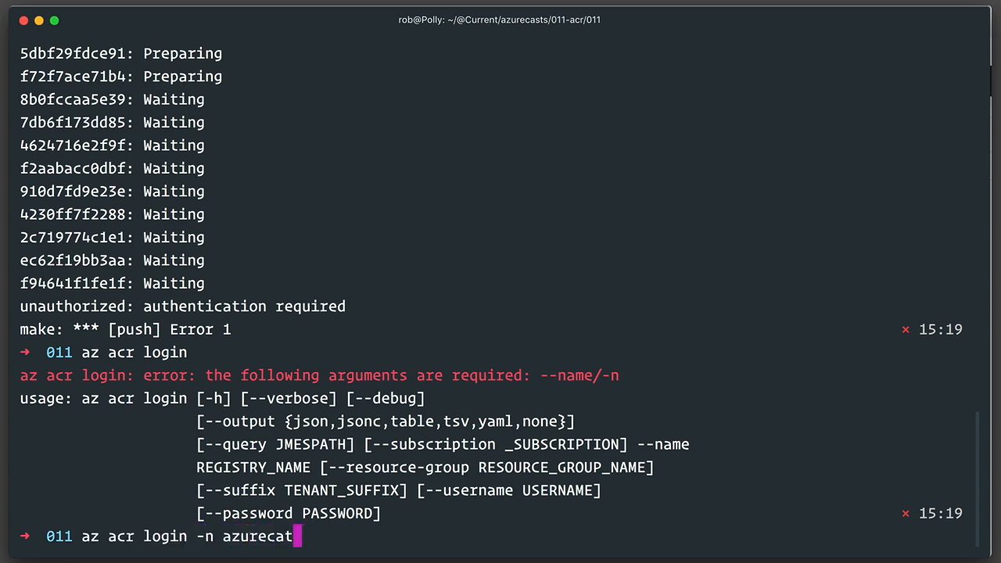
key(Return)
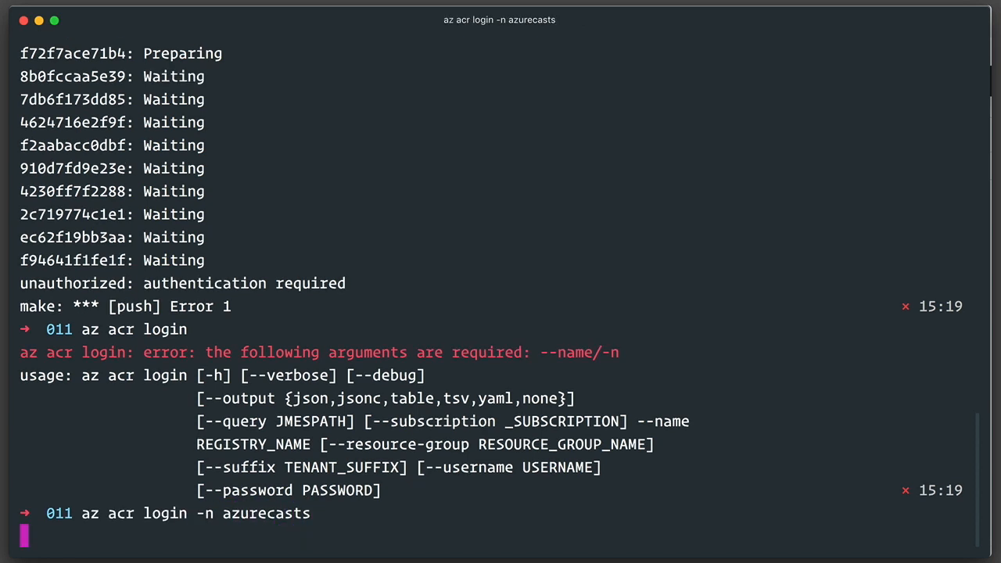
key(Return)
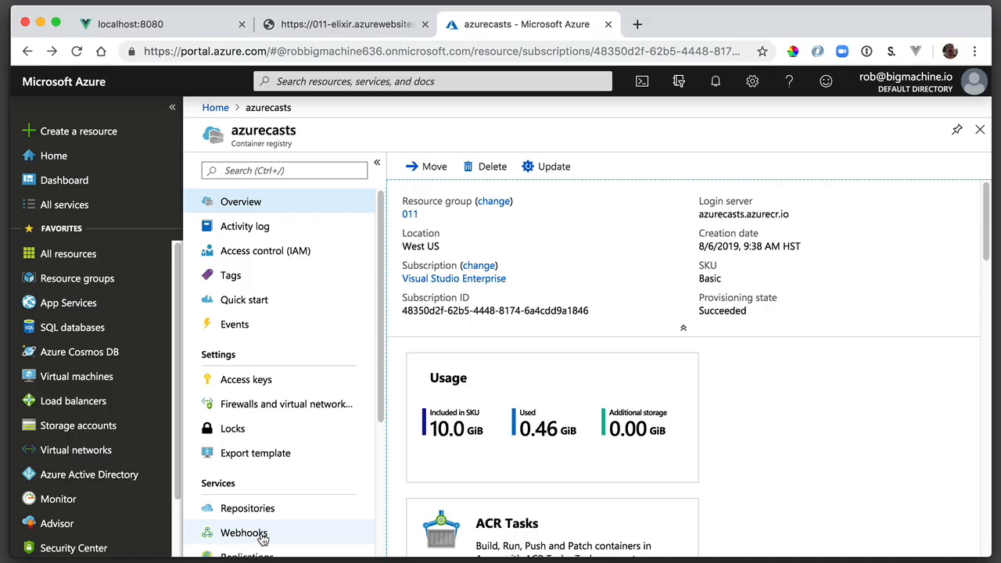
Show the webapp011elixir webhook in the azurecasts registry and refresh its event history
click(245, 532)
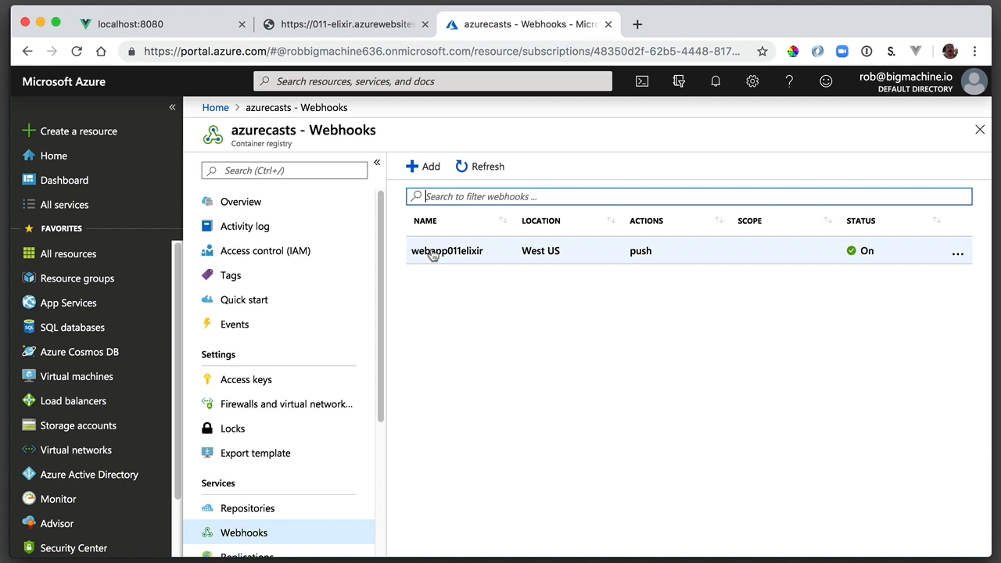
click(448, 250)
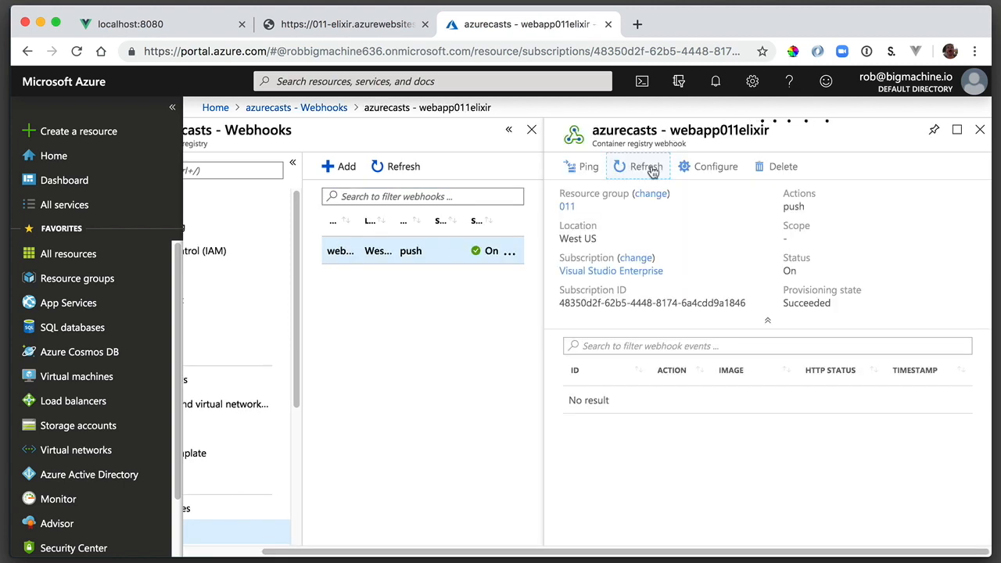
click(638, 165)
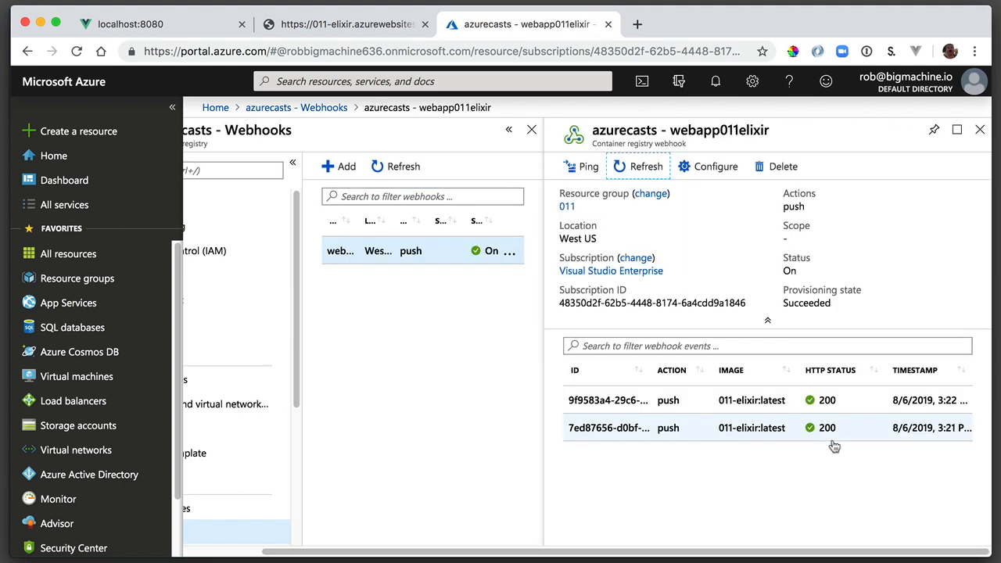
mouse_move(733, 488)
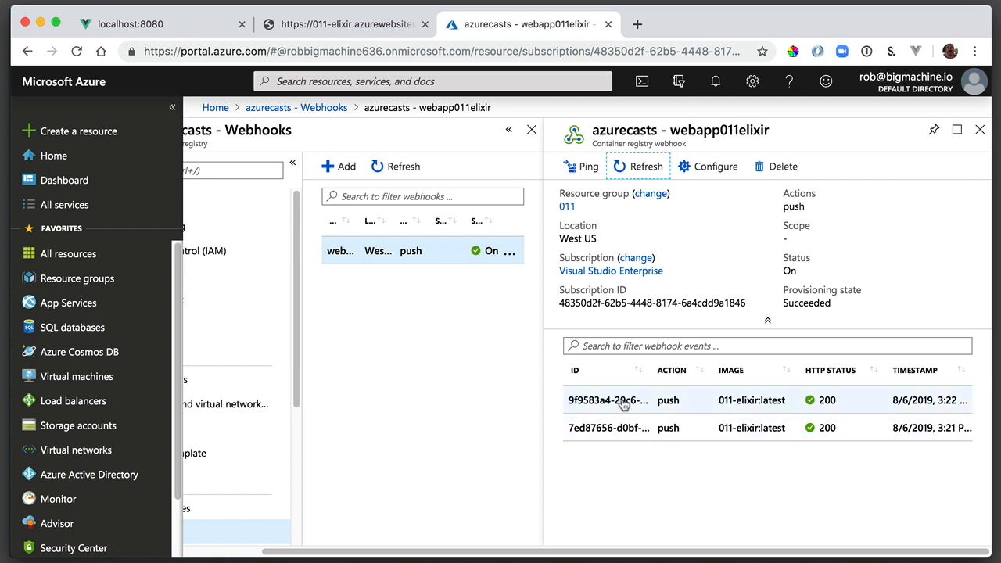
Review the latest push event's details and payload, then return to the terminal
click(608, 401)
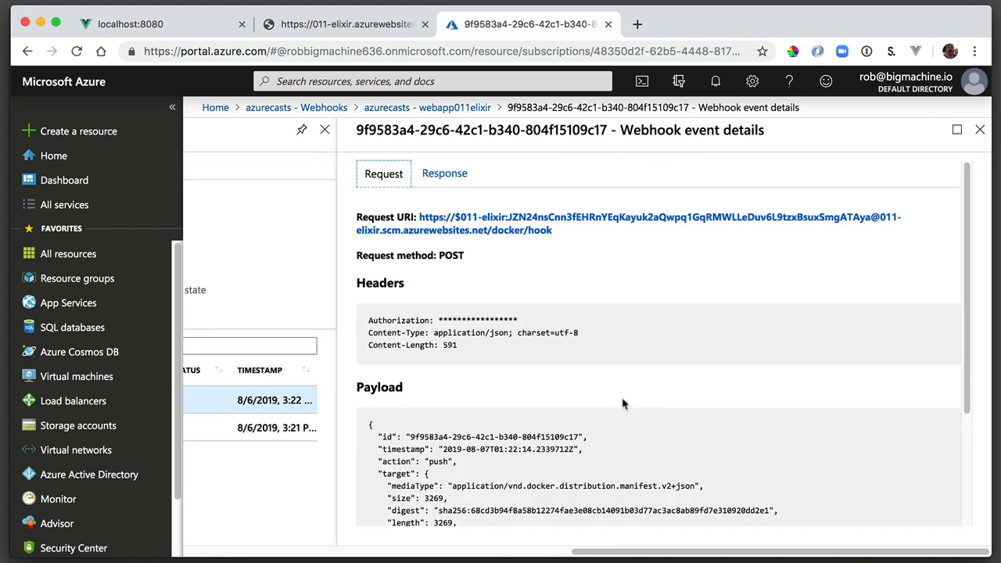
scroll(down, 3)
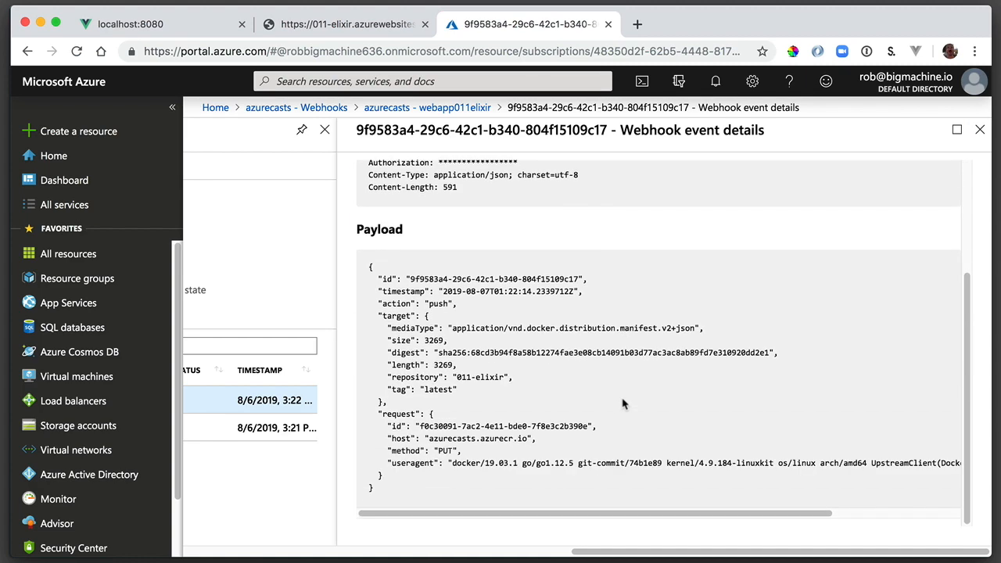
scroll(up, 3)
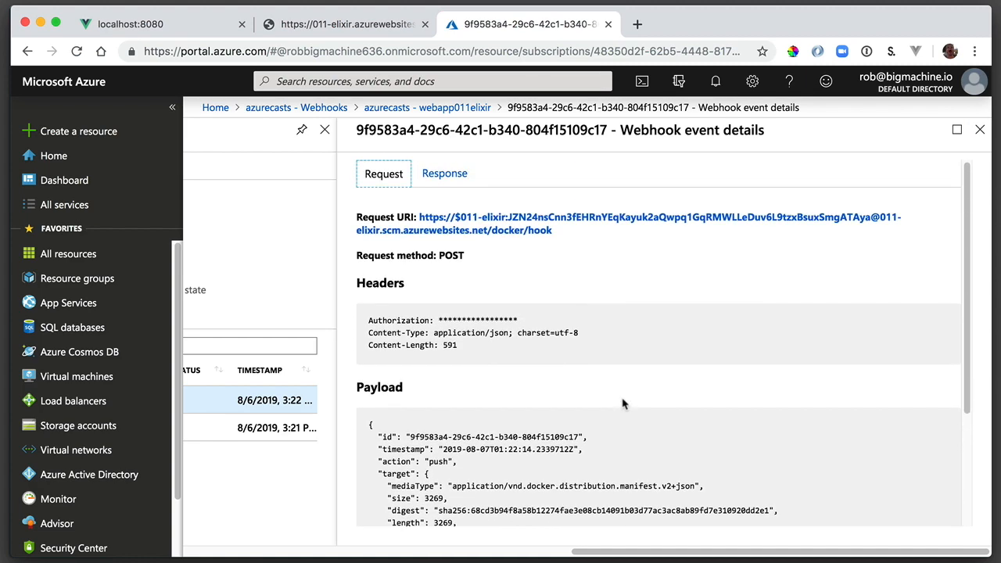
click(344, 24)
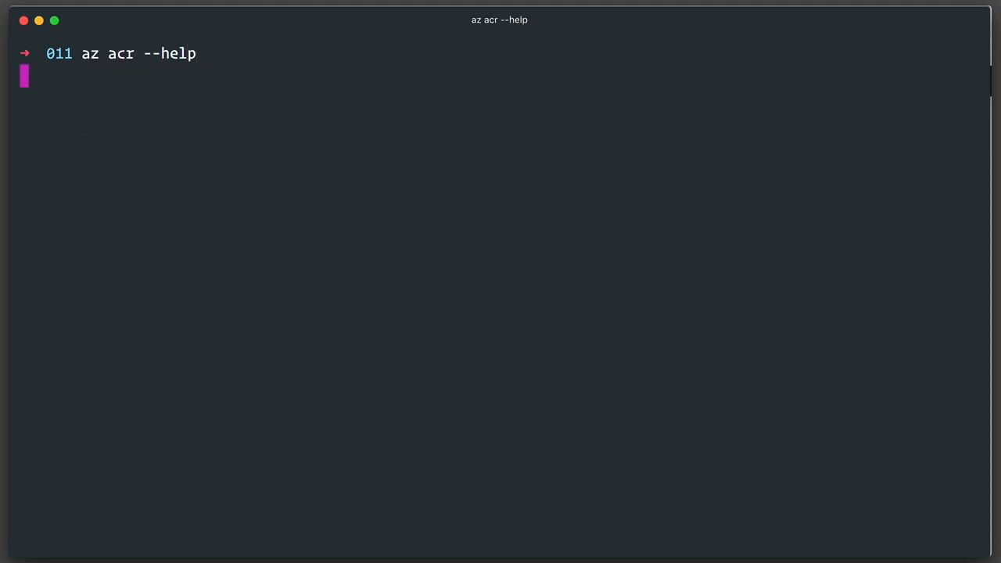
Show help for az acr and for az acr build
key(Return)
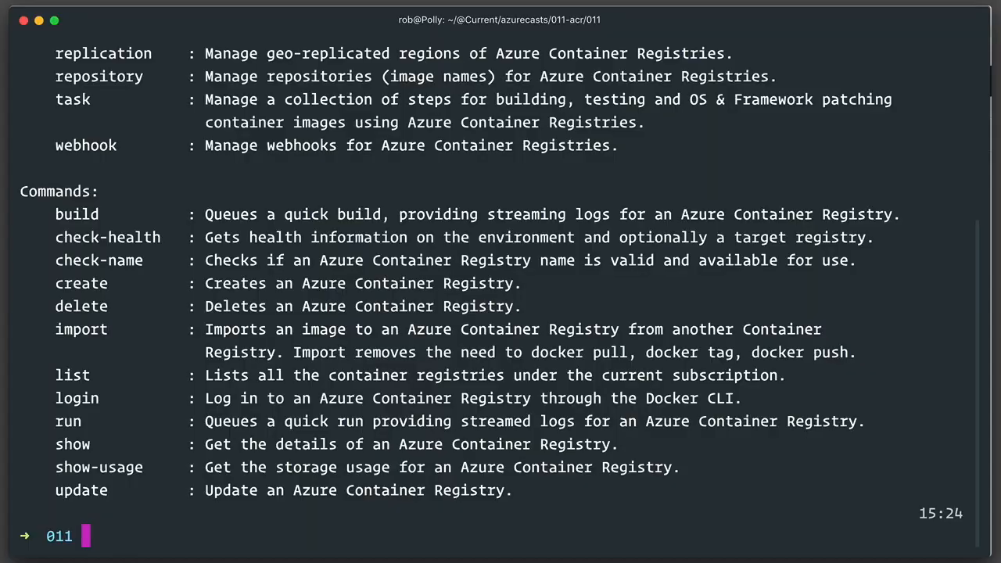
text(az acr build)
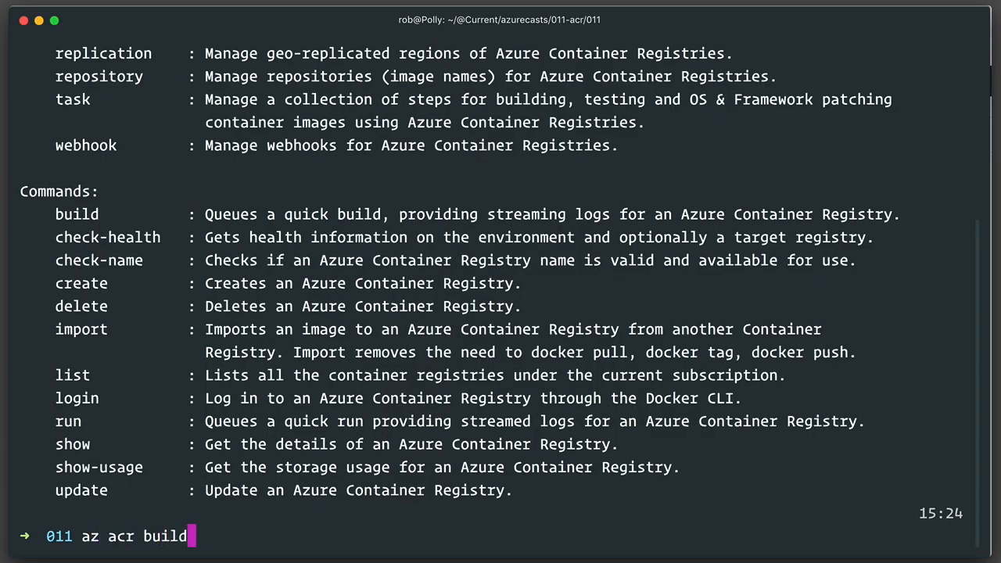
key(Return)
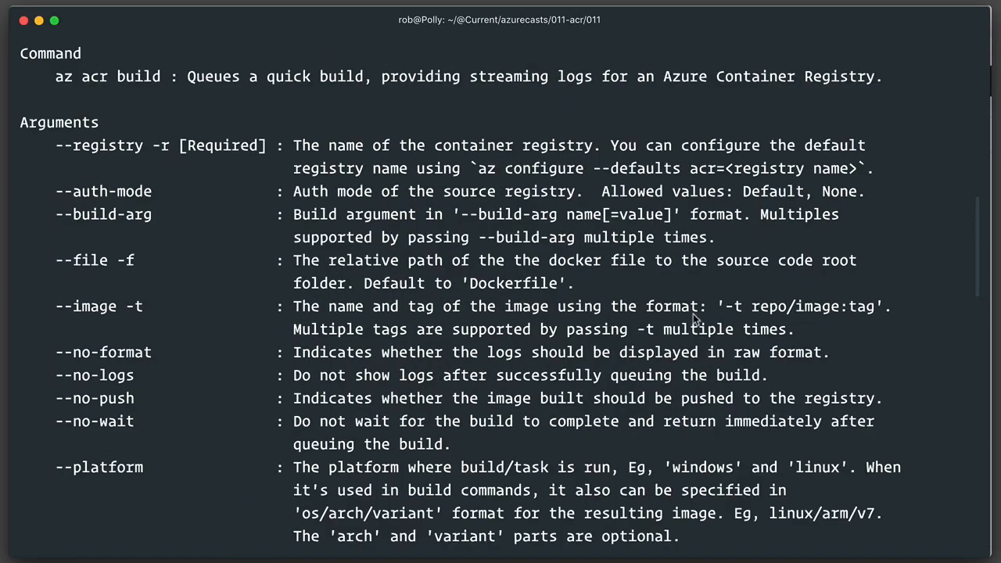
mouse_move(839, 319)
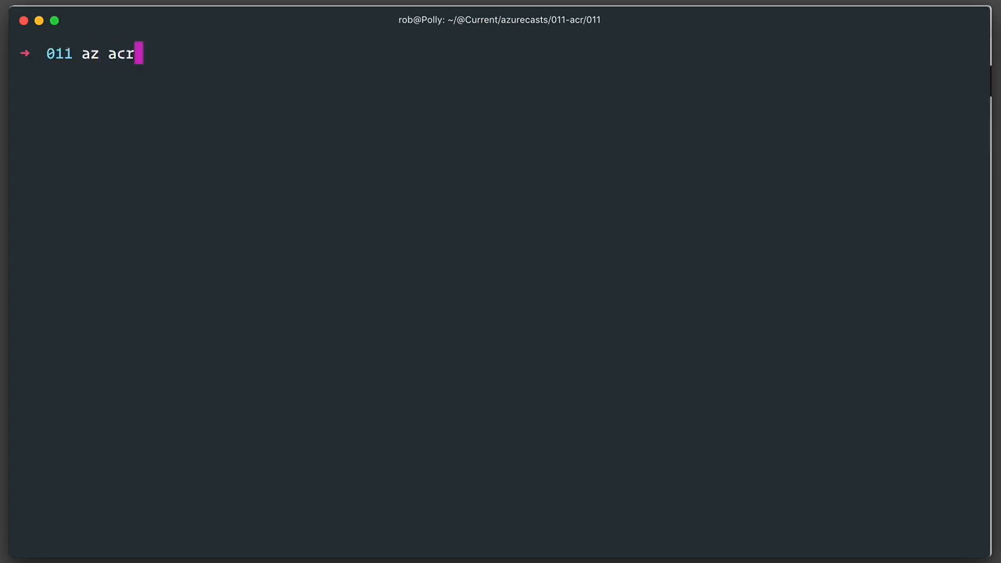
Compose az acr build --registry azurecasts --image 011-elixir . for the current folder
text(build)
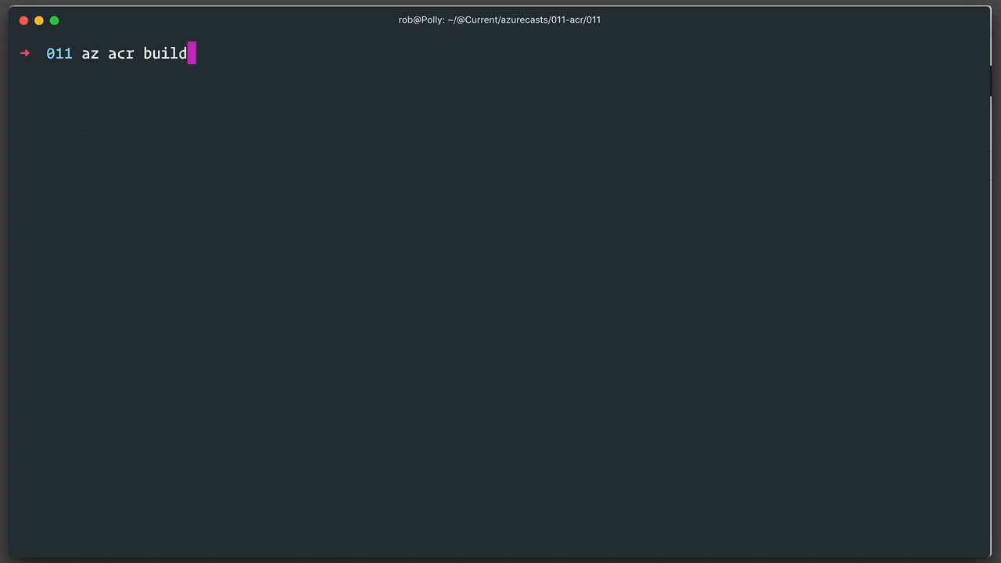
text(--registry a)
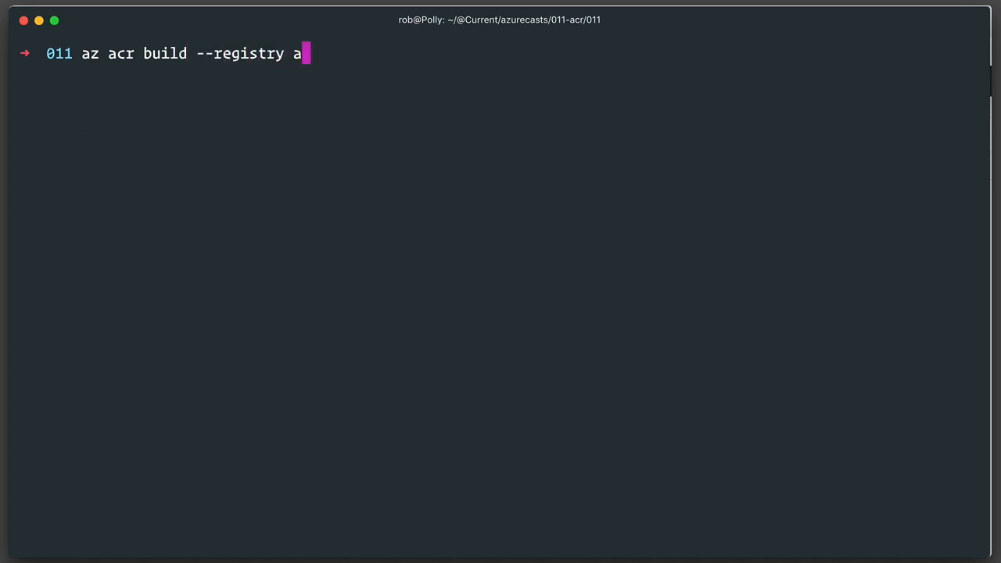
text(zurecasts)
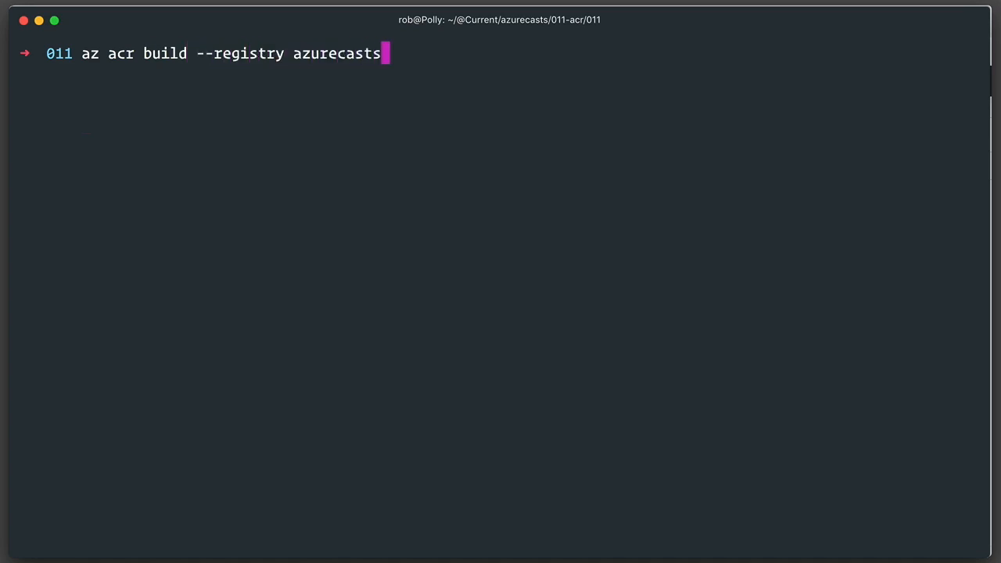
text(--image)
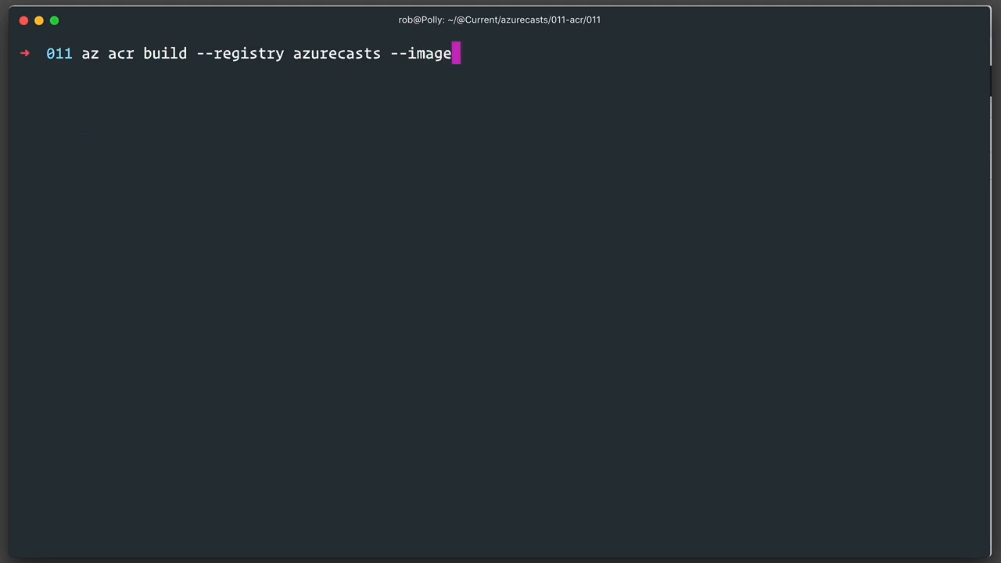
text(011-)
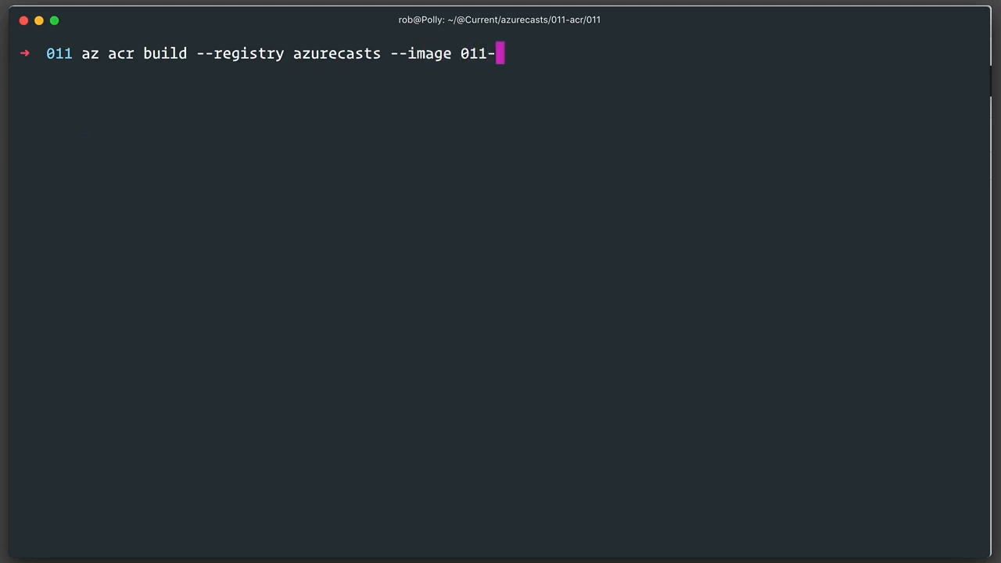
text(elixir)
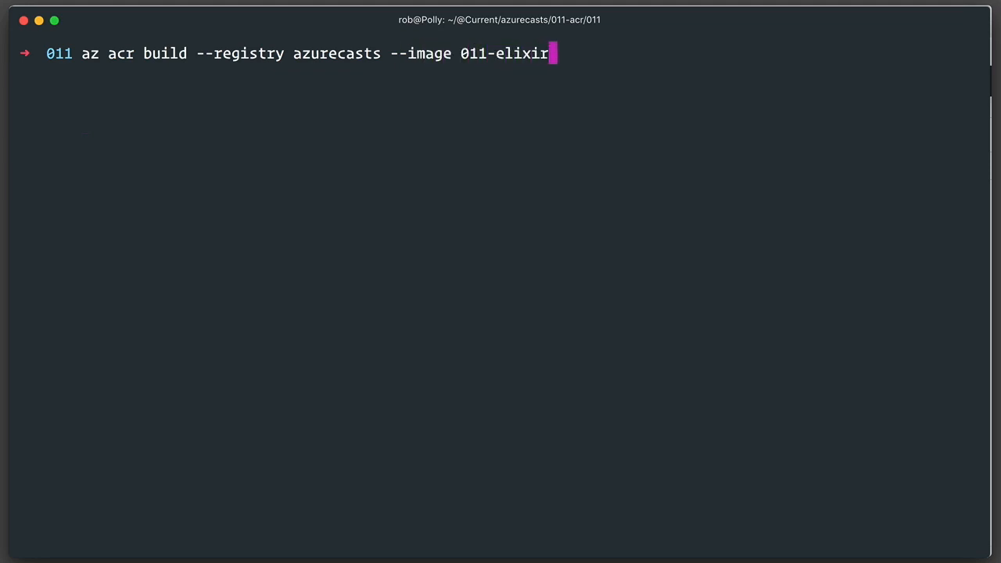
text(.)
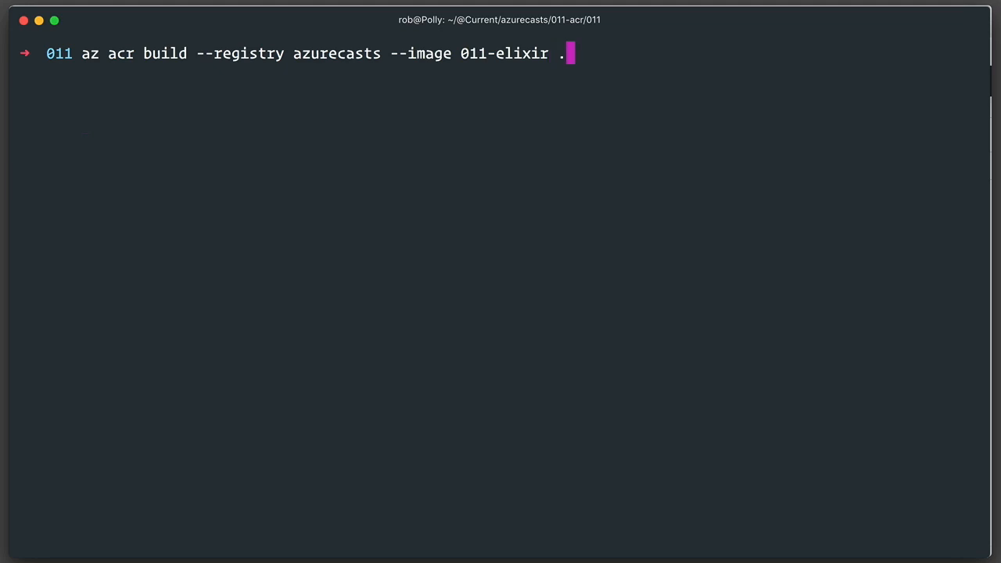
mouse_move(440, 276)
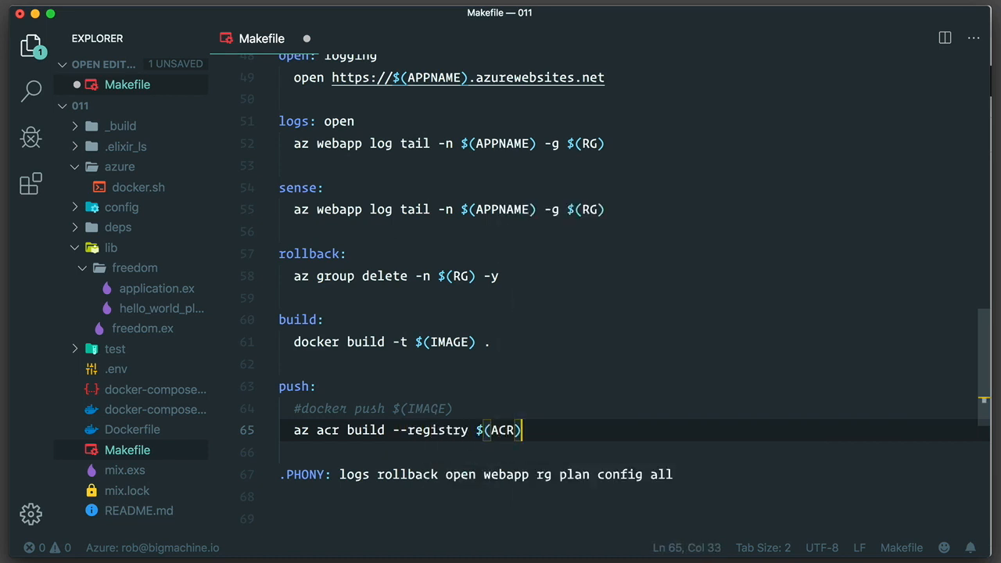
Append --image $(APPNAME) to the push target's az acr build --registry $(ACR) line
text(--image $(APPNAME))
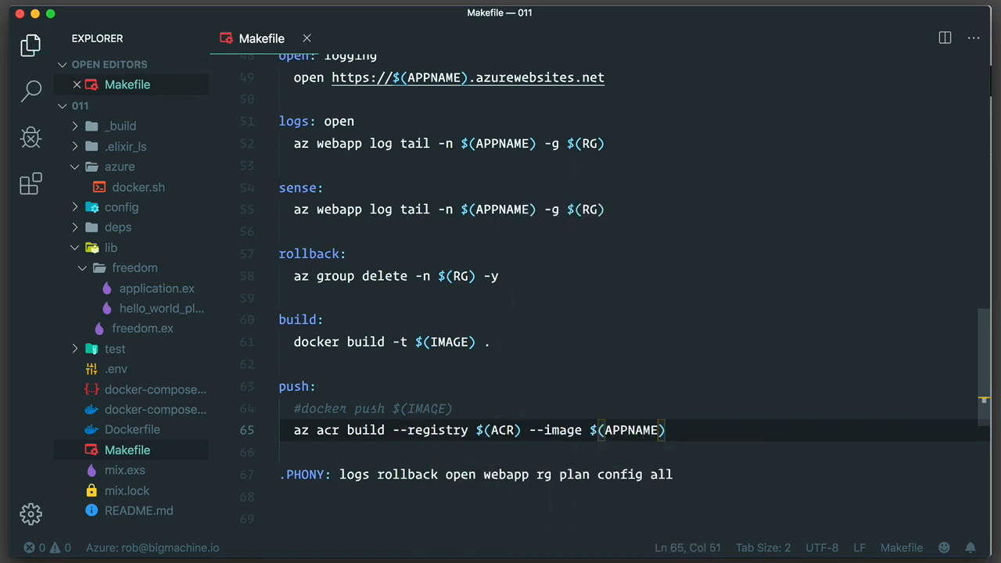